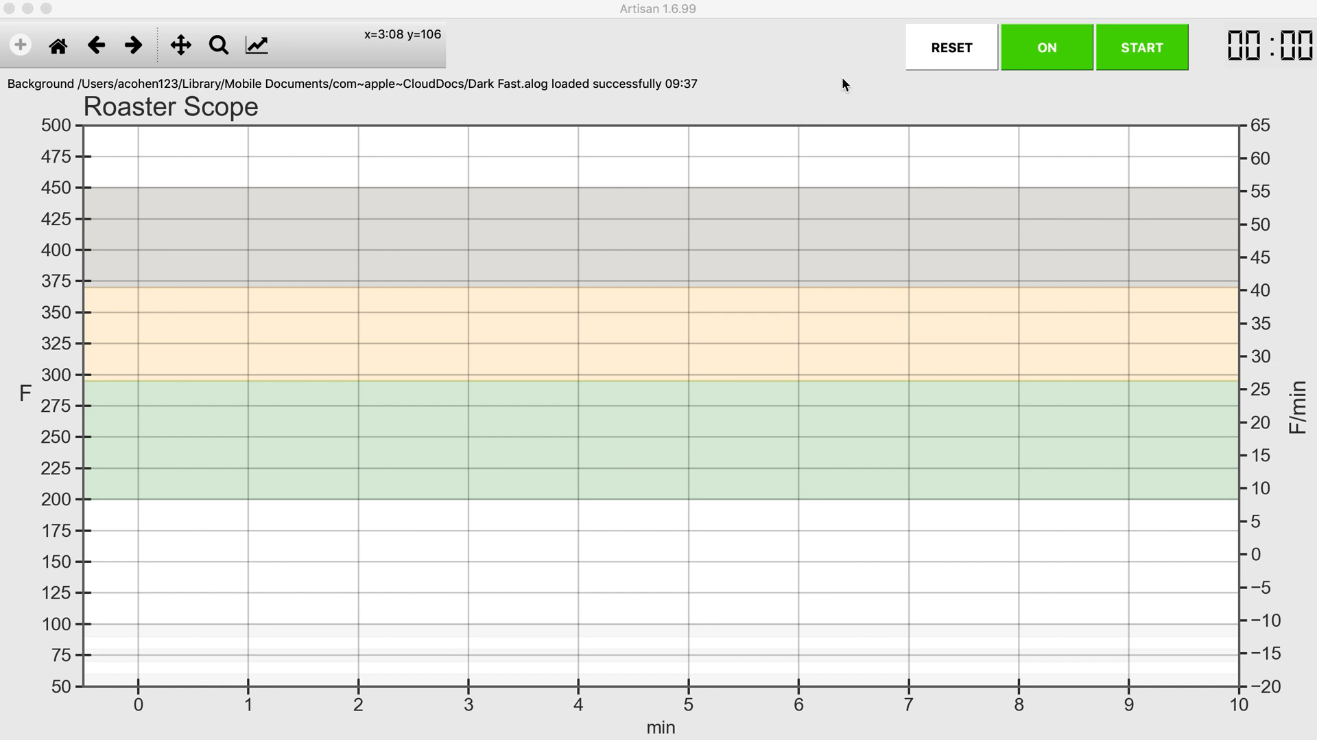
mouse_move(563, 235)
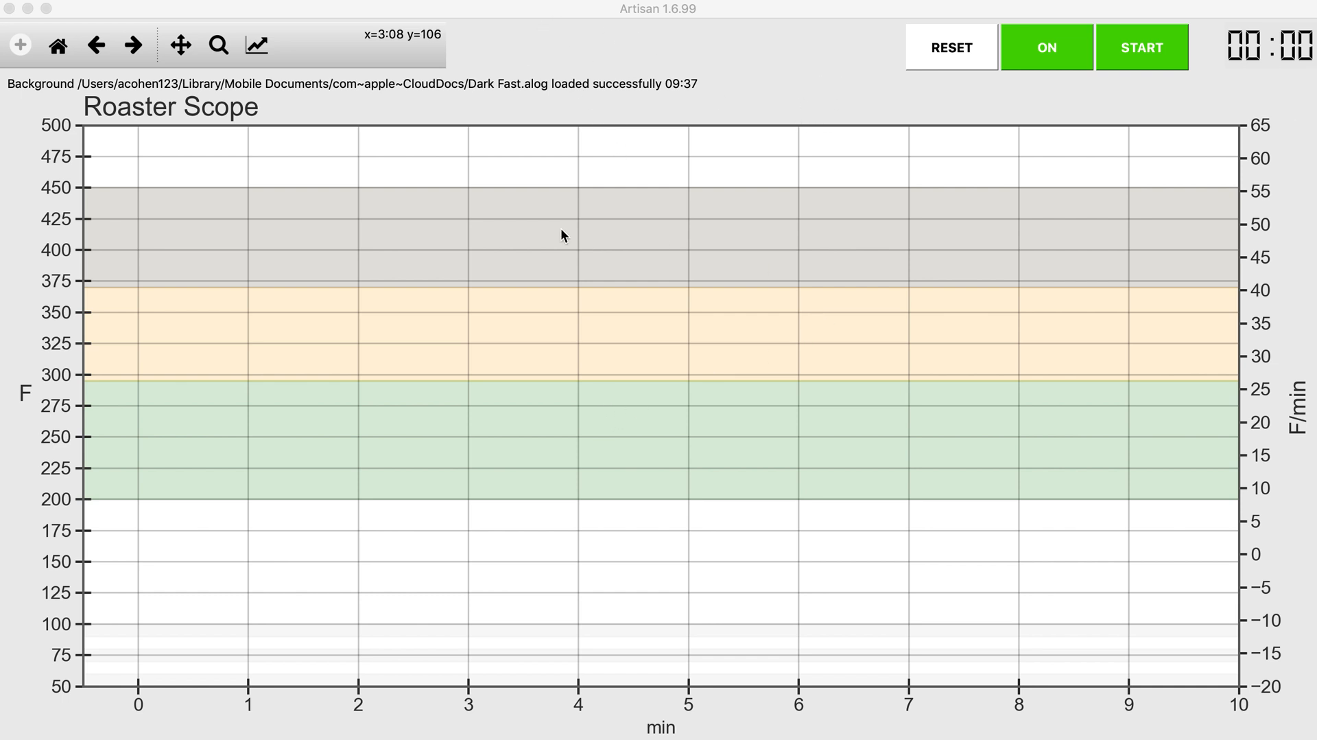
mouse_move(663, 71)
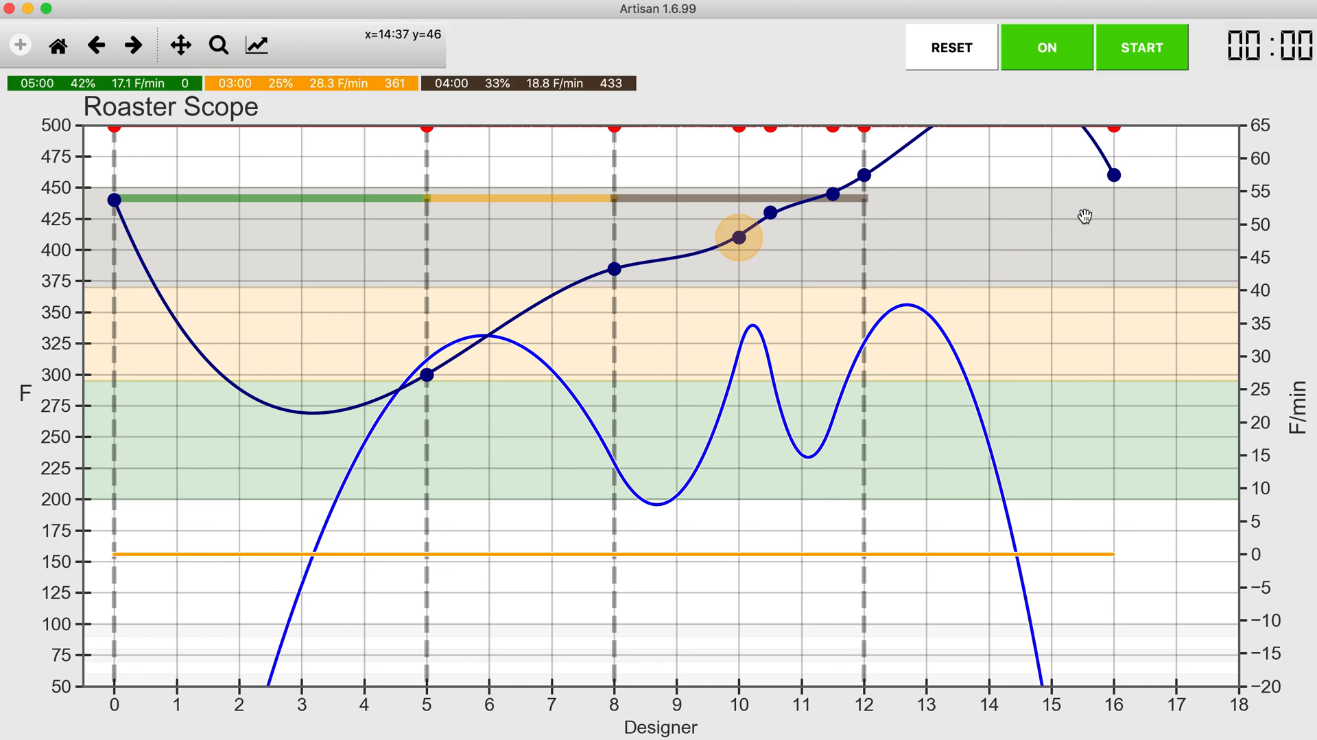
mouse_move(1113, 174)
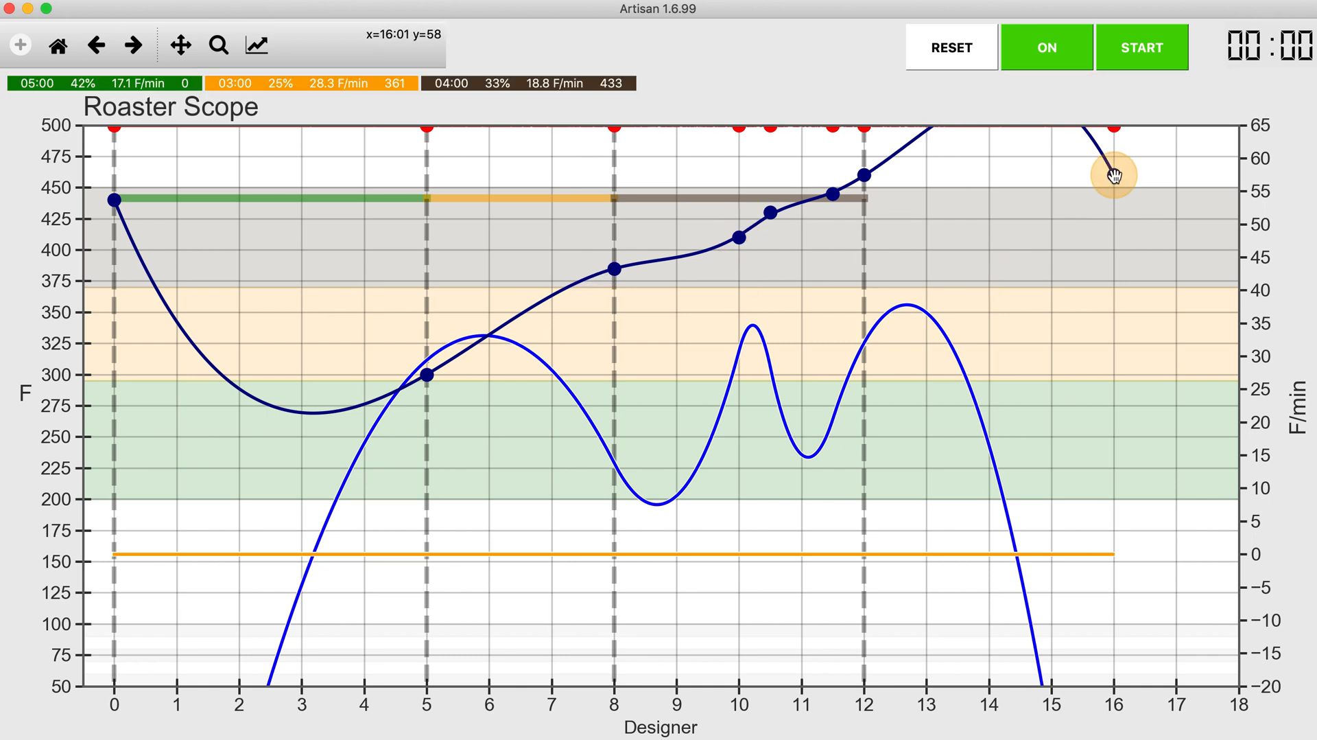
mouse_move(1114, 174)
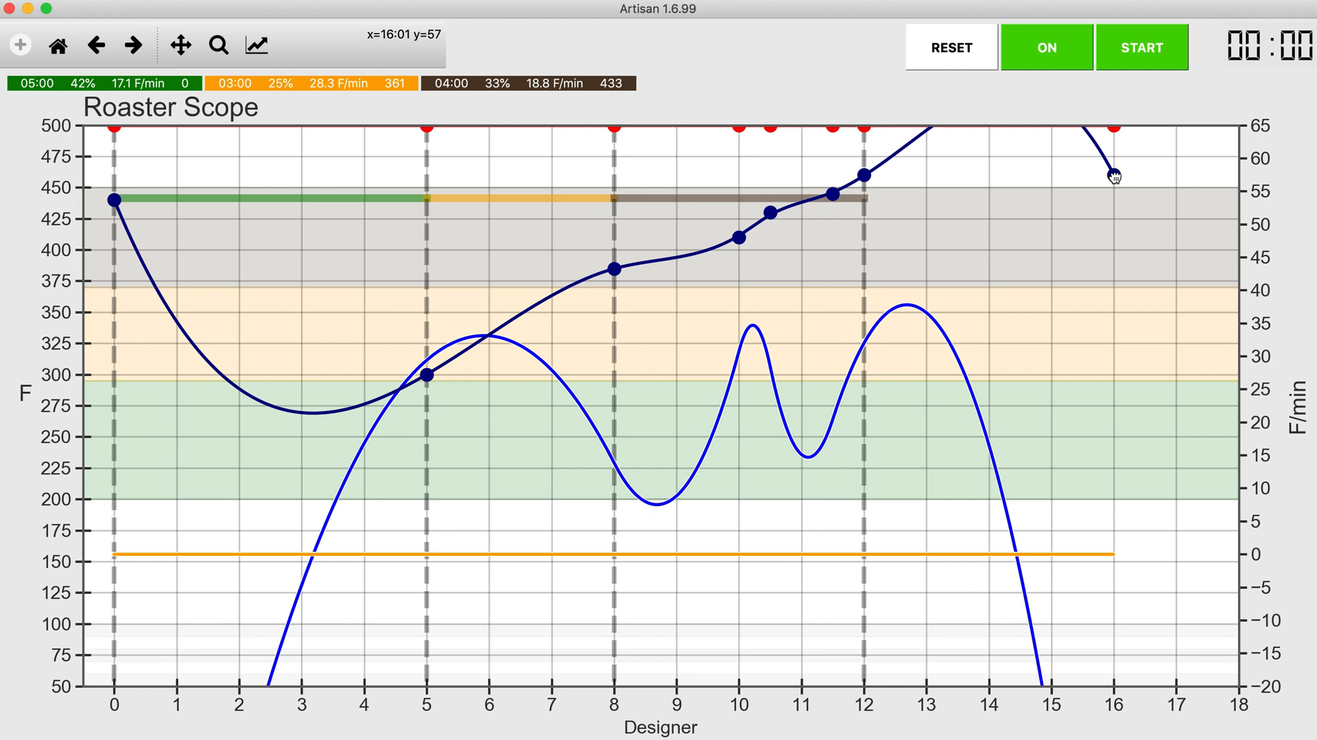
Remove the Designer points at minutes 16, 11.5 and 10.5.
right_click(1113, 173)
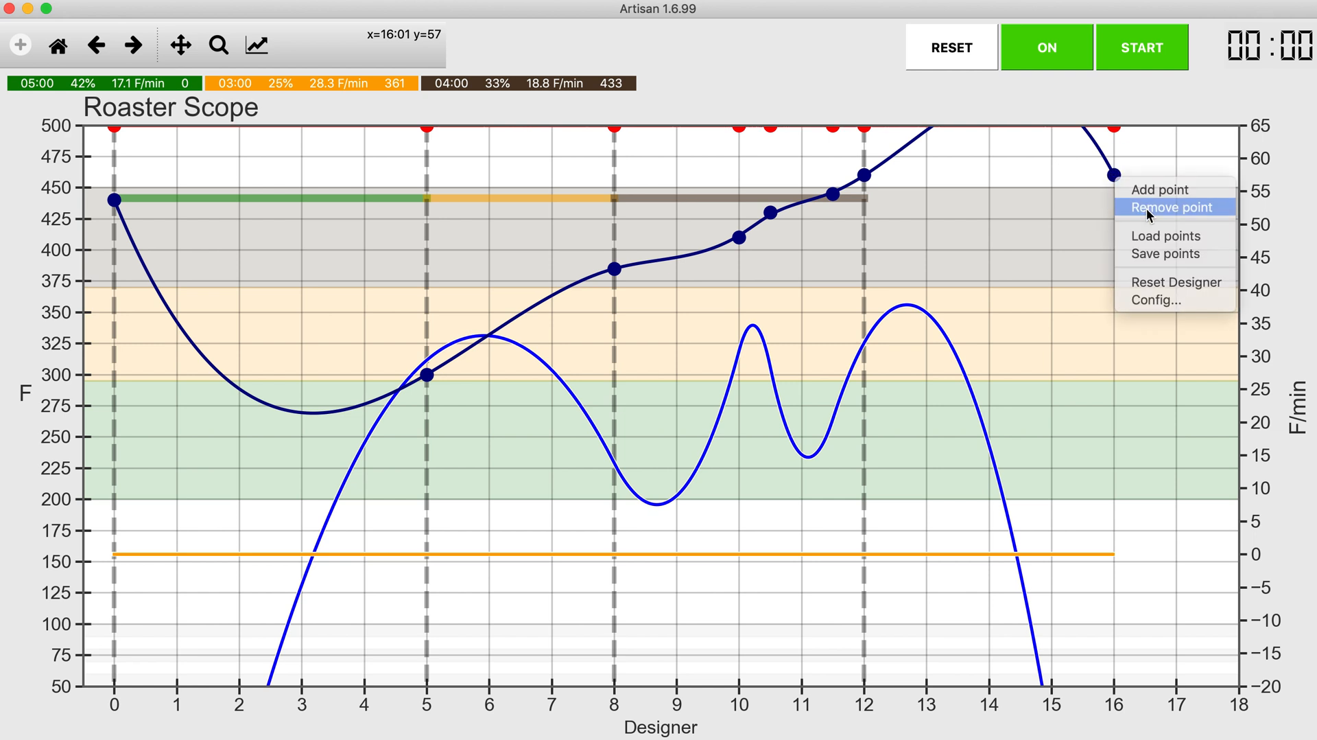
left_click(1172, 206)
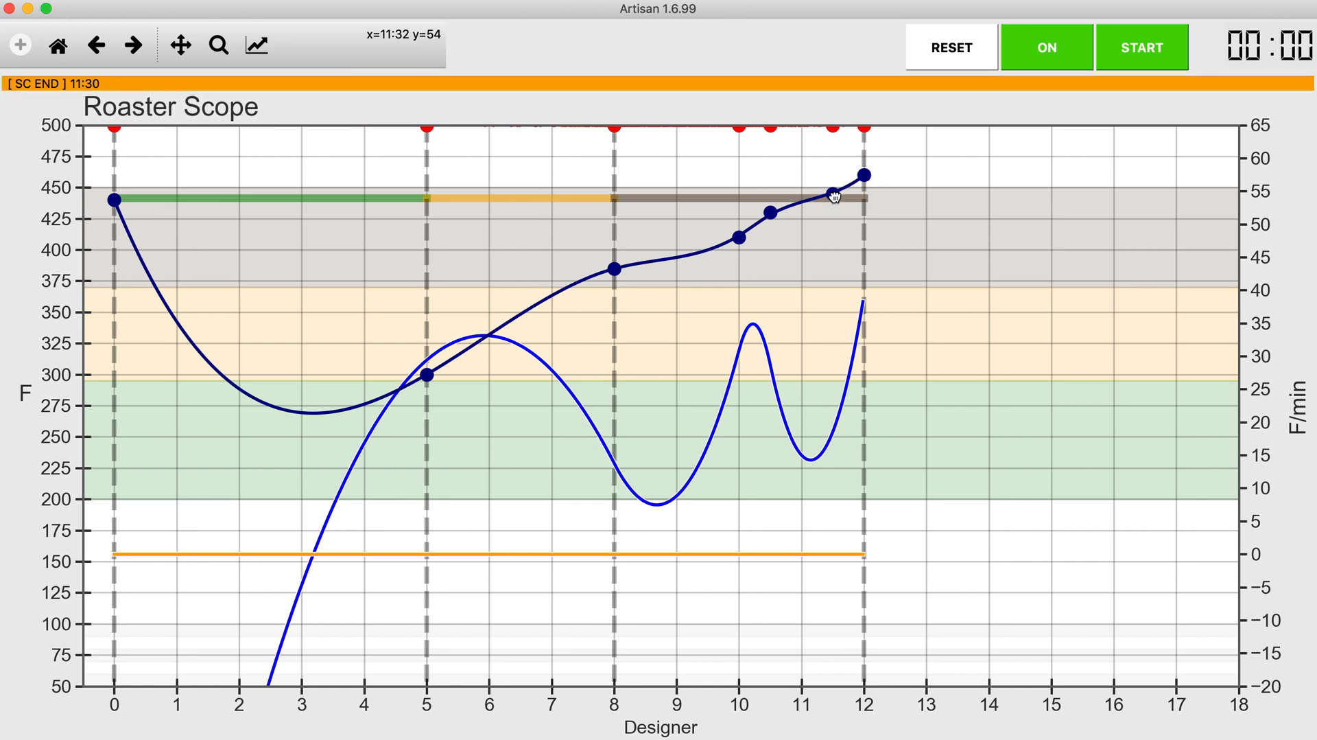
right_click(830, 195)
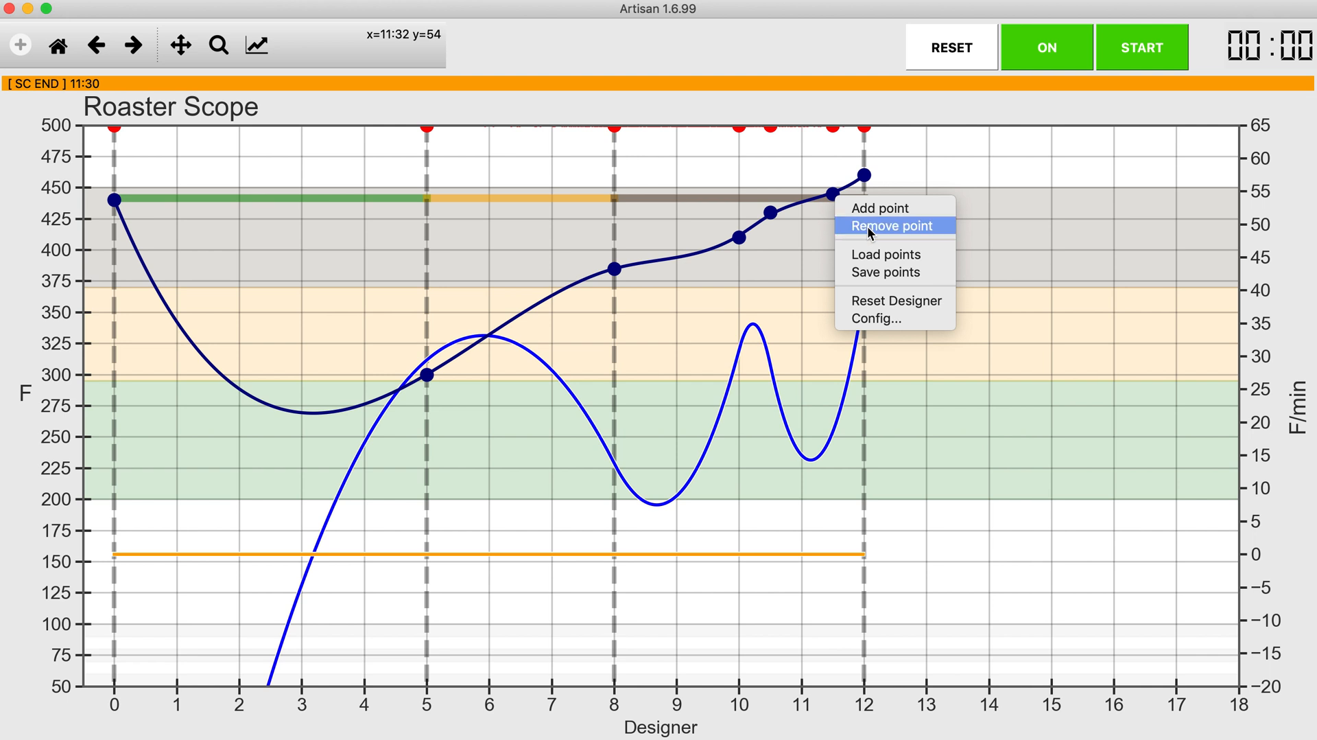
left_click(891, 225)
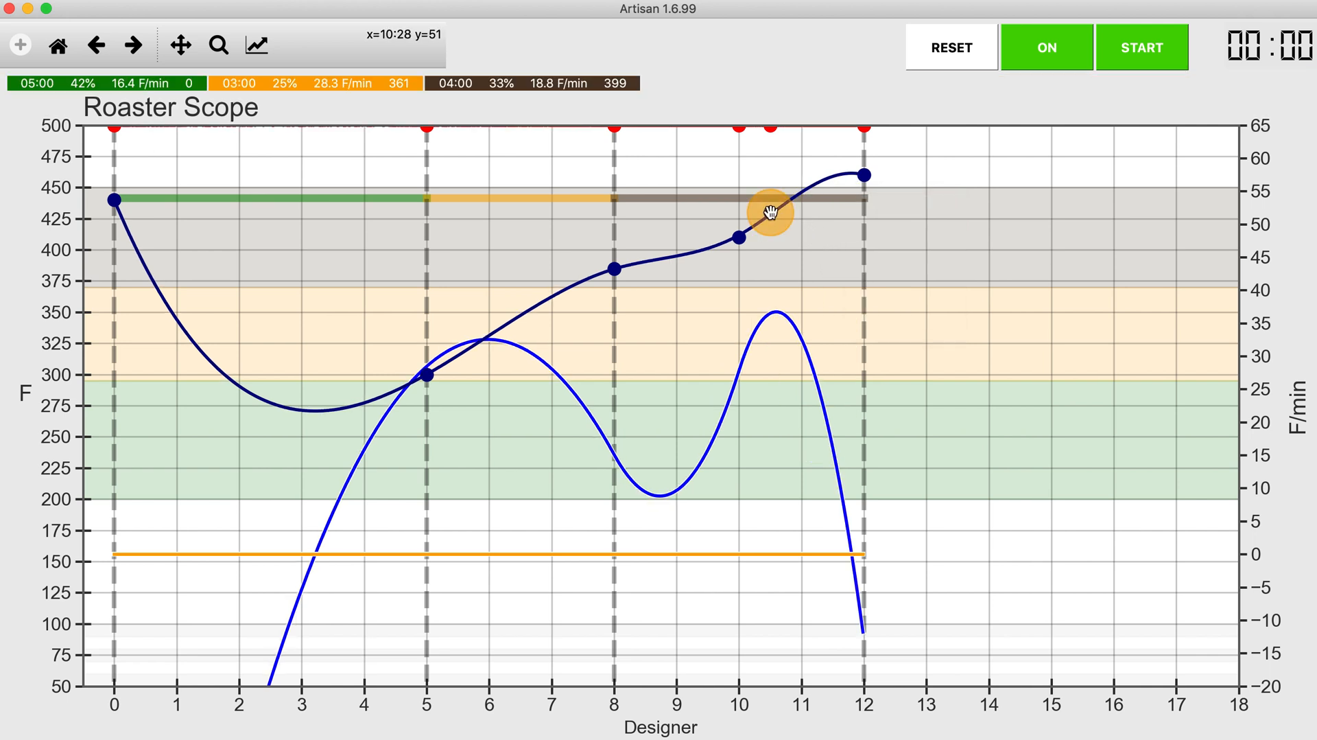
left_click(765, 210)
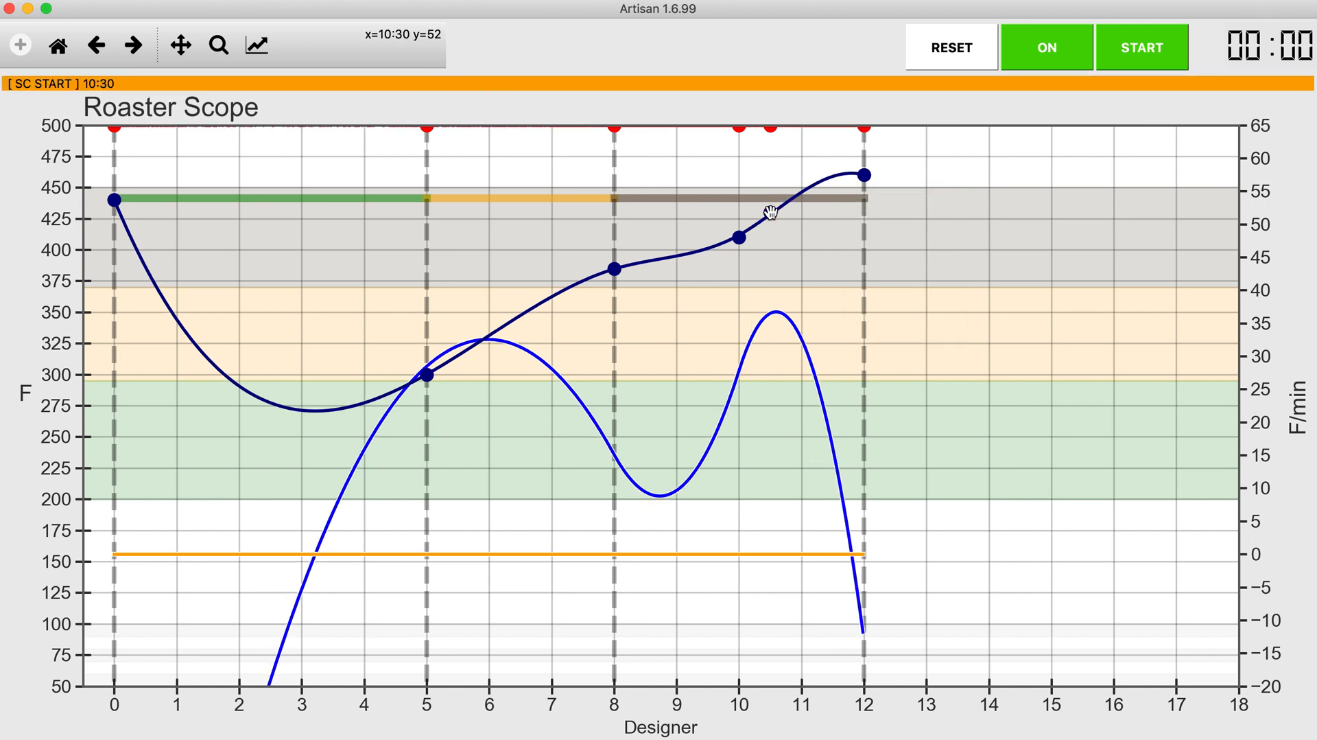
right_click(769, 210)
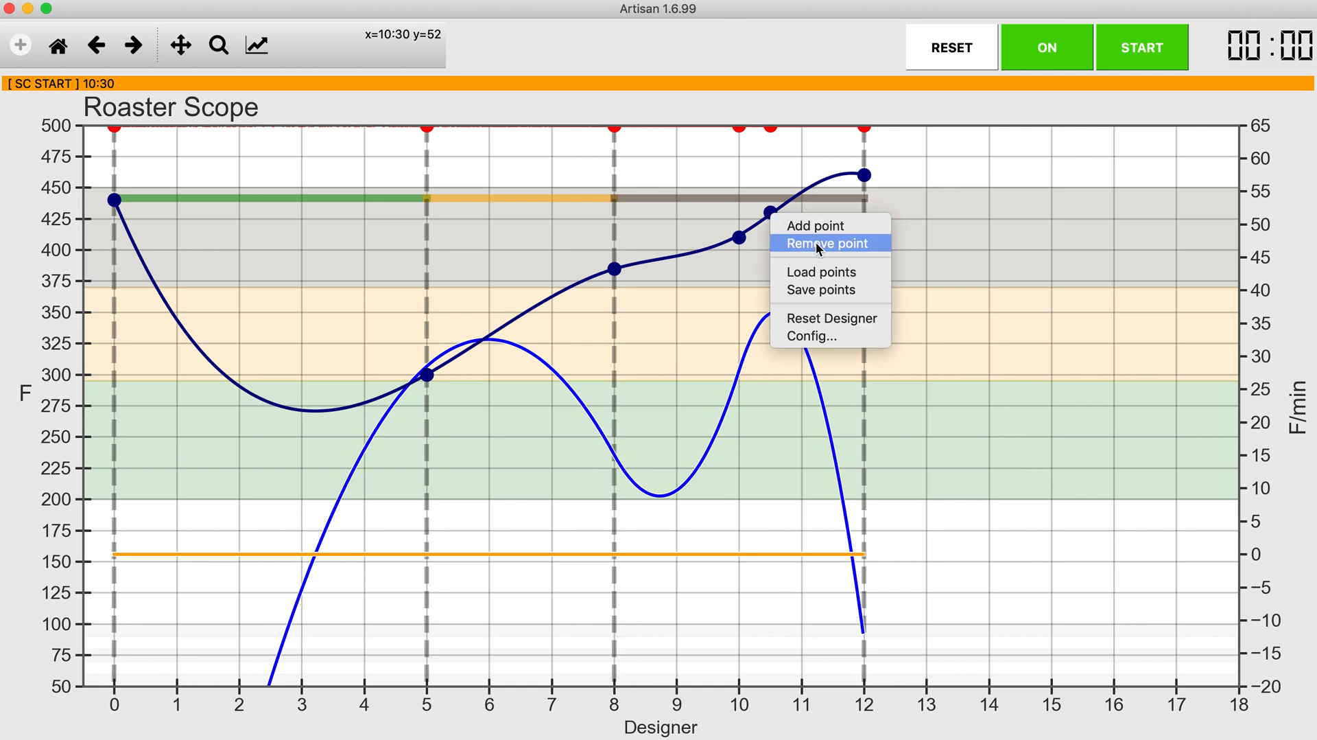
left_click(824, 243)
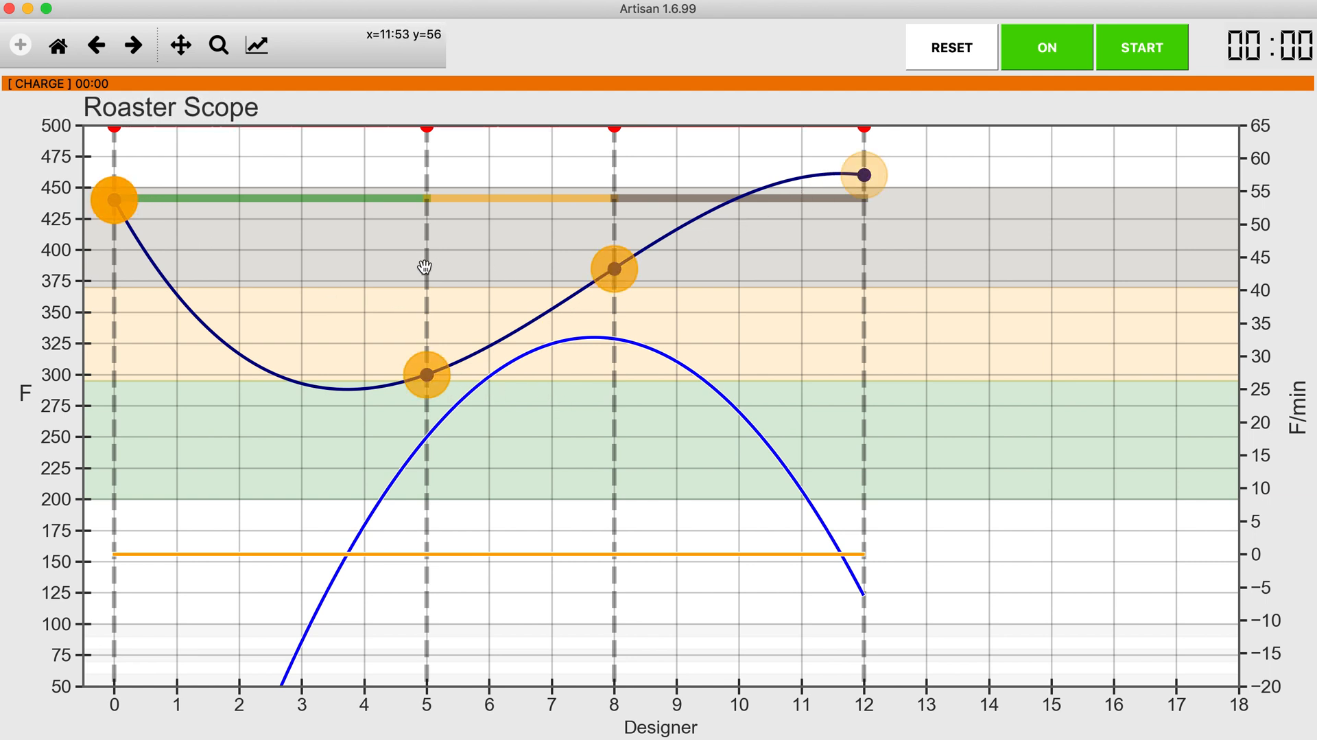
mouse_move(169, 283)
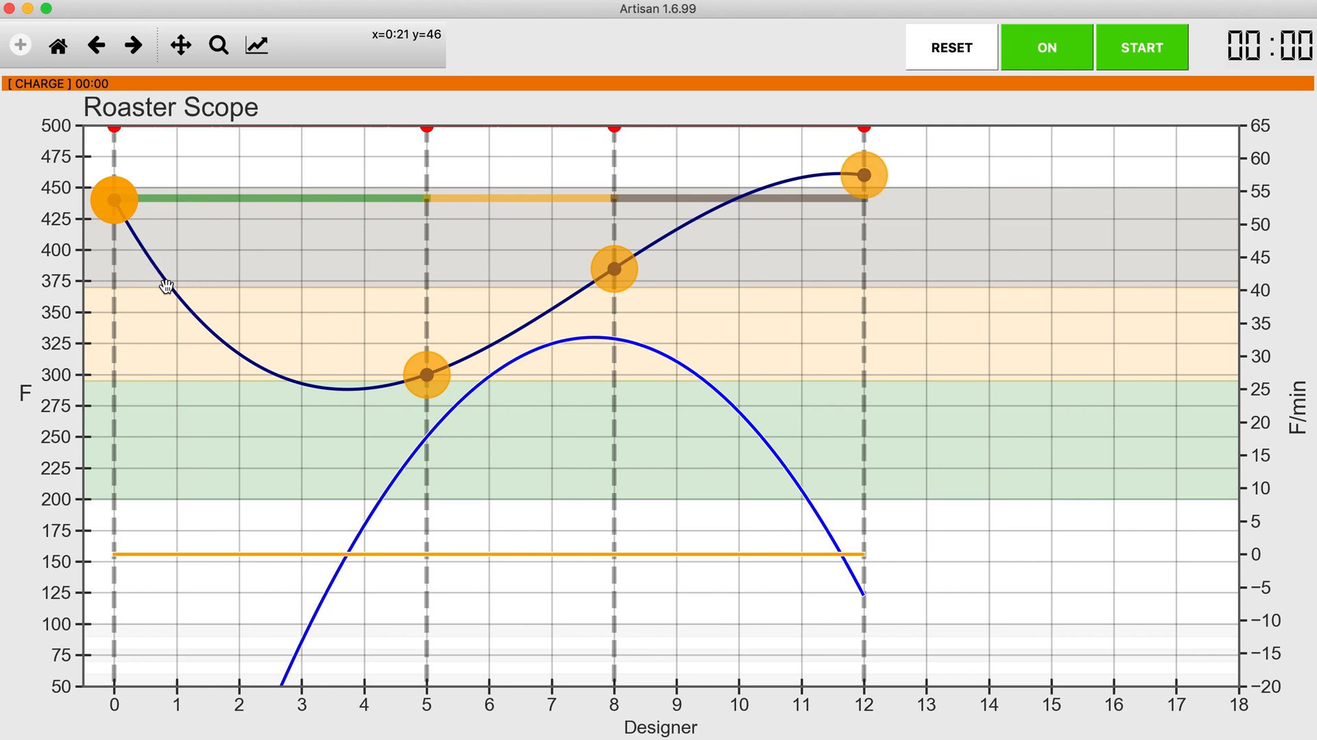
mouse_move(168, 273)
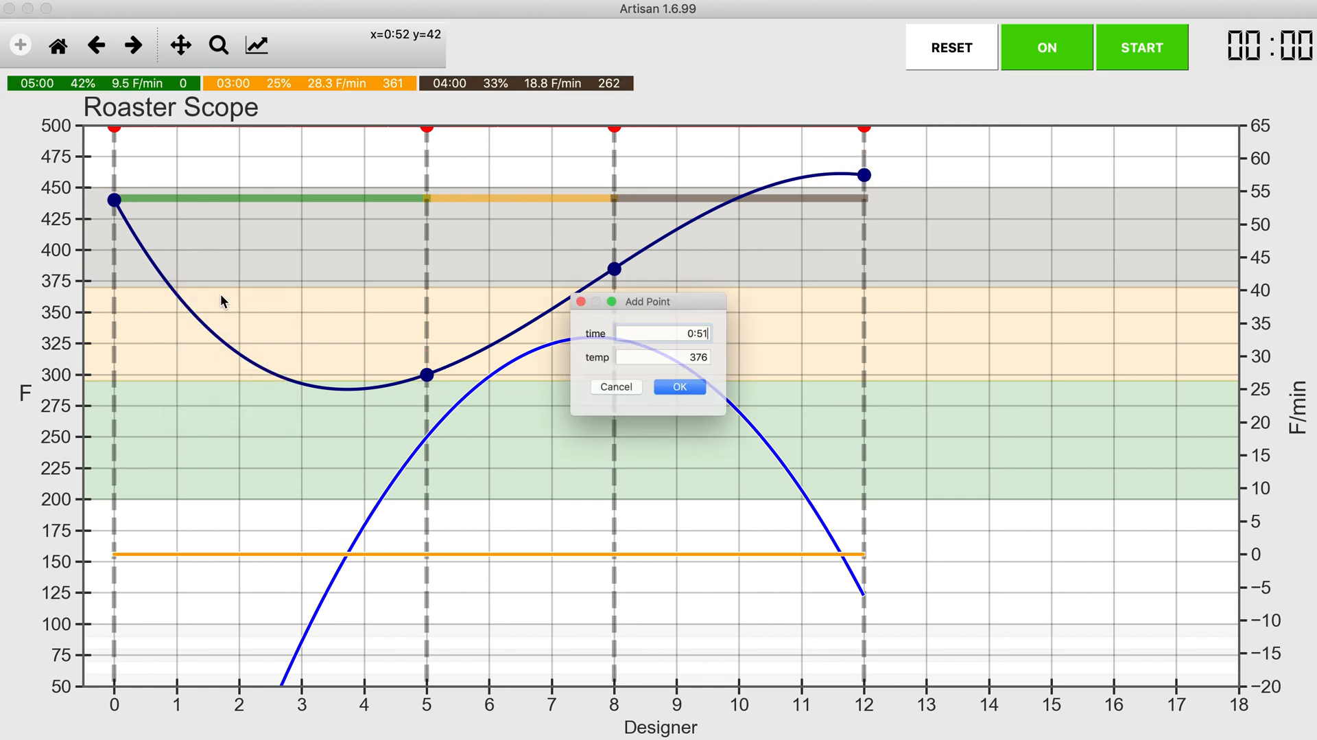
Add a point at 0:51 and 376°F, then add another point near minute 3.
left_click(677, 387)
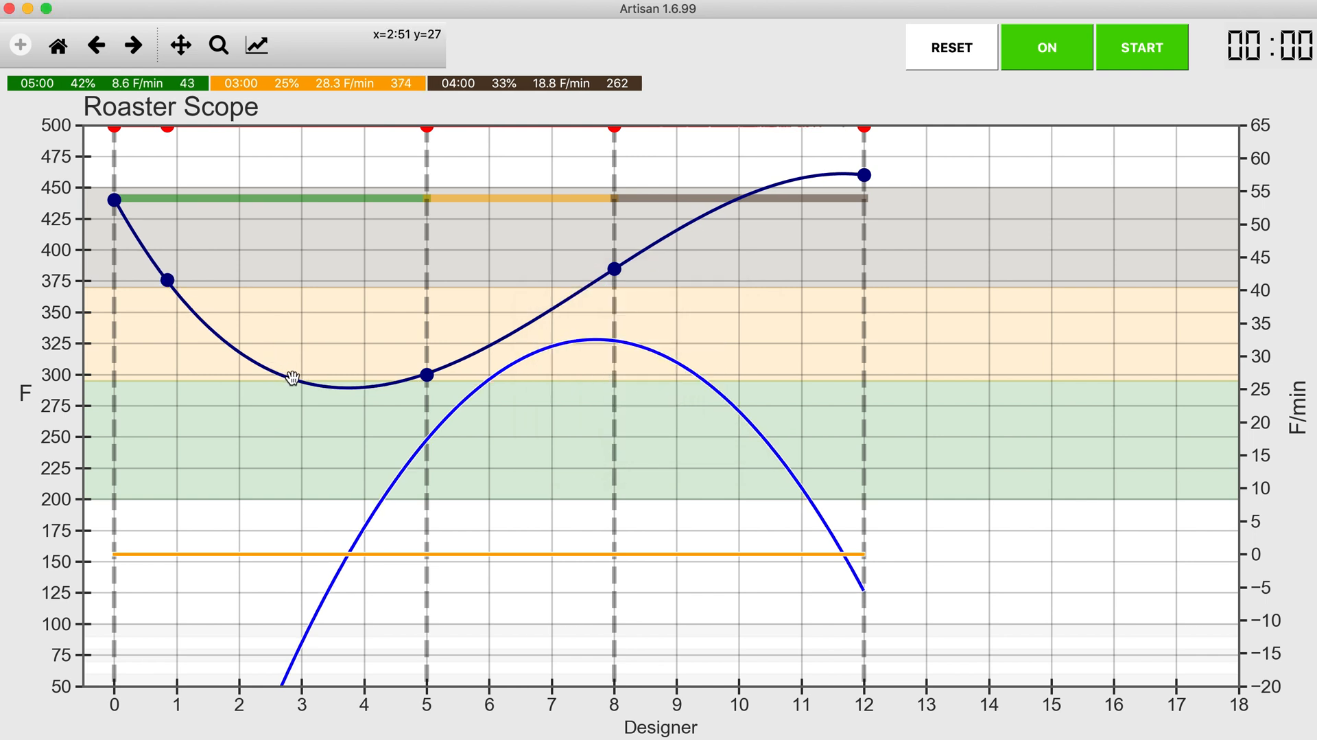
right_click(289, 377)
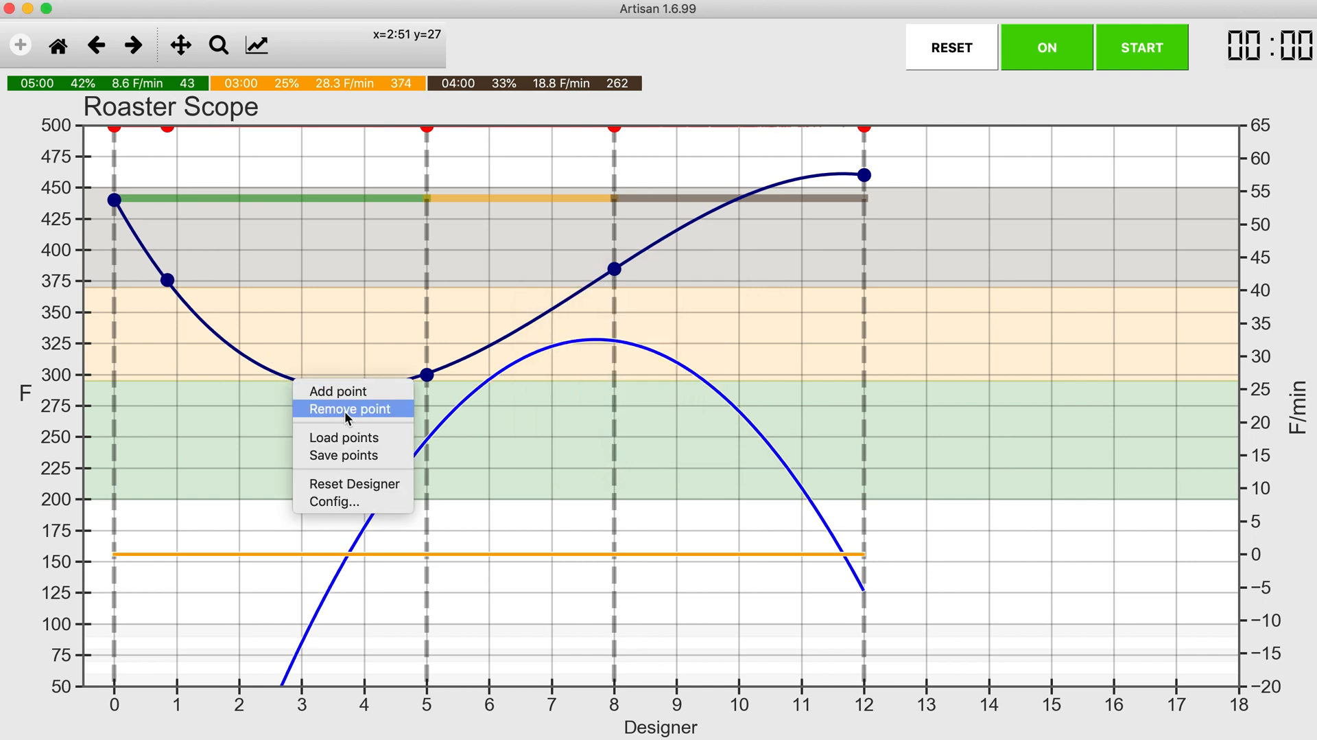
left_click(347, 410)
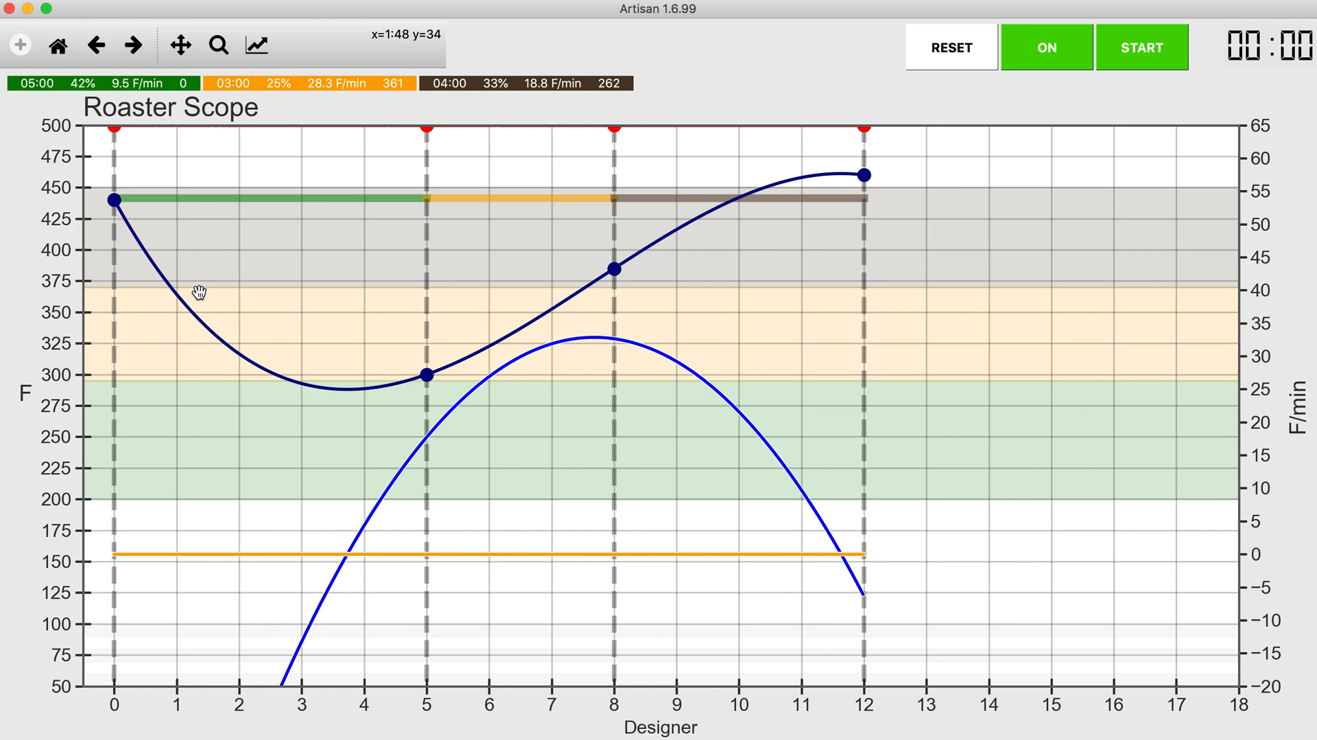
right_click(199, 292)
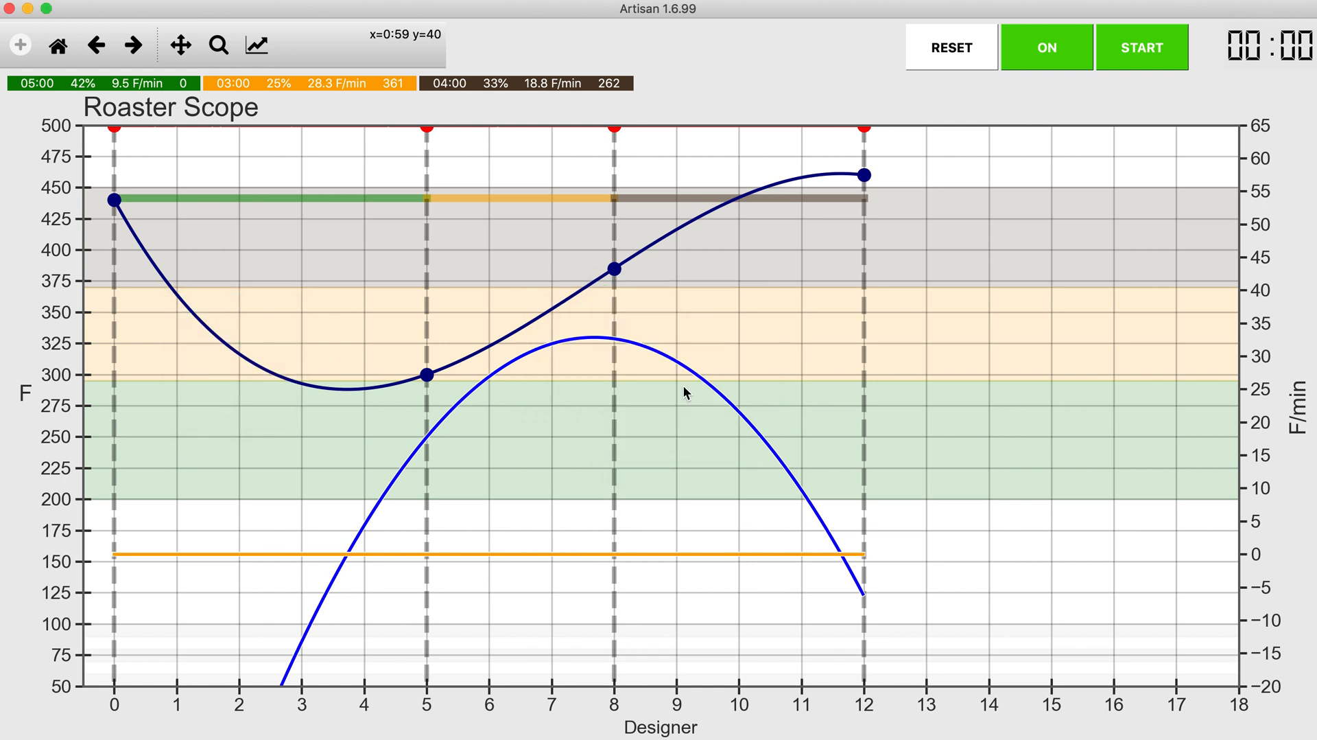
right_click(289, 385)
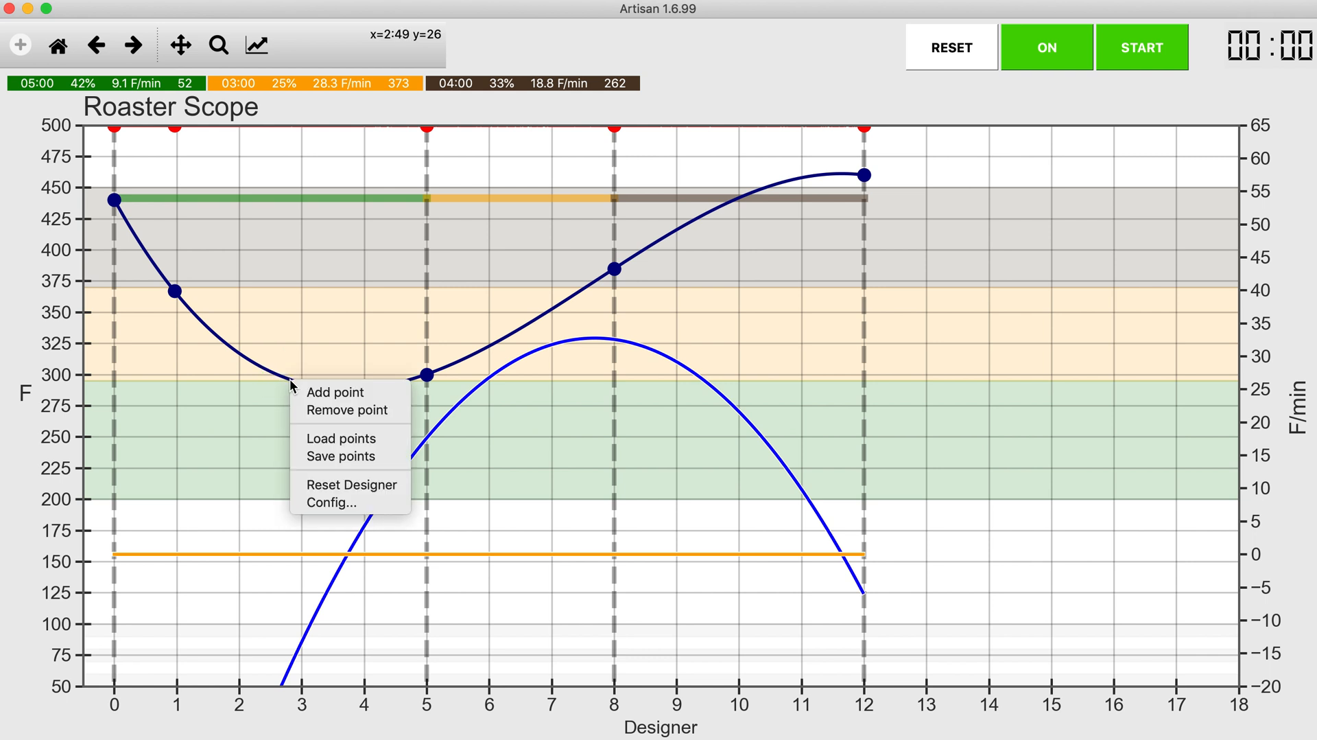
left_click(334, 392)
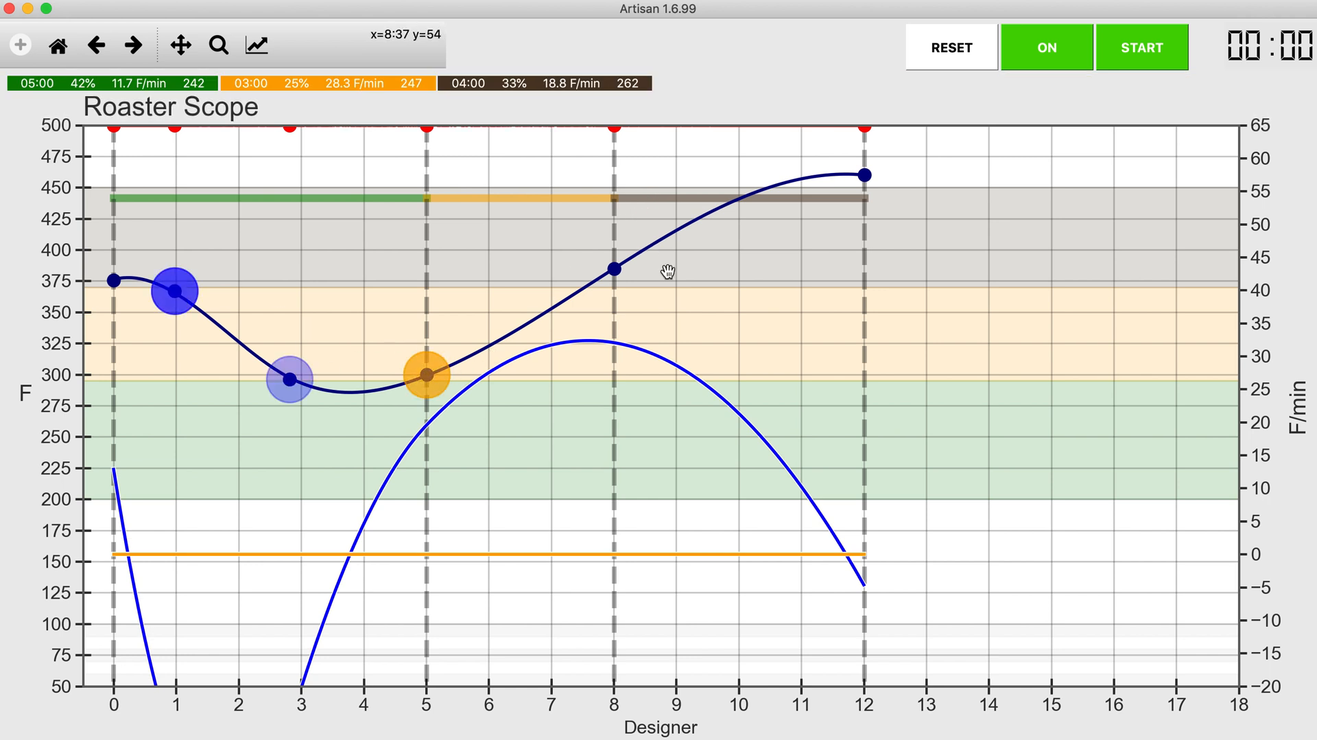
Move dry end to about 4:10, first crack to about 7:00, and drop to 10:00.
left_click(428, 374)
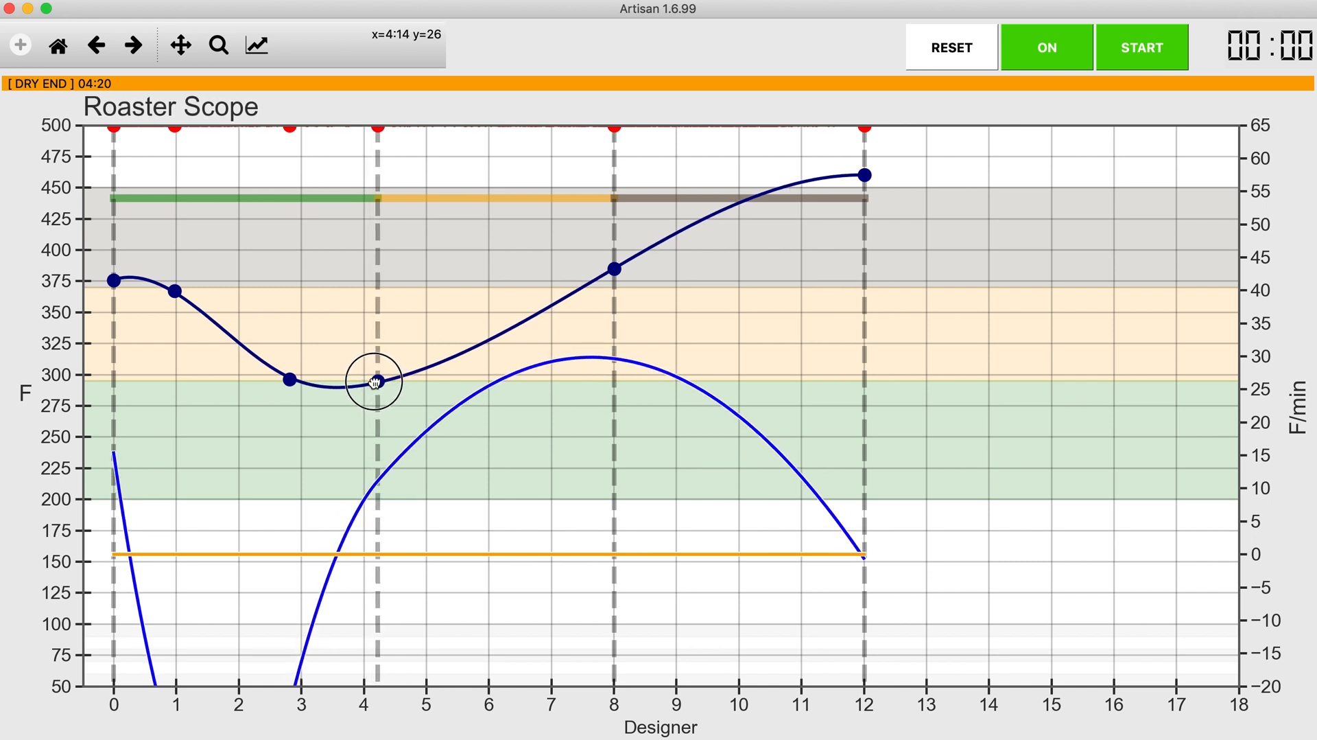
left_click(374, 381)
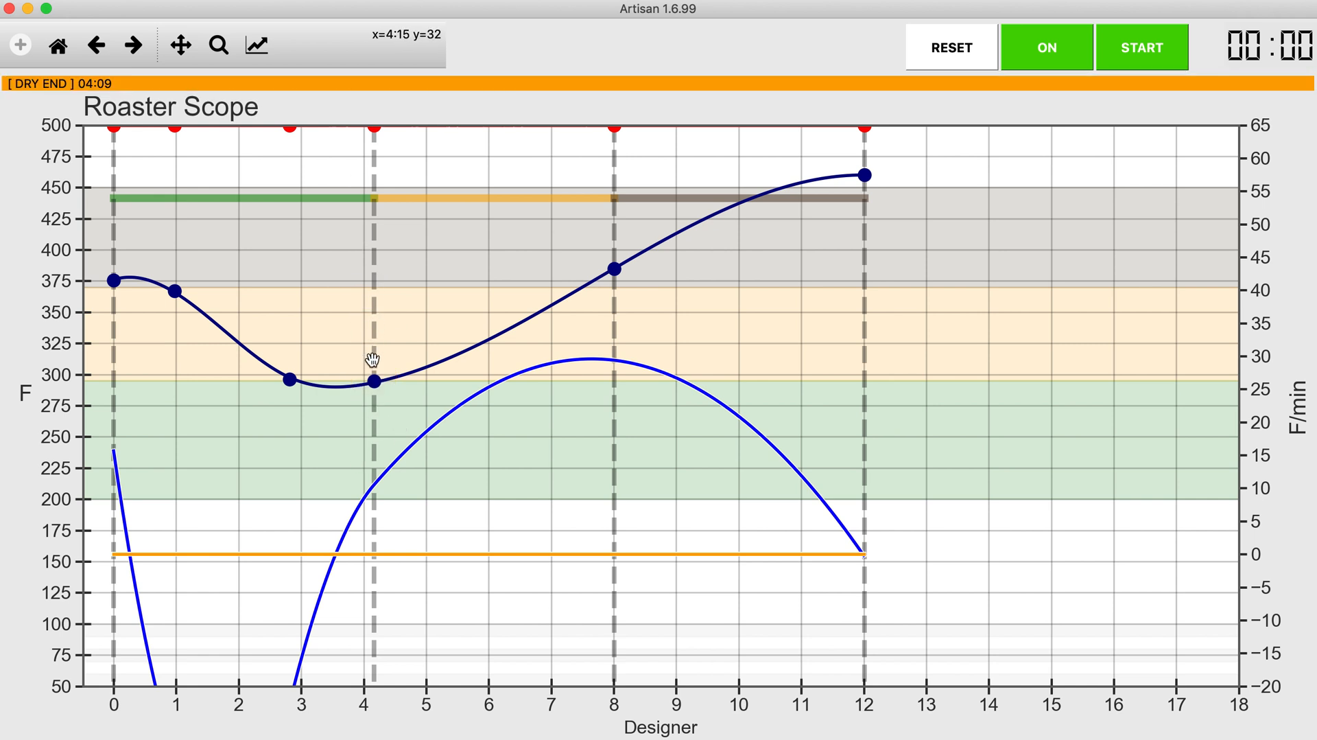
left_click(371, 384)
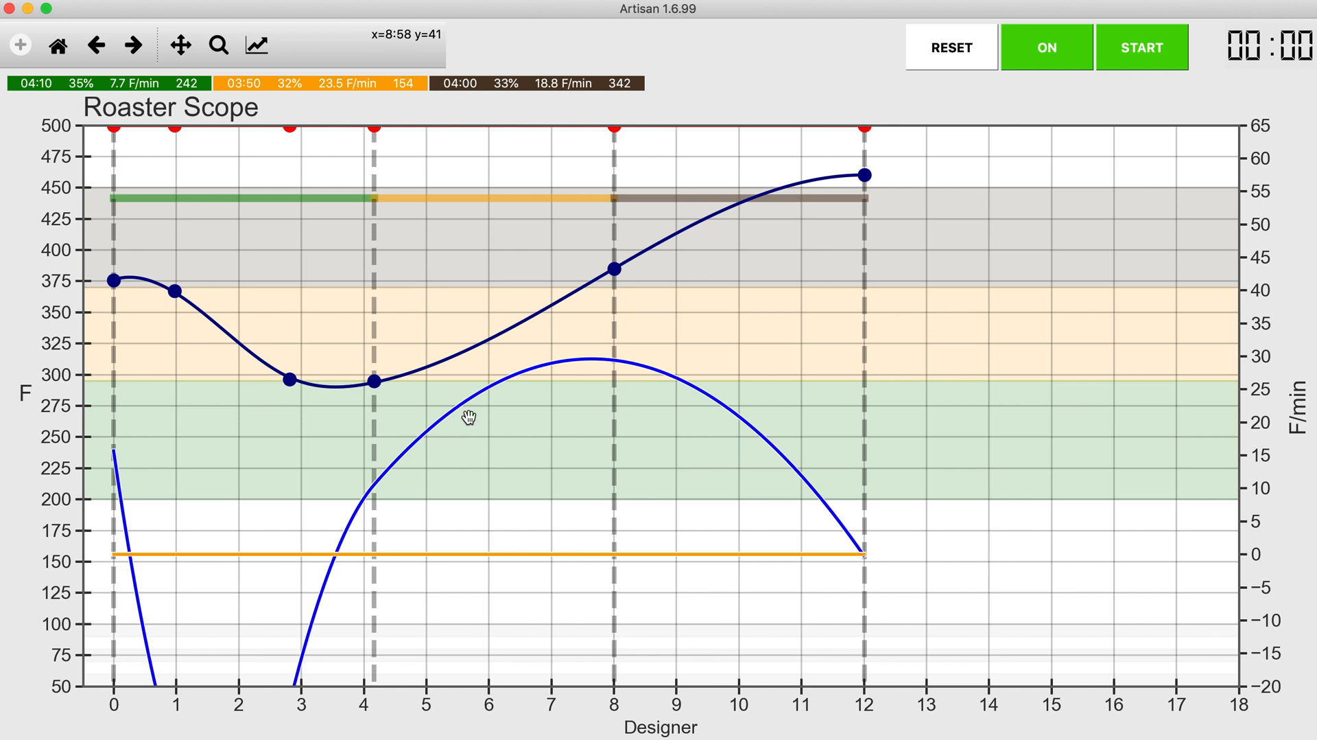
mouse_move(673, 315)
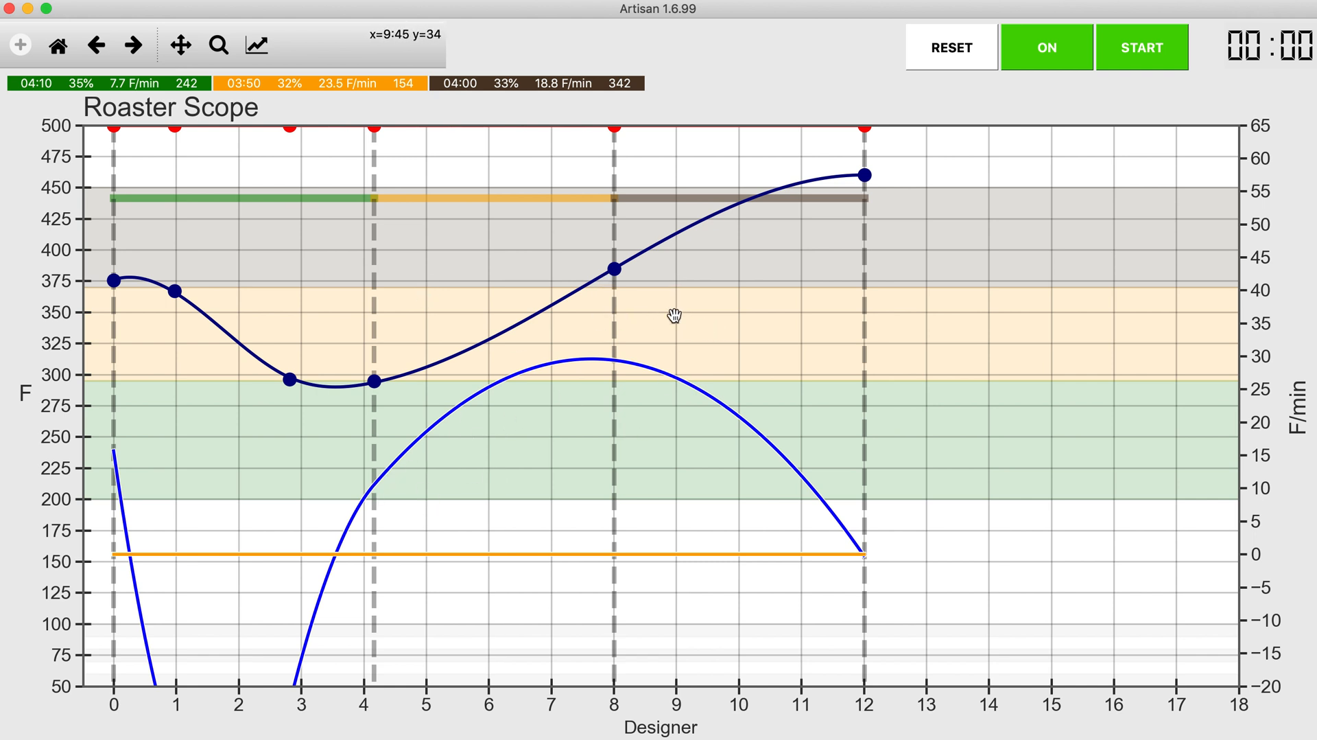
left_click(614, 270)
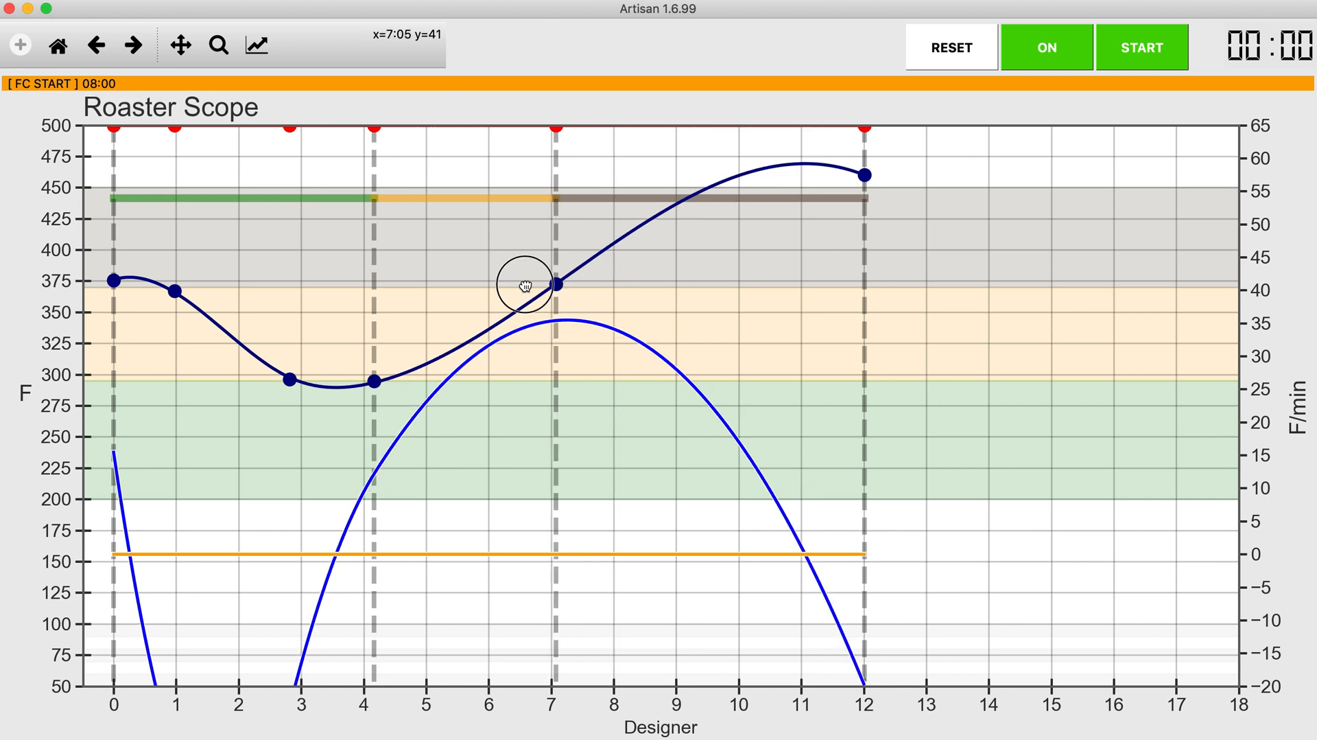
left_click_drag(556, 284, 513, 287)
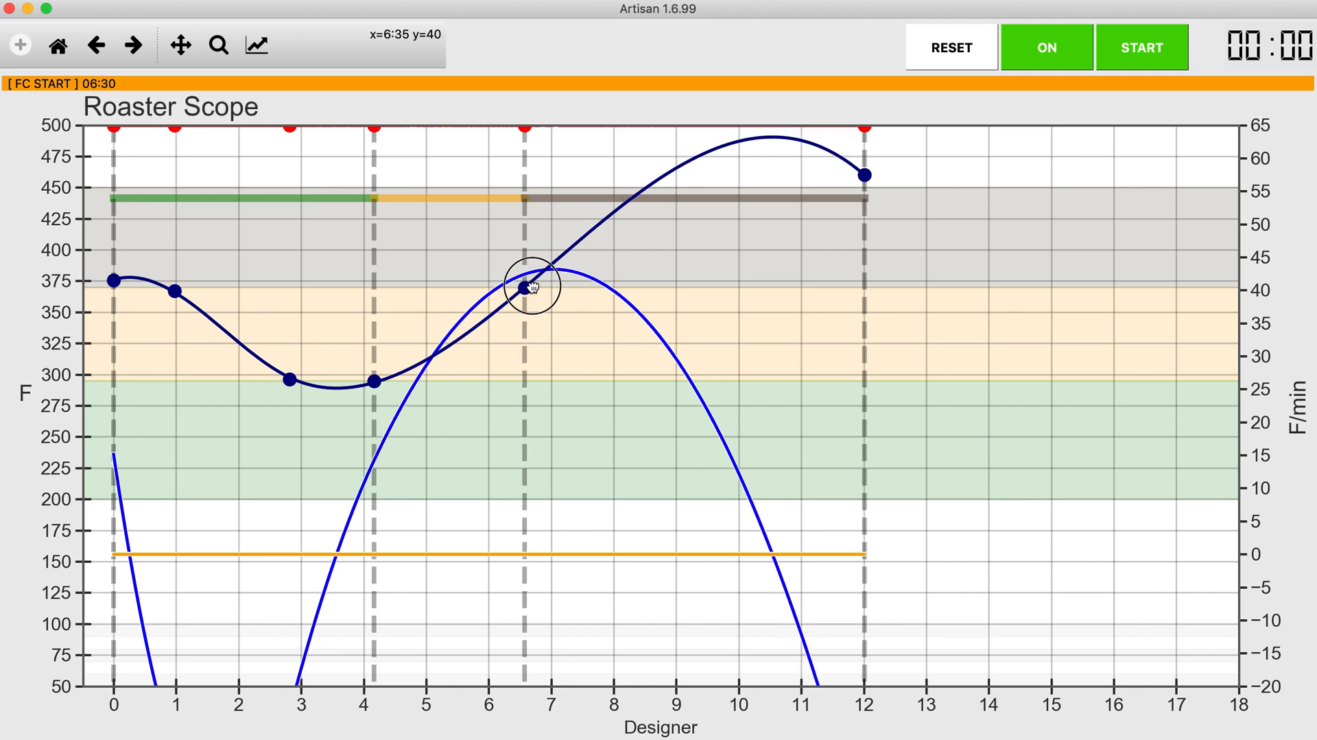
left_click_drag(527, 284, 550, 284)
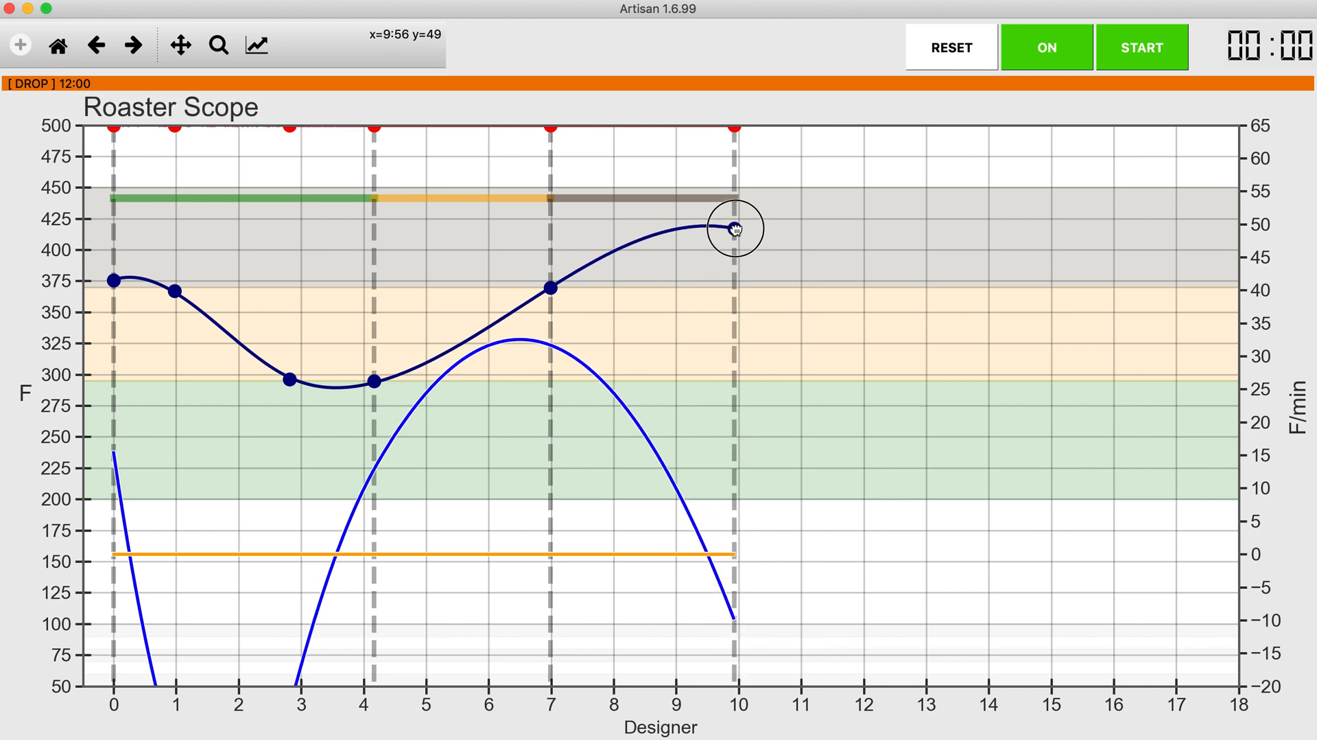
mouse_move(735, 229)
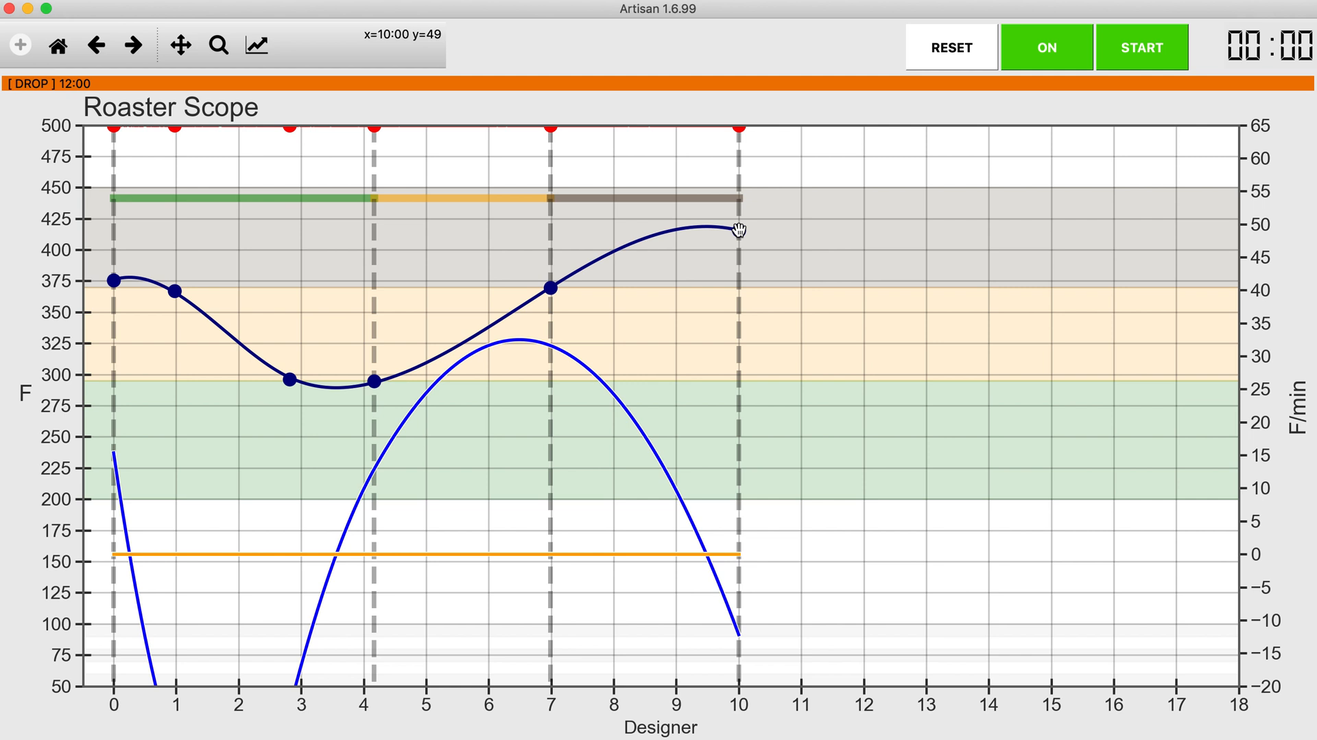
left_click(739, 229)
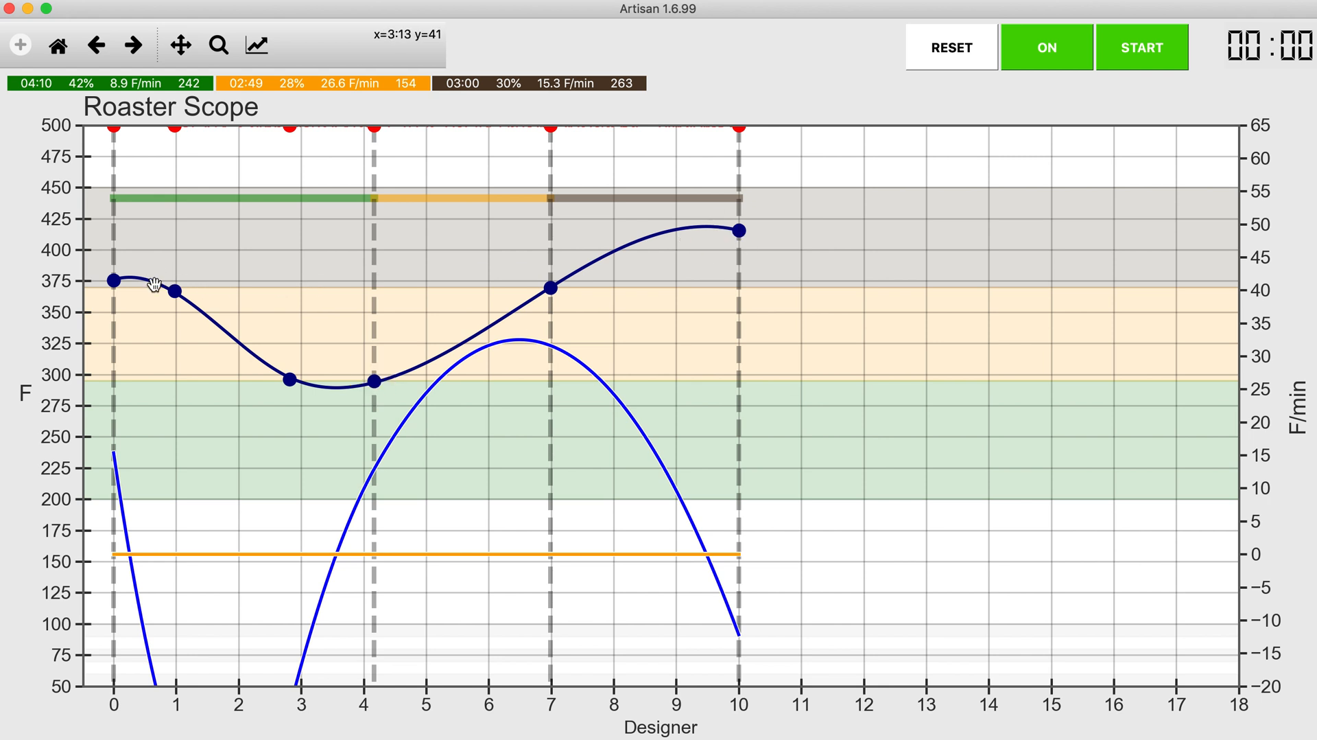
Pull the second bean temperature point down near 225°F and move drop to 09:18.
left_click(175, 291)
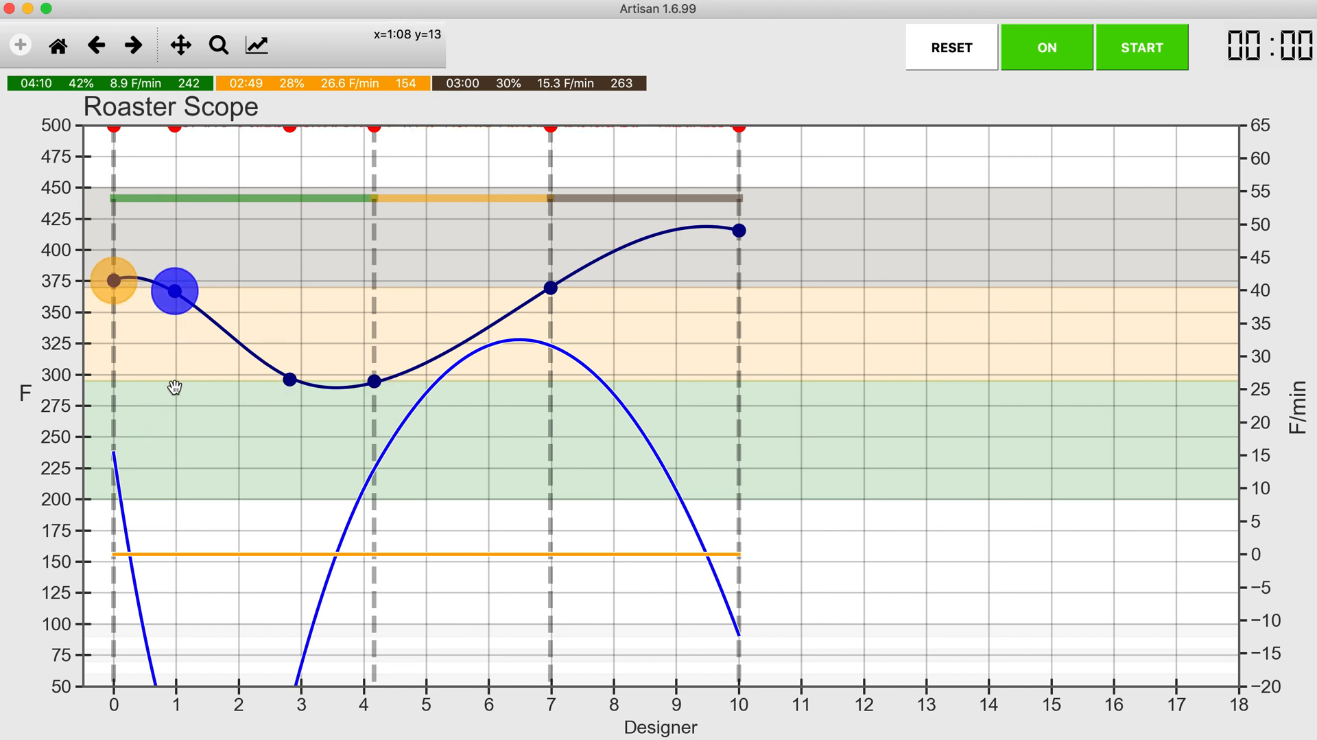
mouse_move(204, 294)
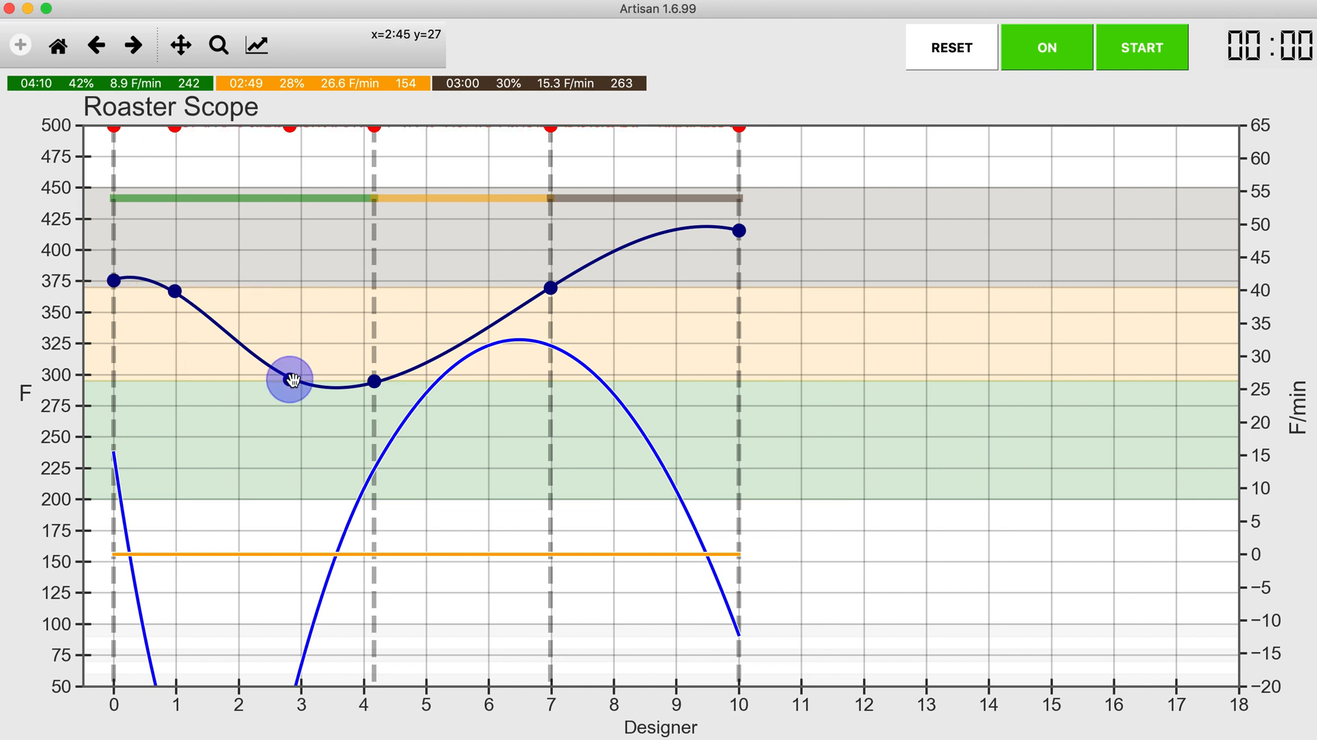
mouse_move(261, 432)
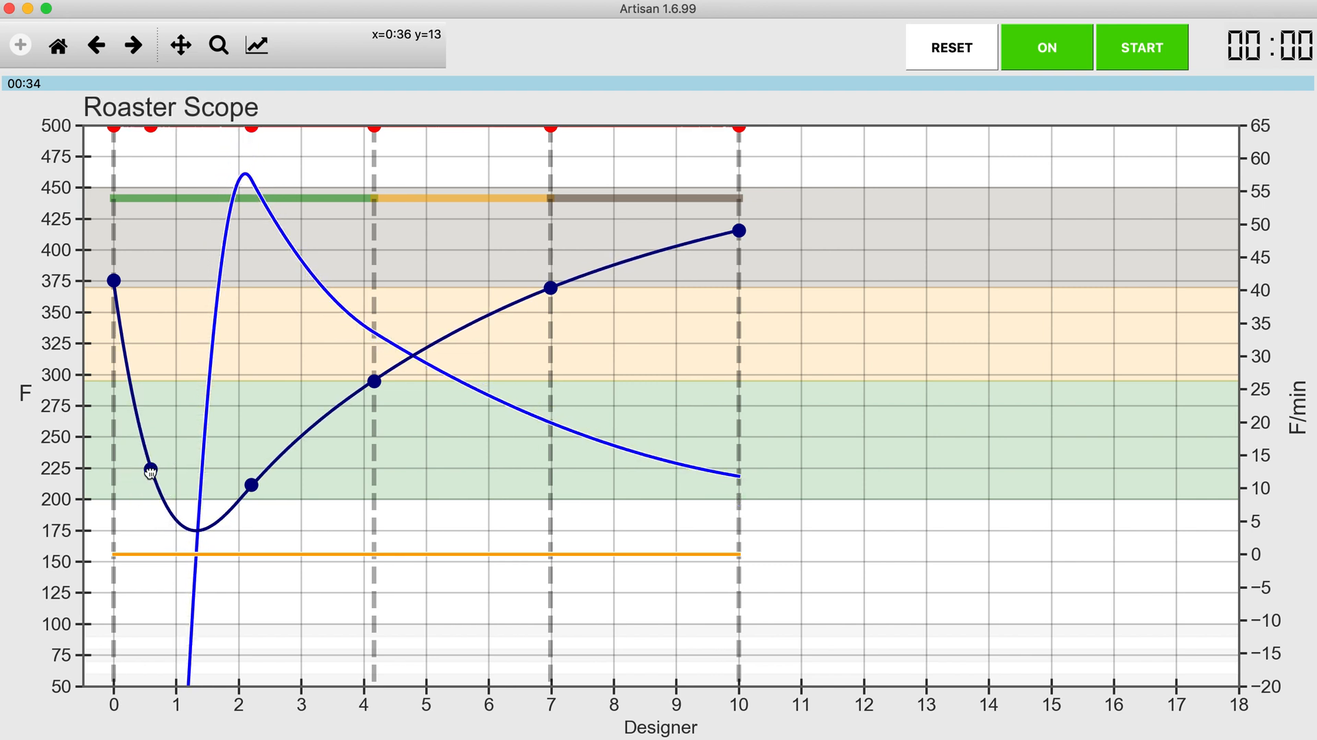
left_click(150, 469)
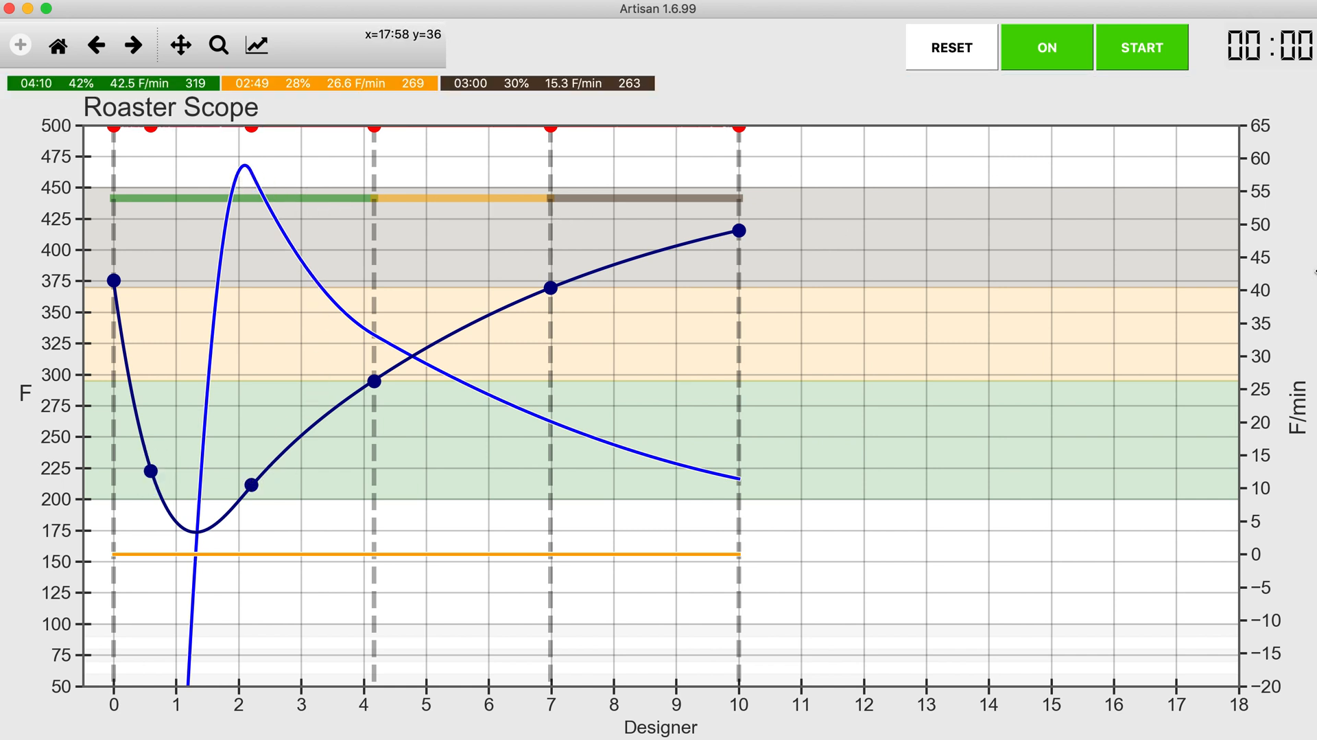
mouse_move(503, 414)
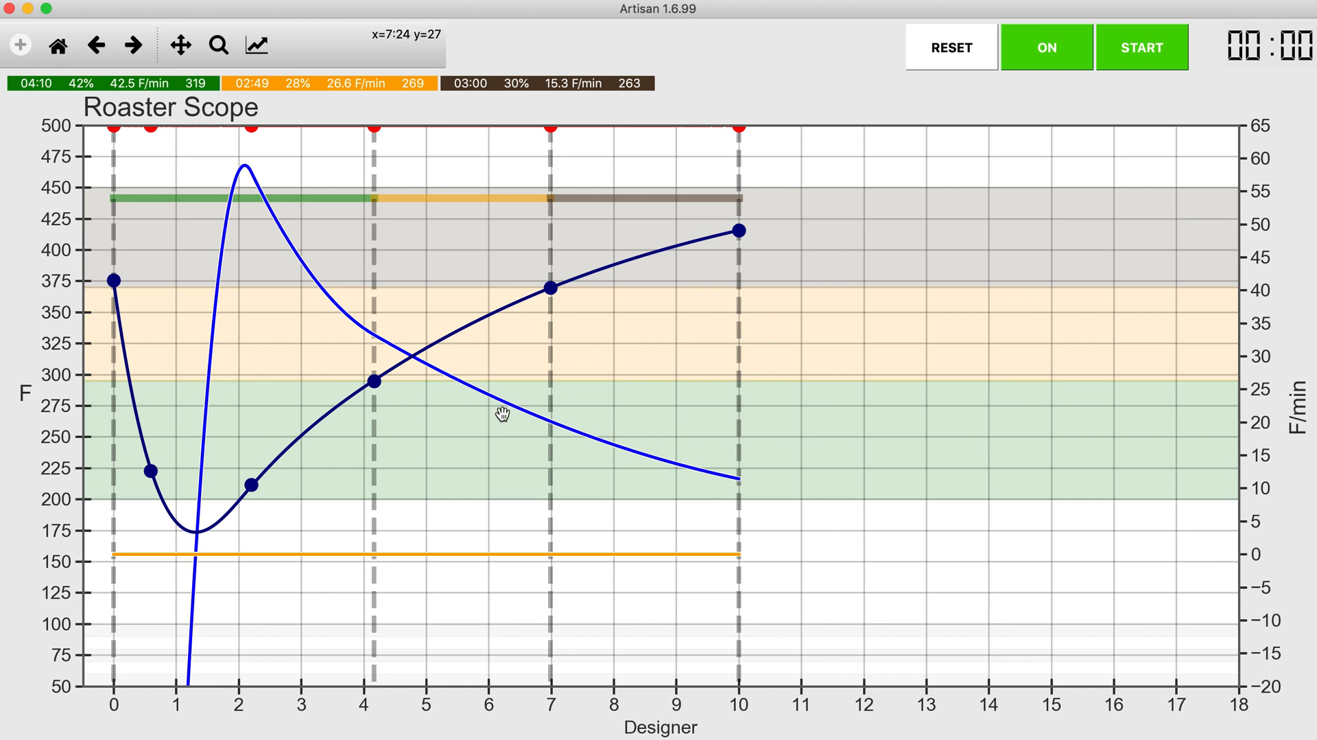
left_click(374, 380)
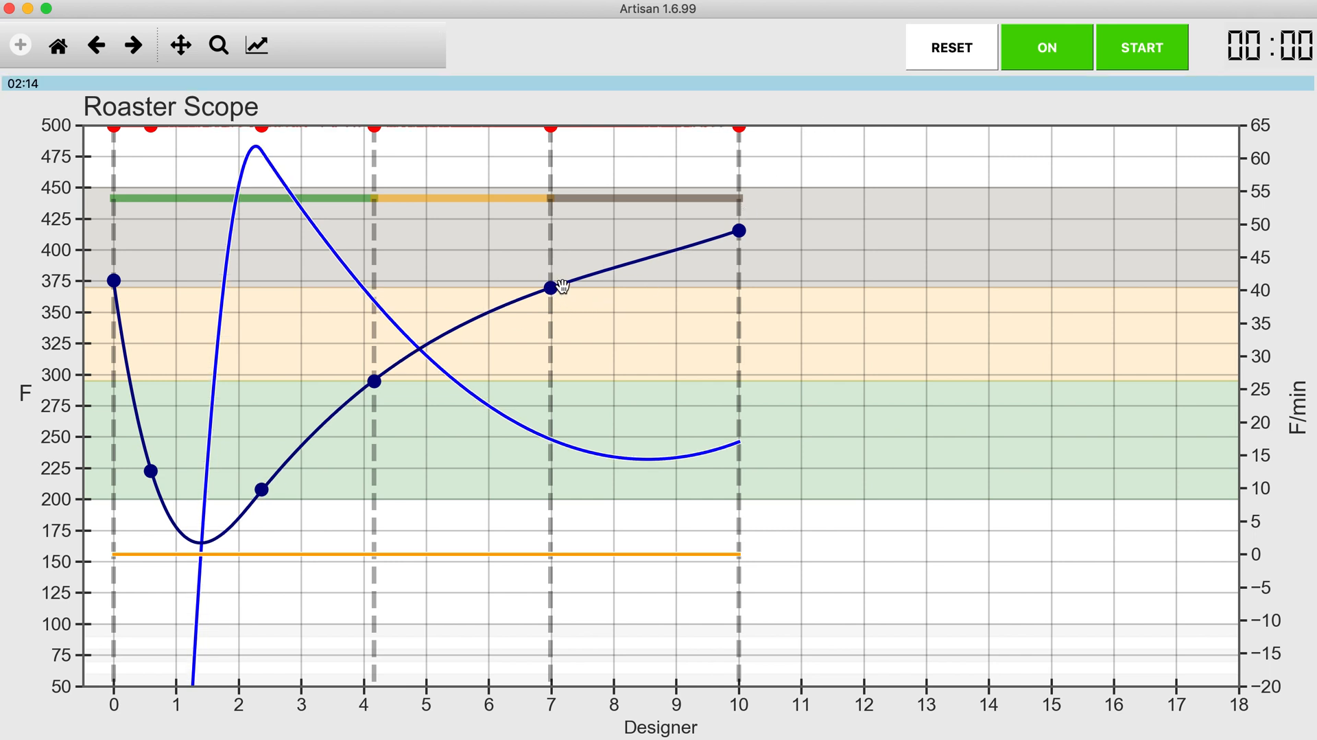
left_click(550, 288)
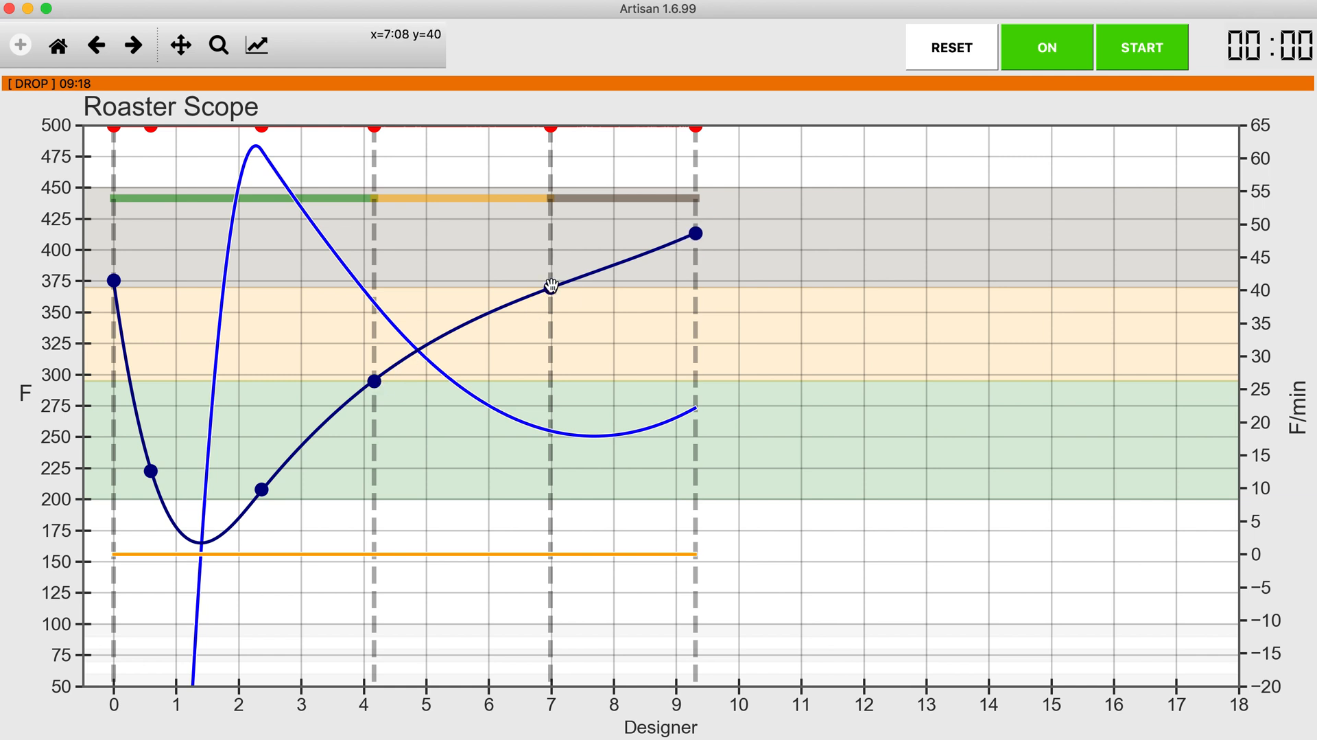
mouse_move(550, 286)
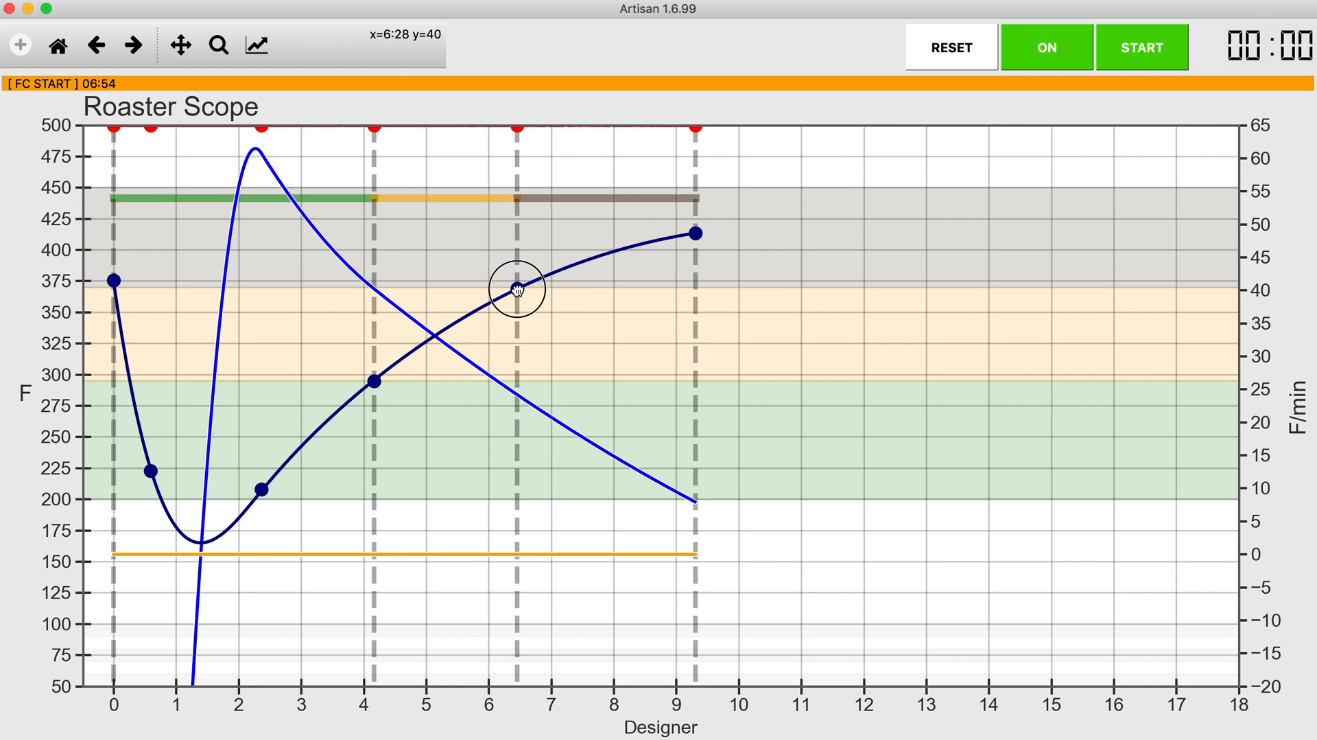
Shift first crack to about 6:54 and dry end to about 4:09, adjusting the minute-2 point.
left_click(516, 290)
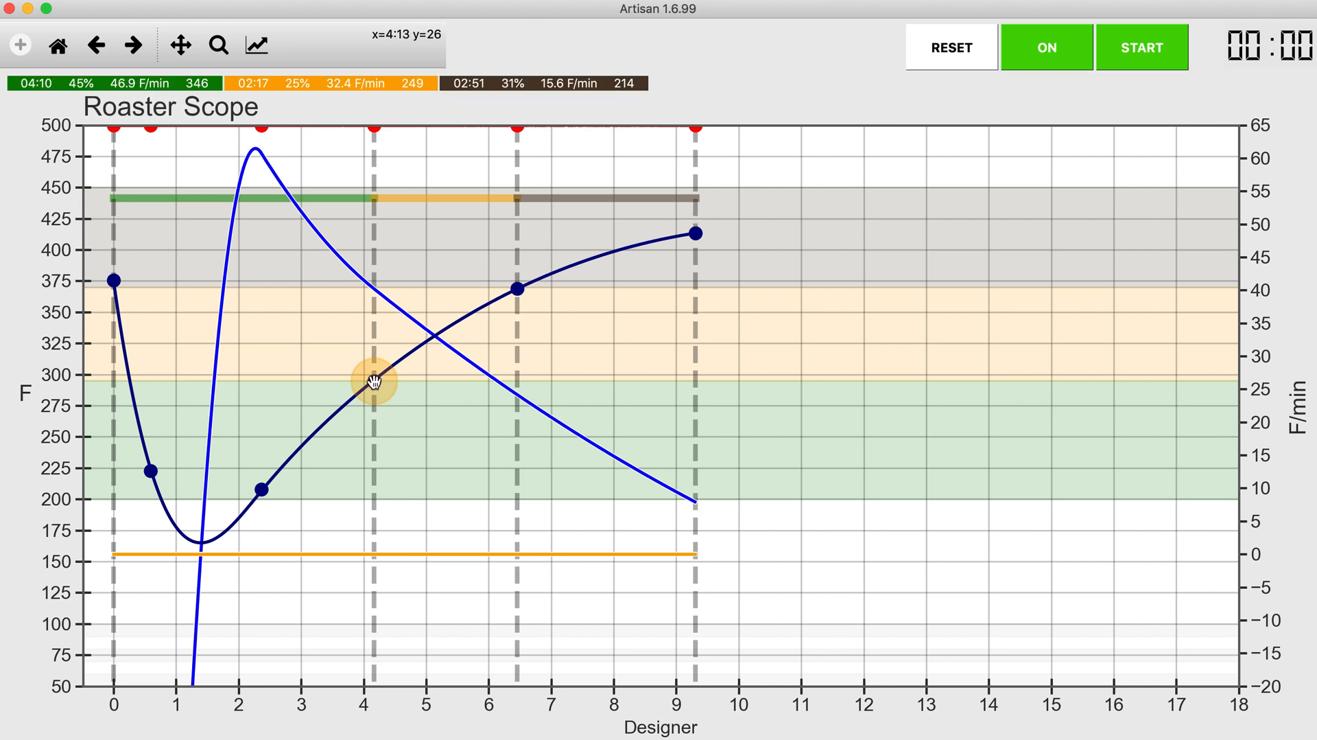
left_click(377, 380)
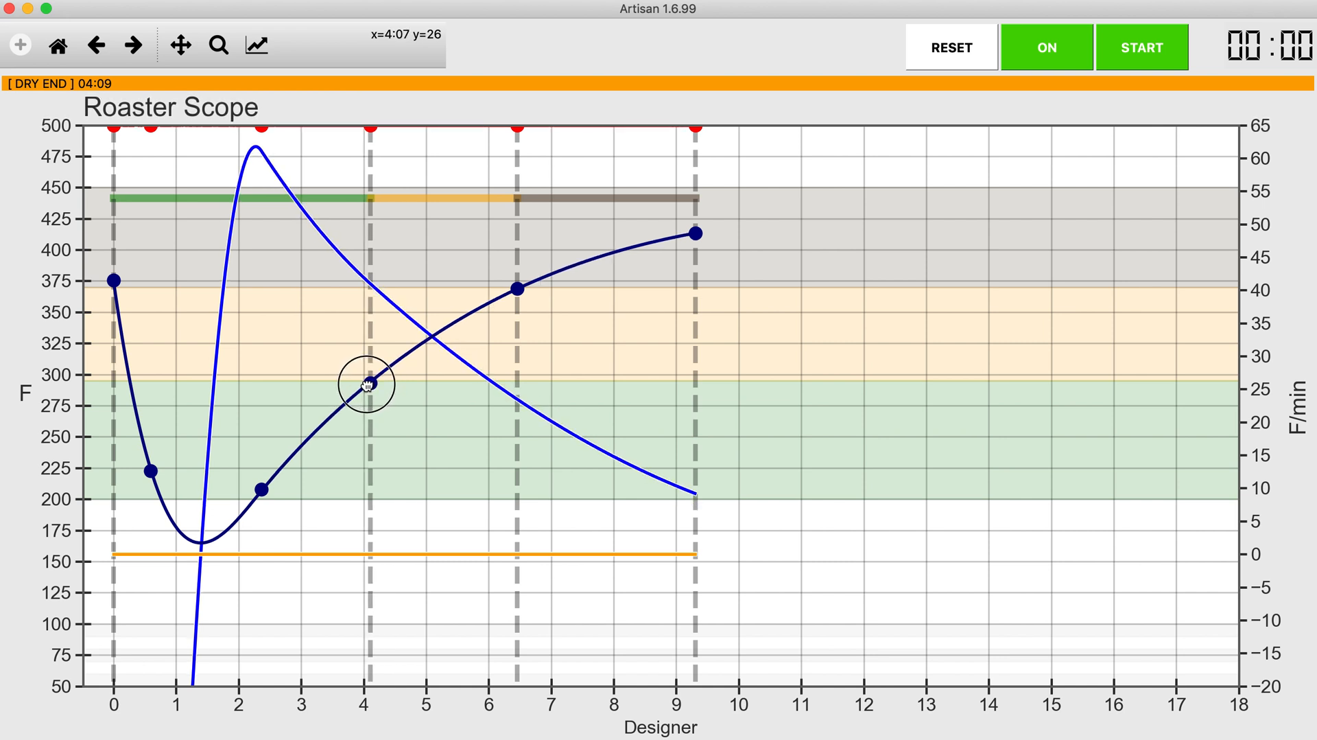
left_click(365, 383)
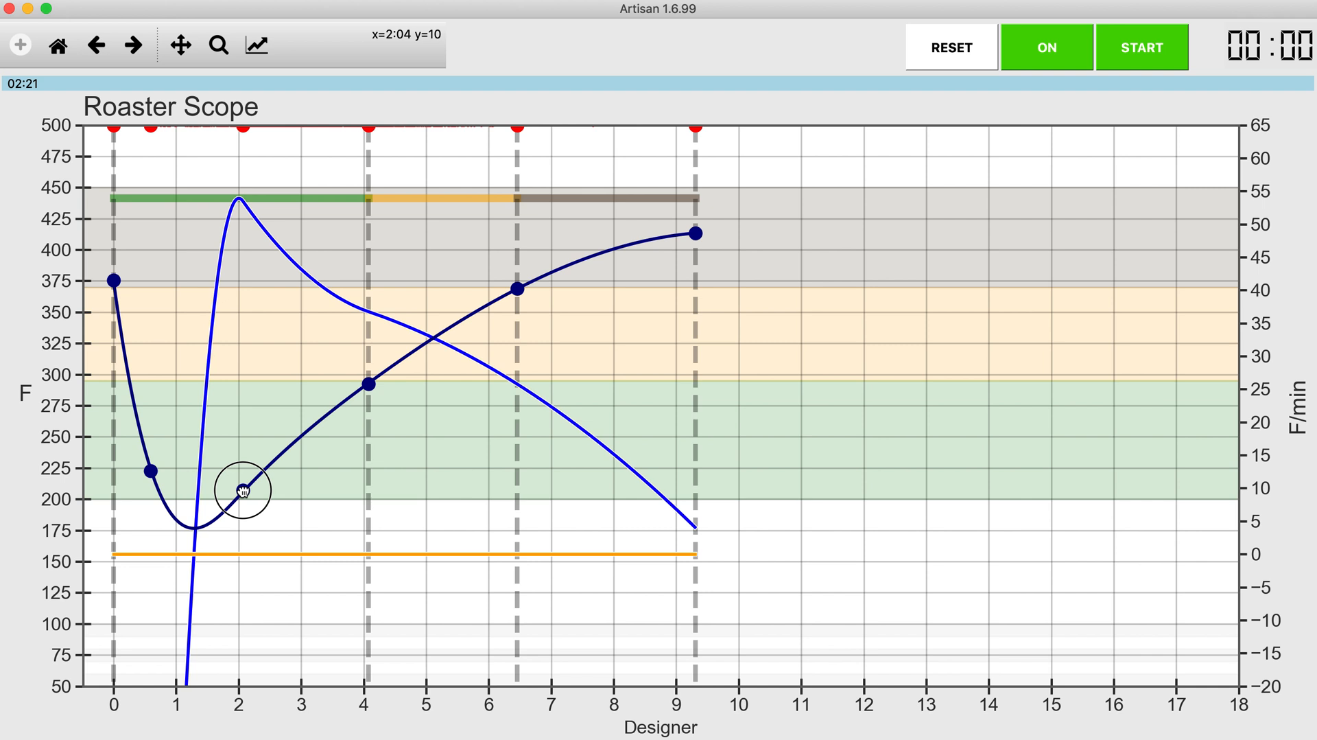
left_click(239, 490)
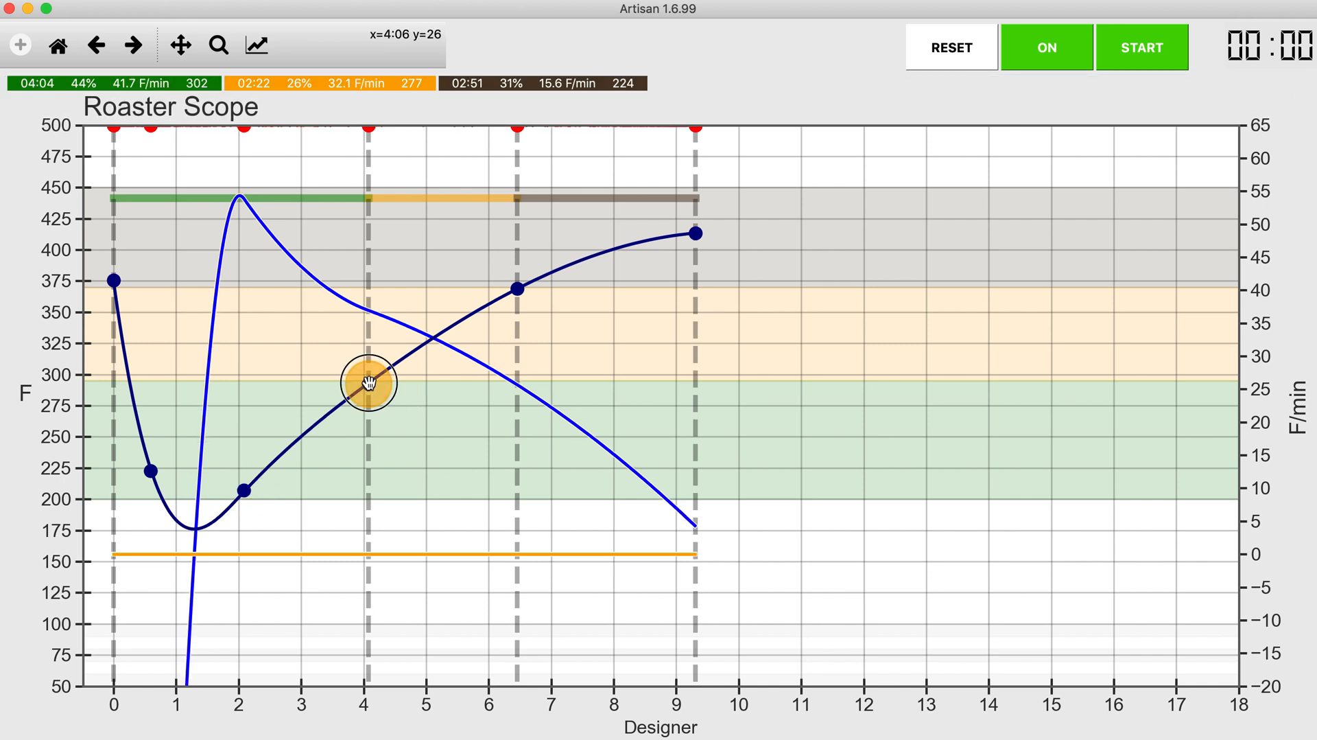
left_click(367, 382)
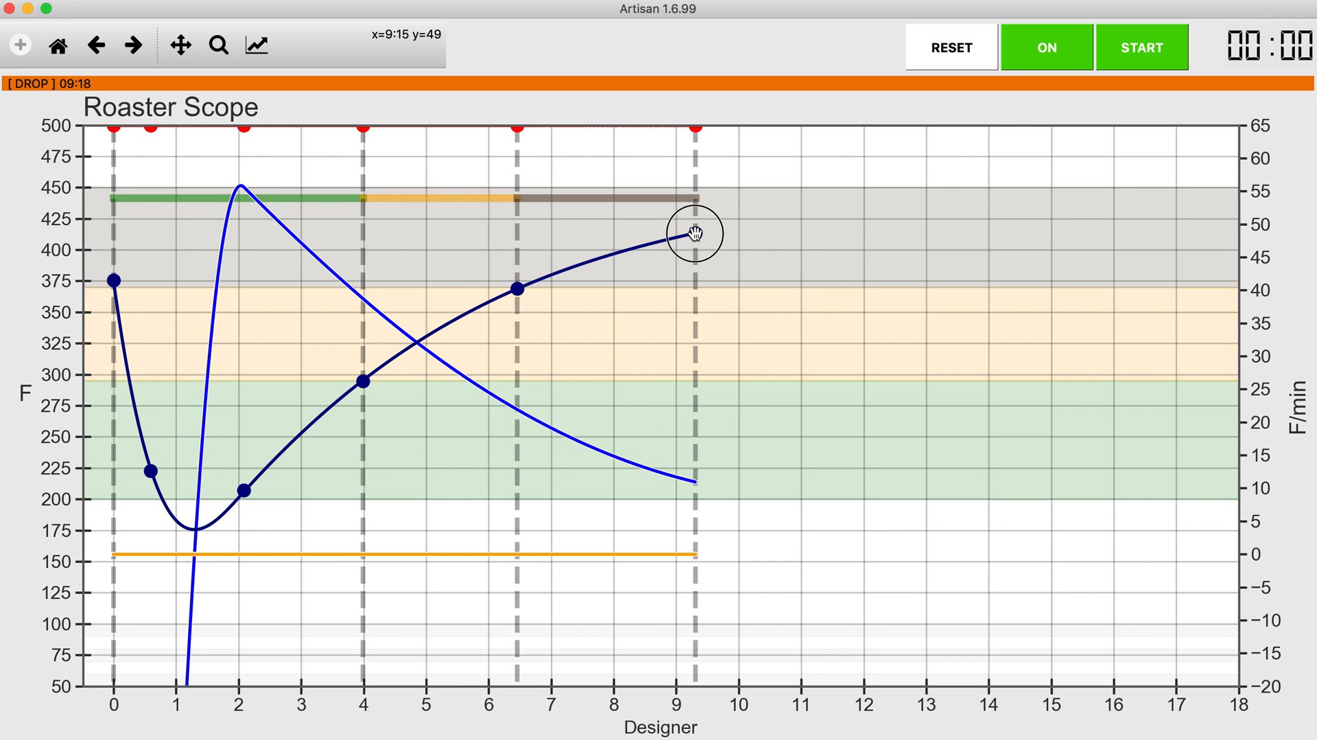
mouse_move(696, 231)
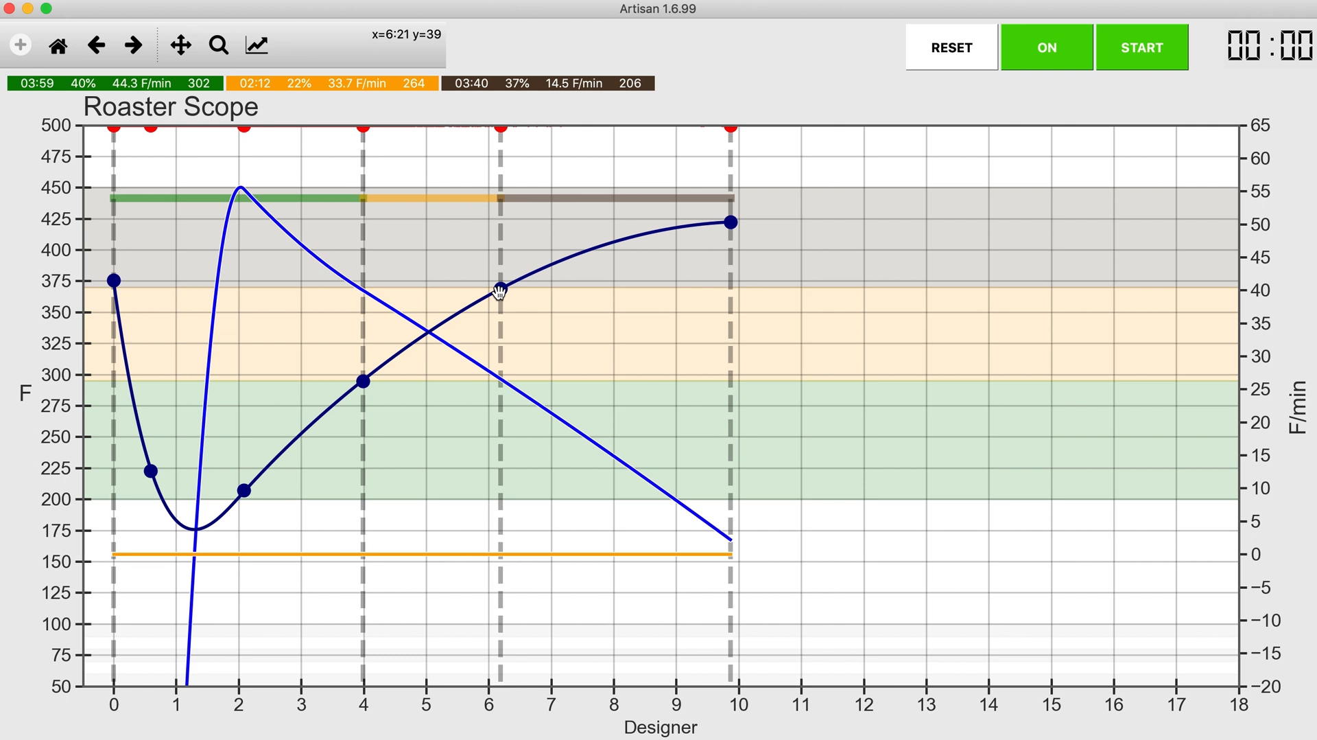
Move first crack to about 6:12, with drop near 9:14 at about 420°F.
left_click(498, 288)
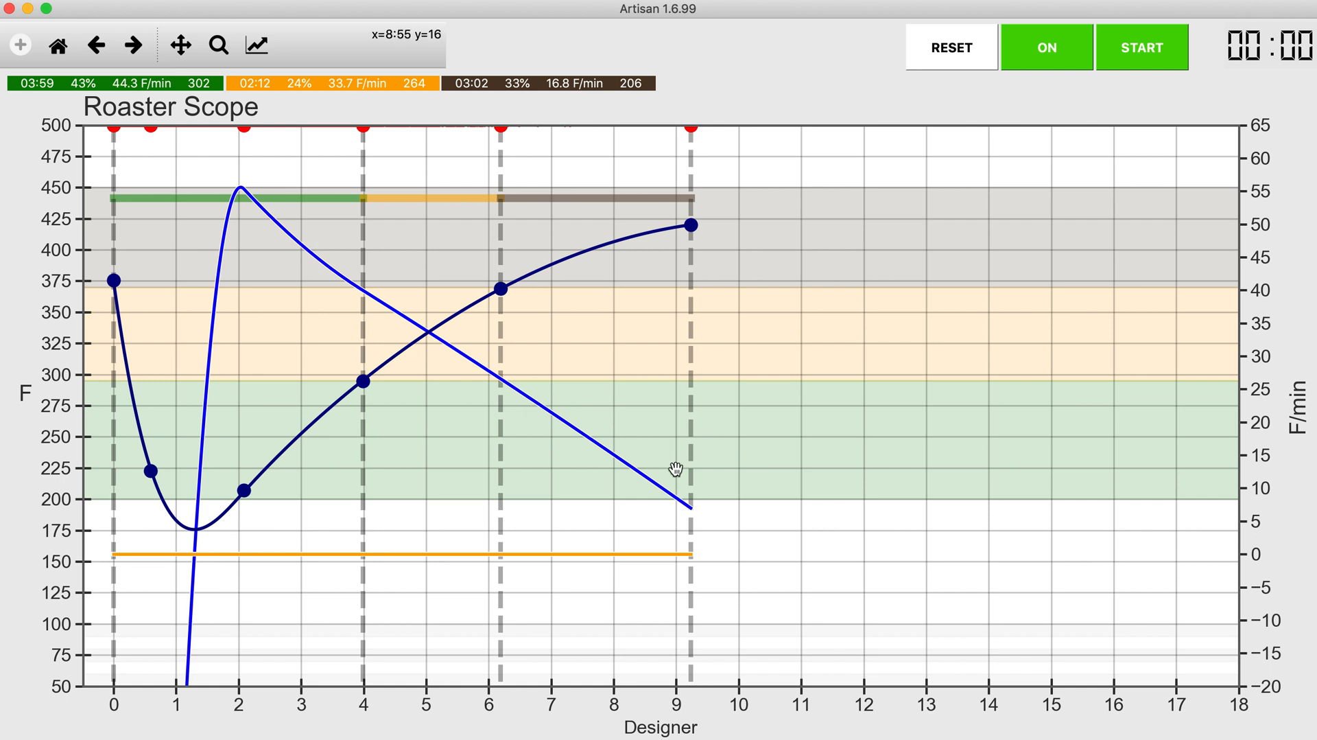
mouse_move(357, 427)
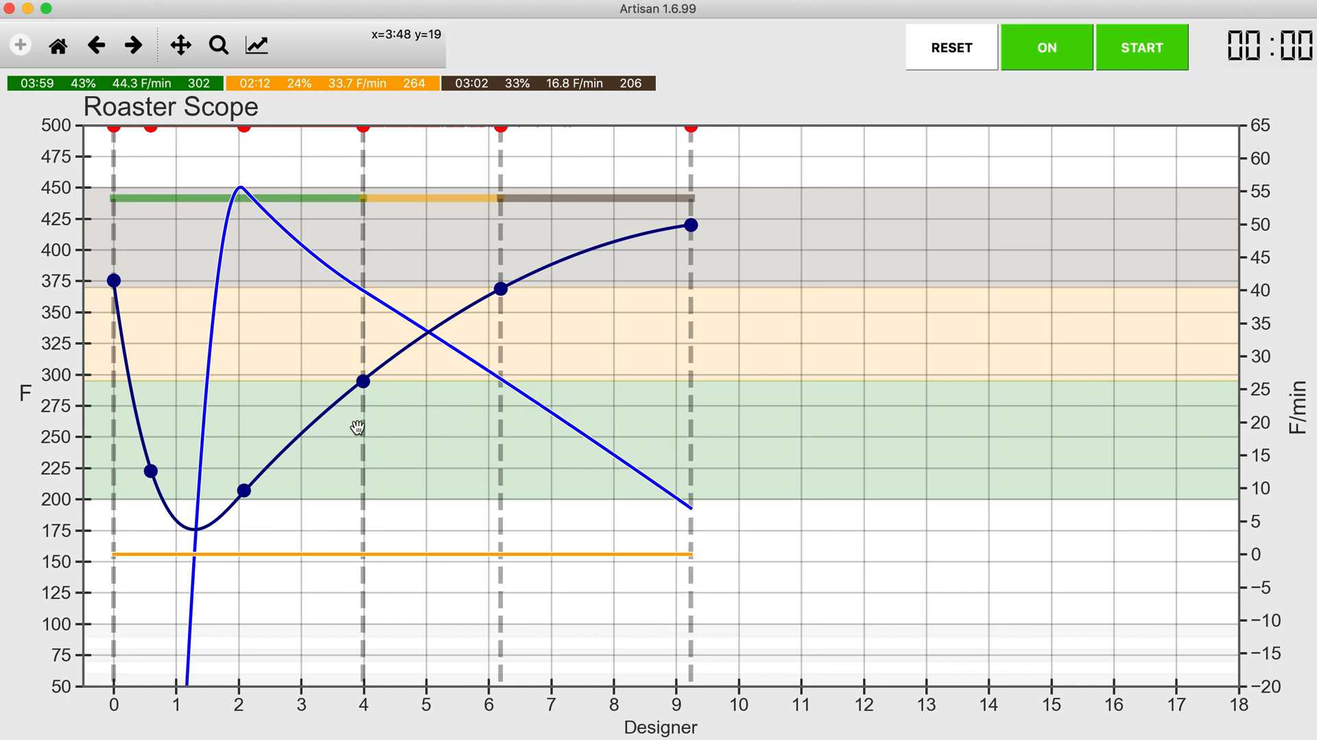
mouse_move(319, 324)
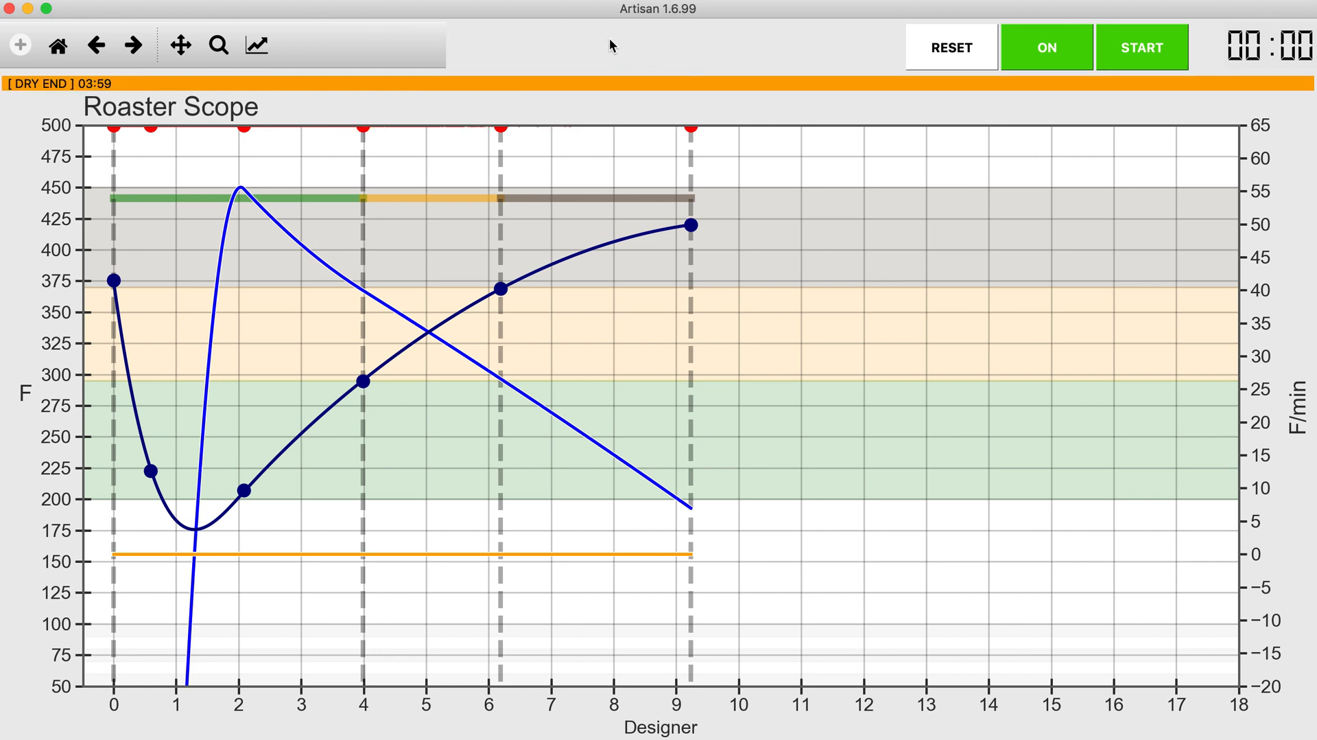
mouse_move(678, 131)
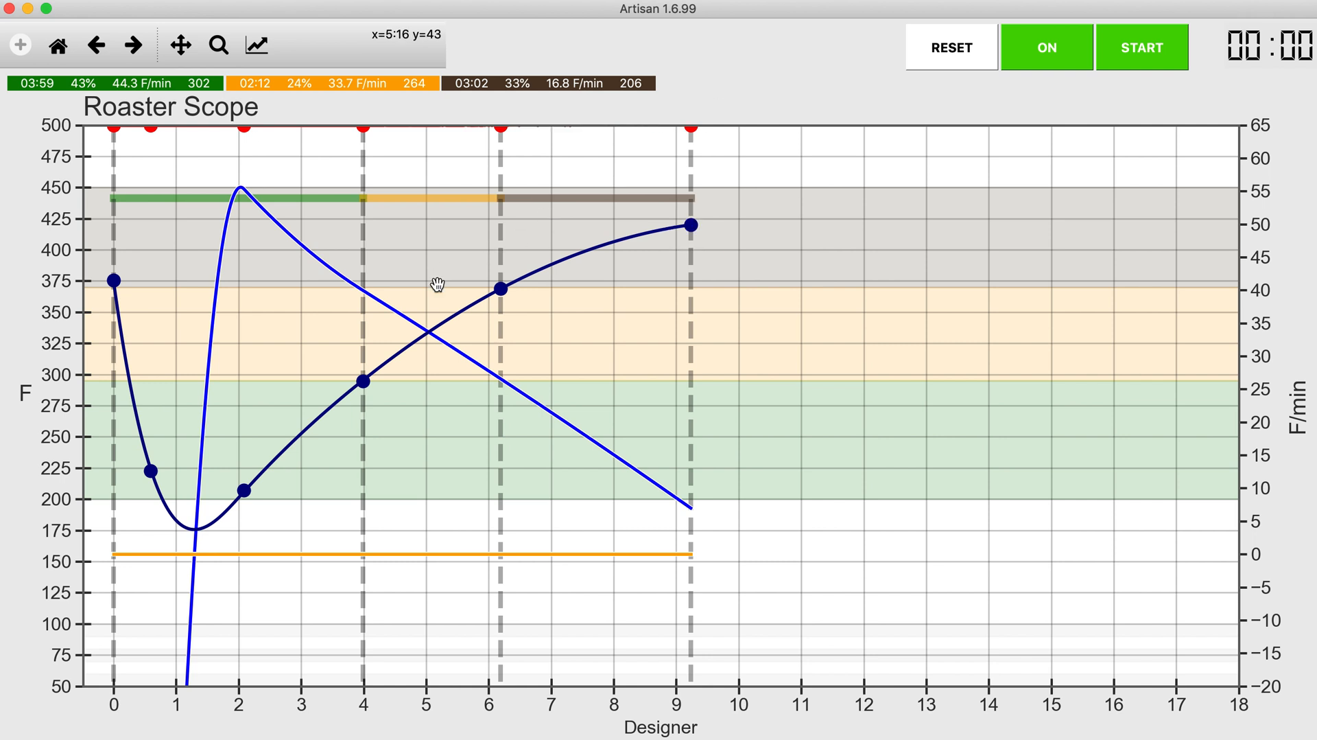
Lower the minute-2 point to about 205°F and fine-tune the dry-end point.
left_click(365, 381)
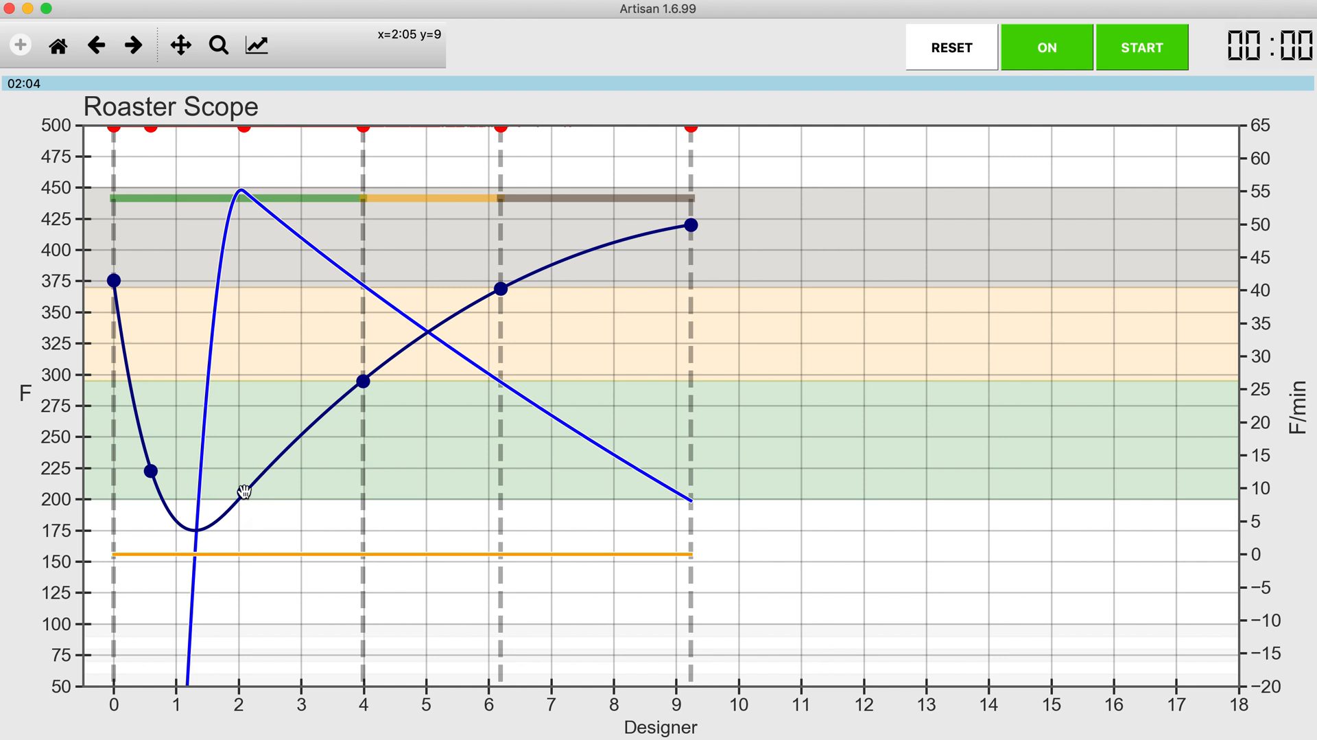
left_click(243, 492)
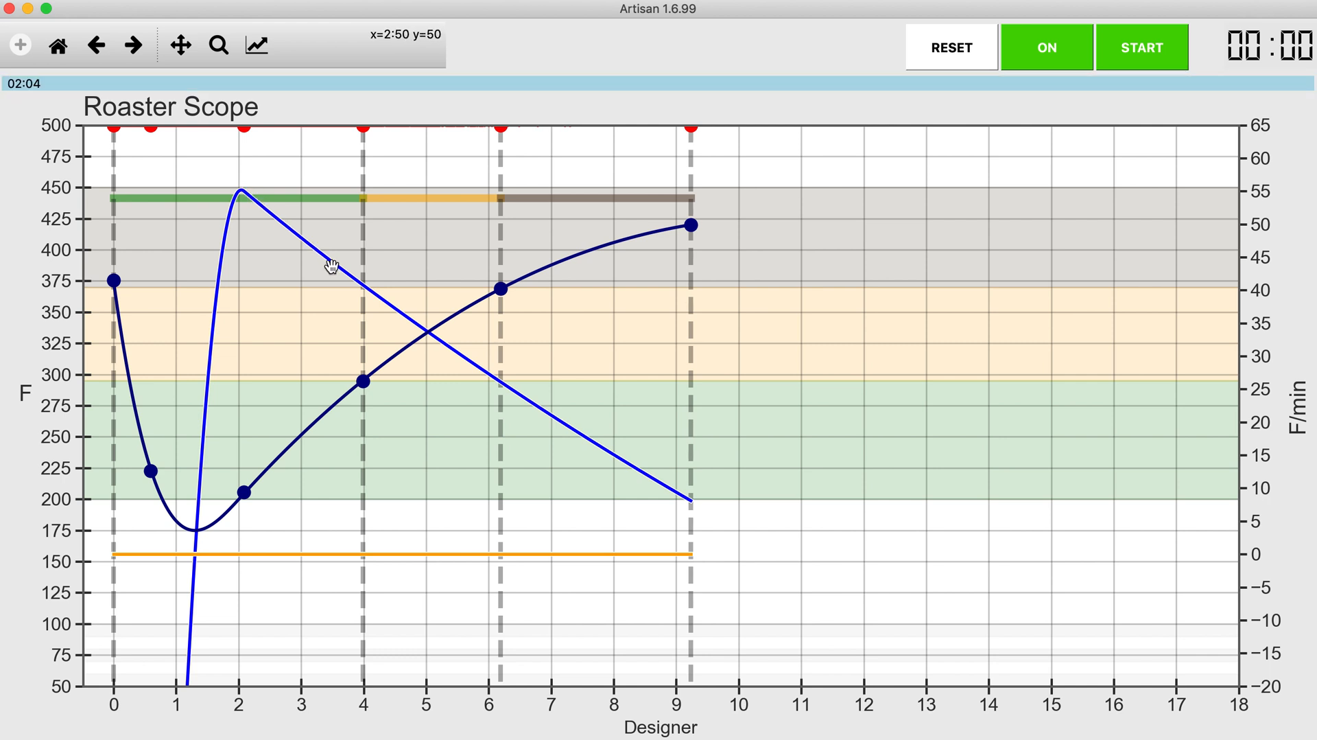
left_click(365, 378)
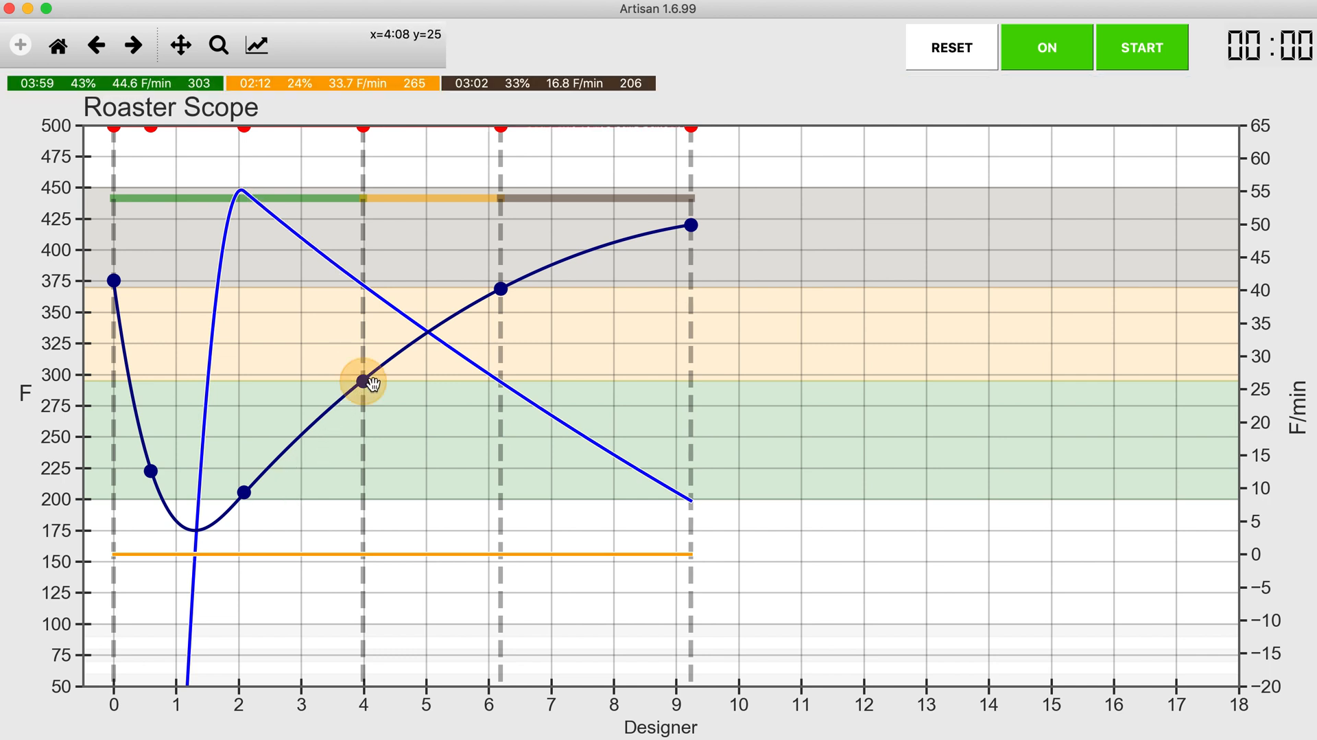
mouse_move(363, 382)
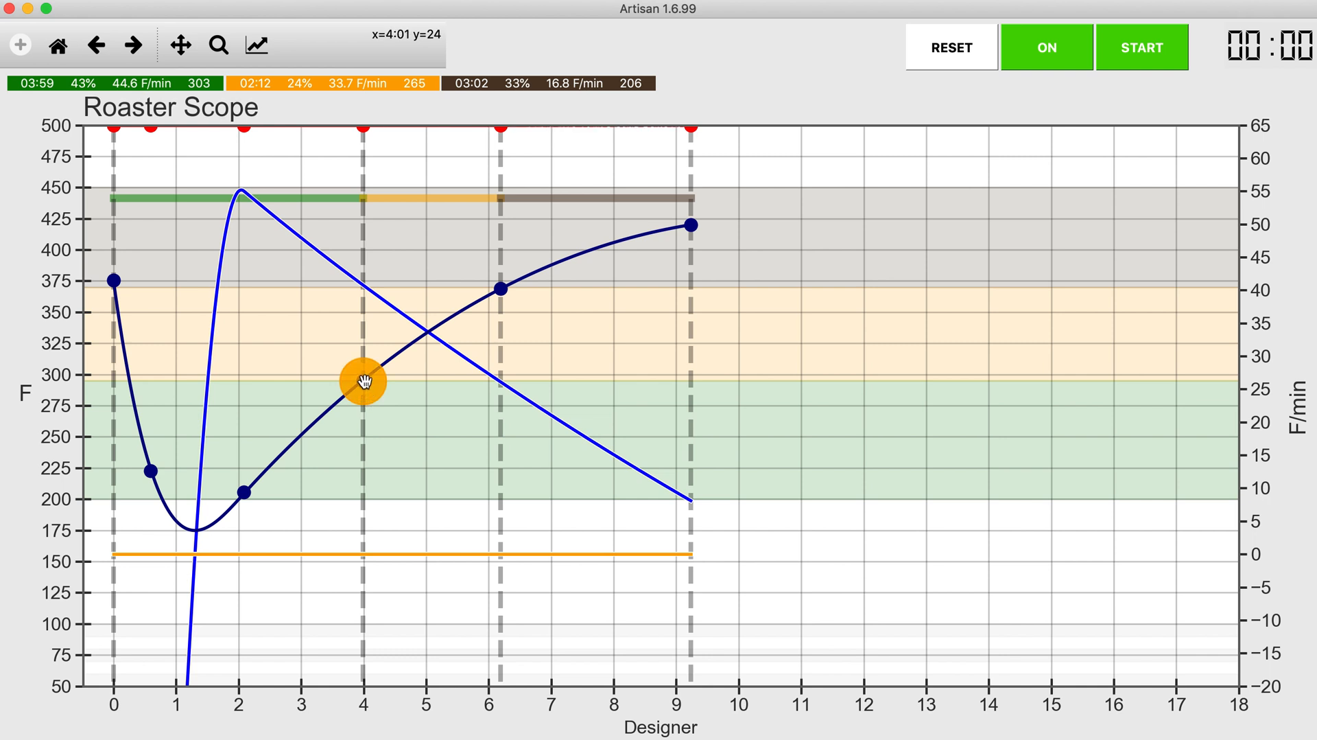
mouse_move(497, 285)
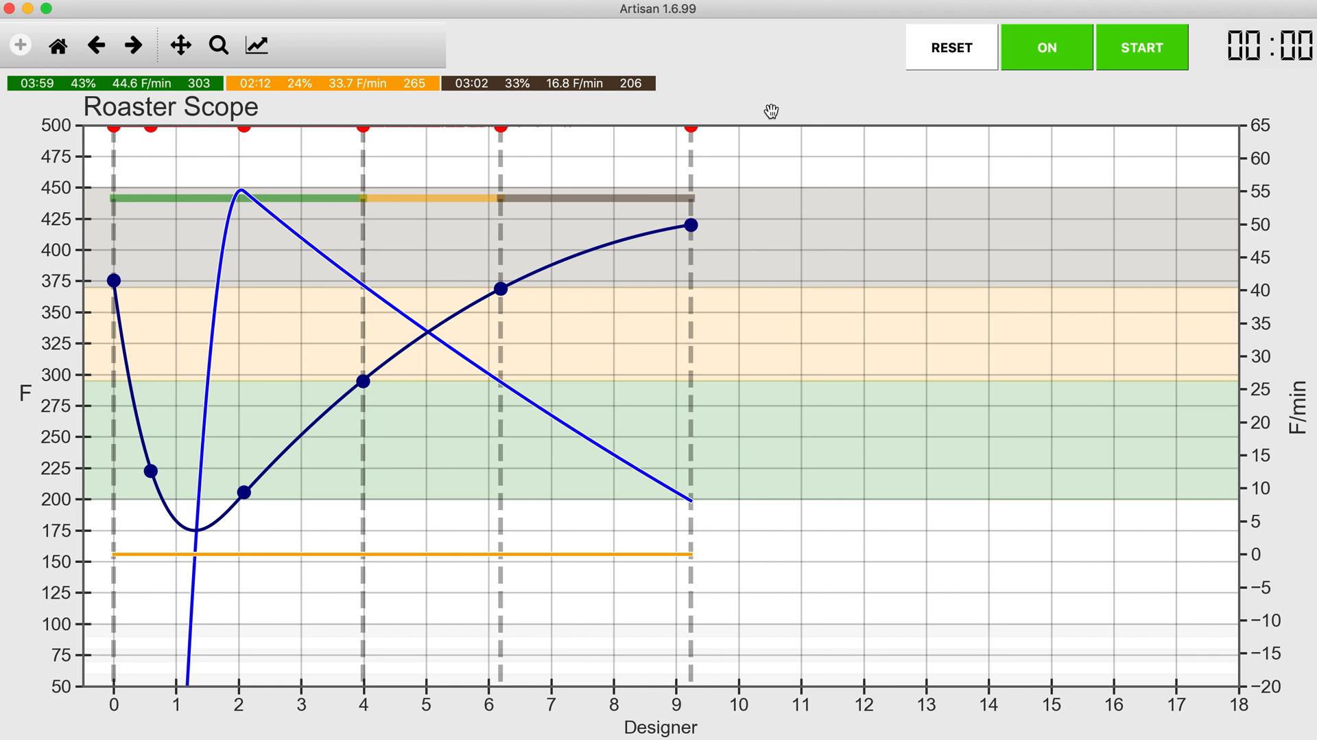
mouse_move(692, 225)
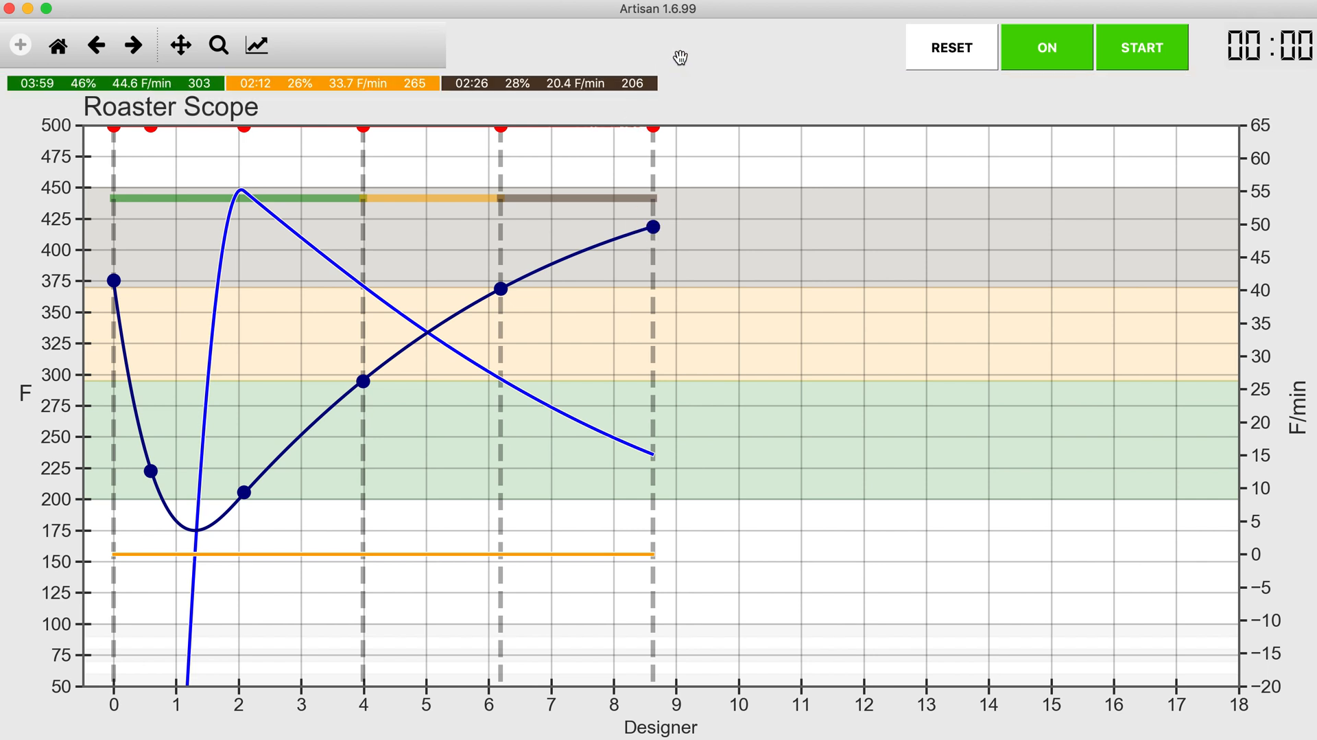
mouse_move(647, 212)
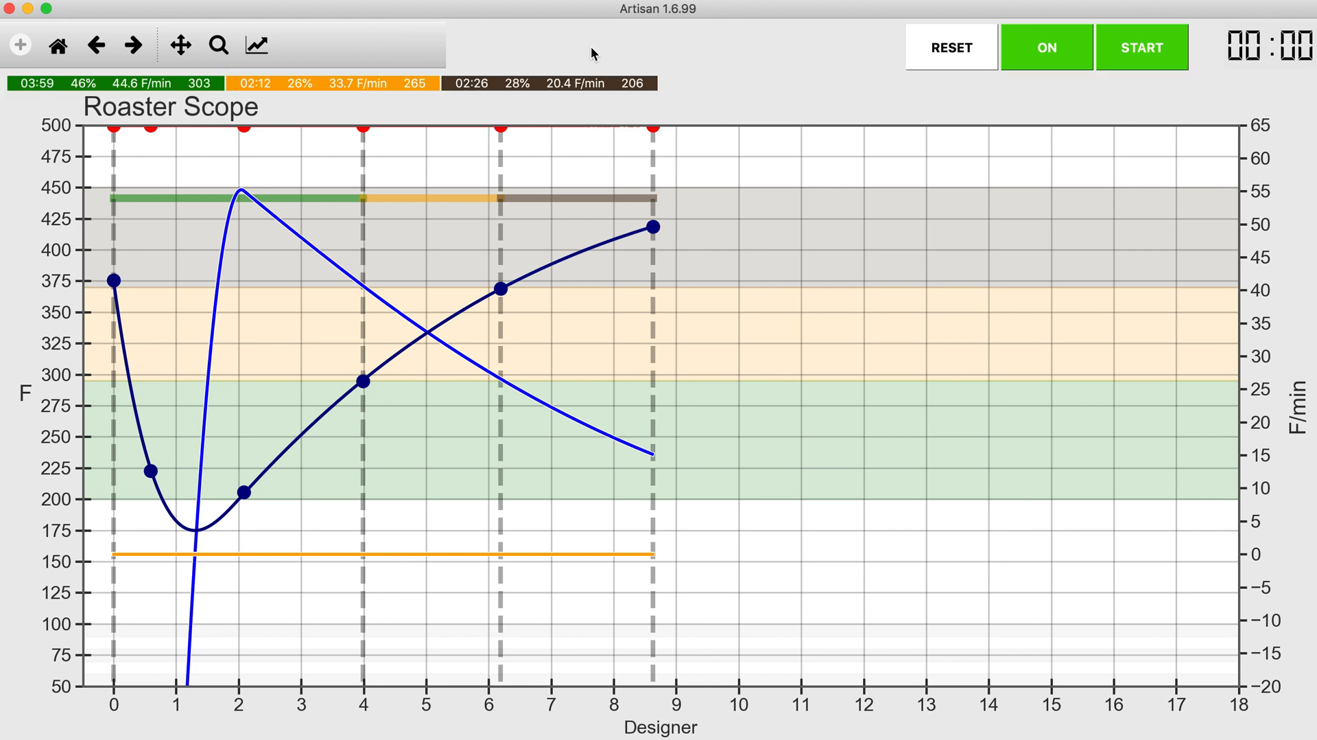
mouse_move(513, 52)
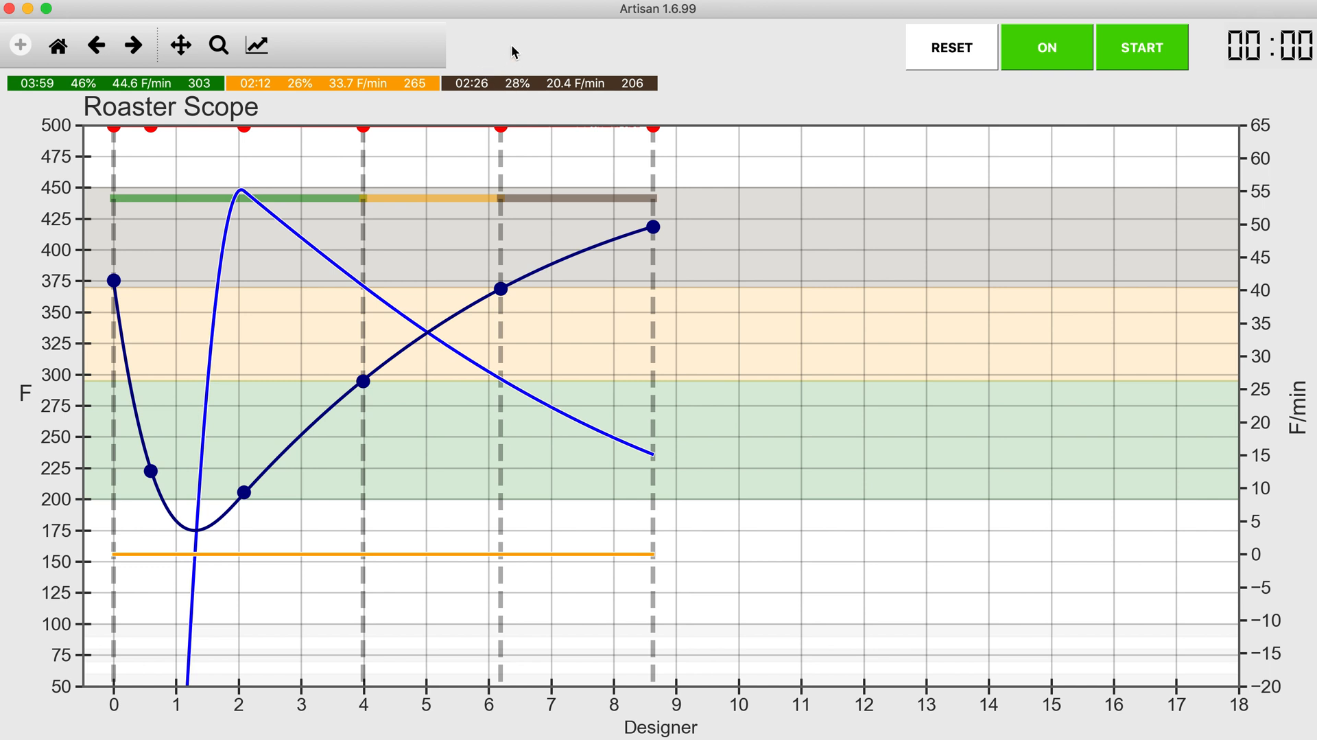
mouse_move(663, 213)
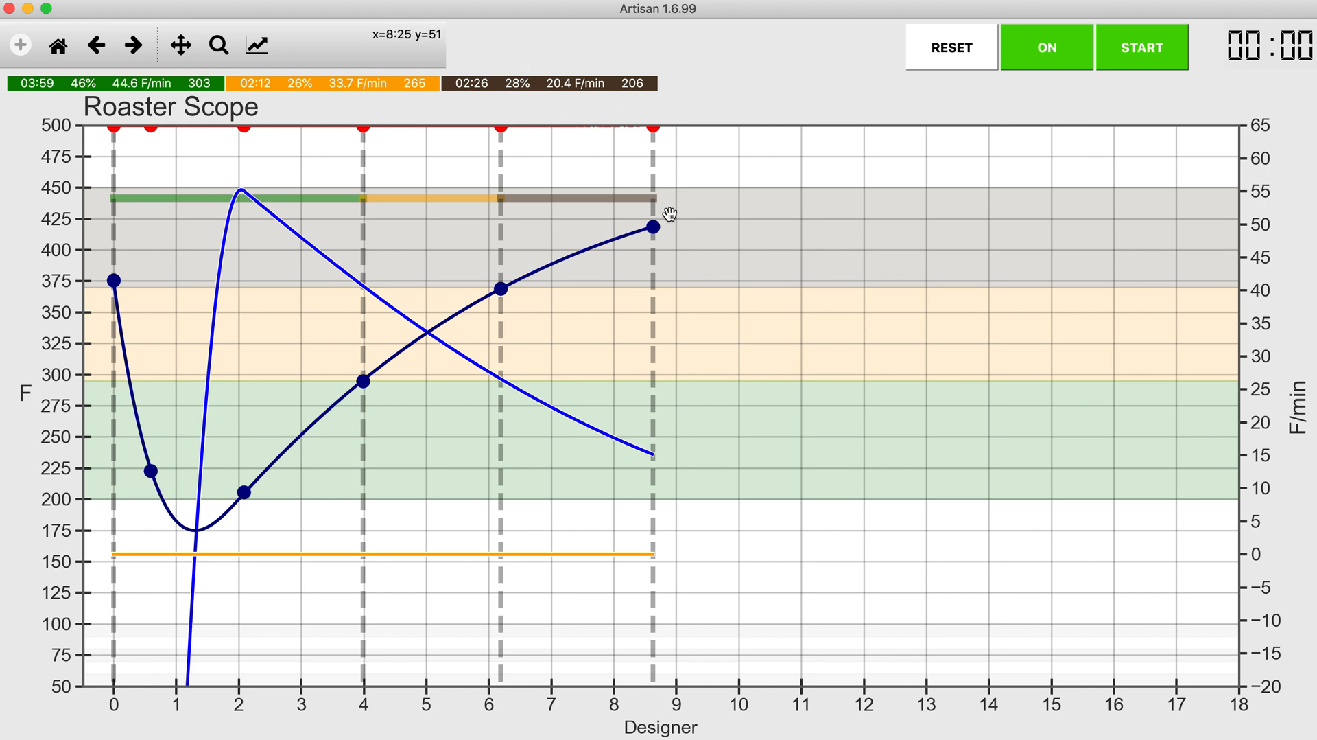
mouse_move(522, 303)
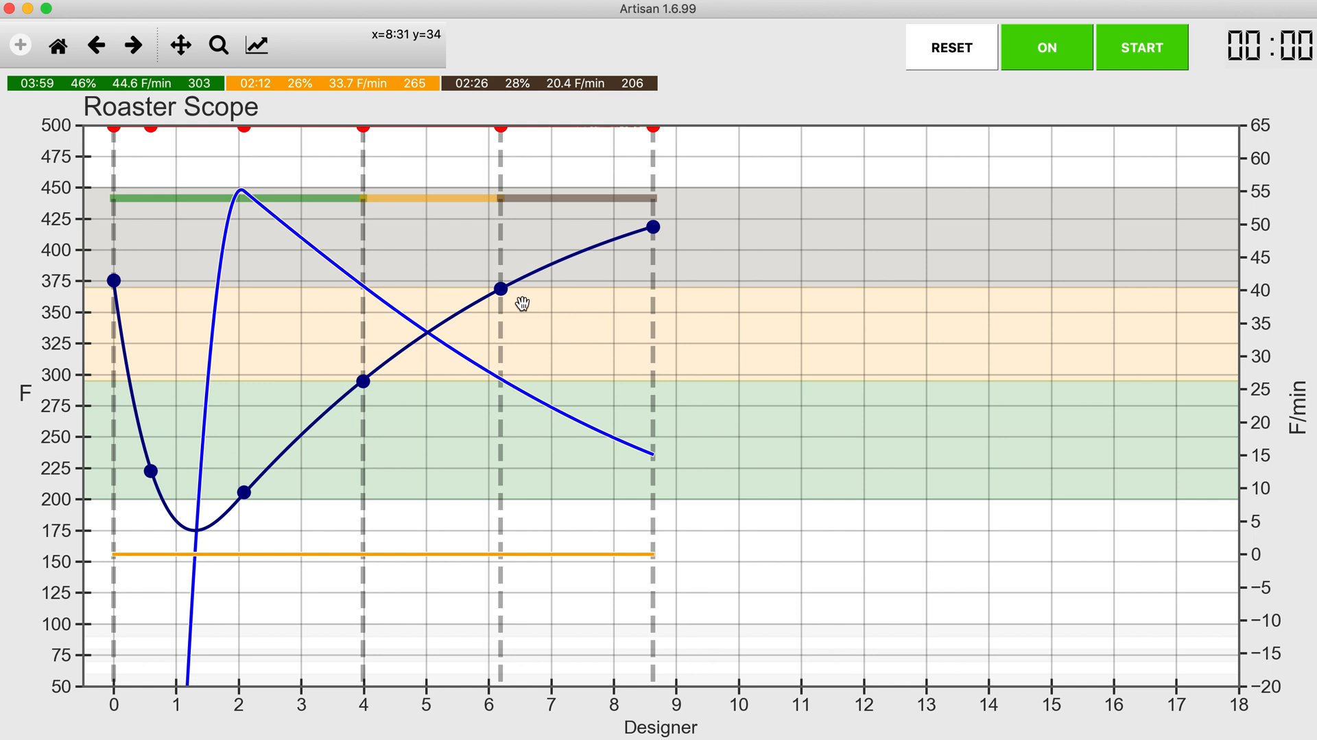
mouse_move(653, 229)
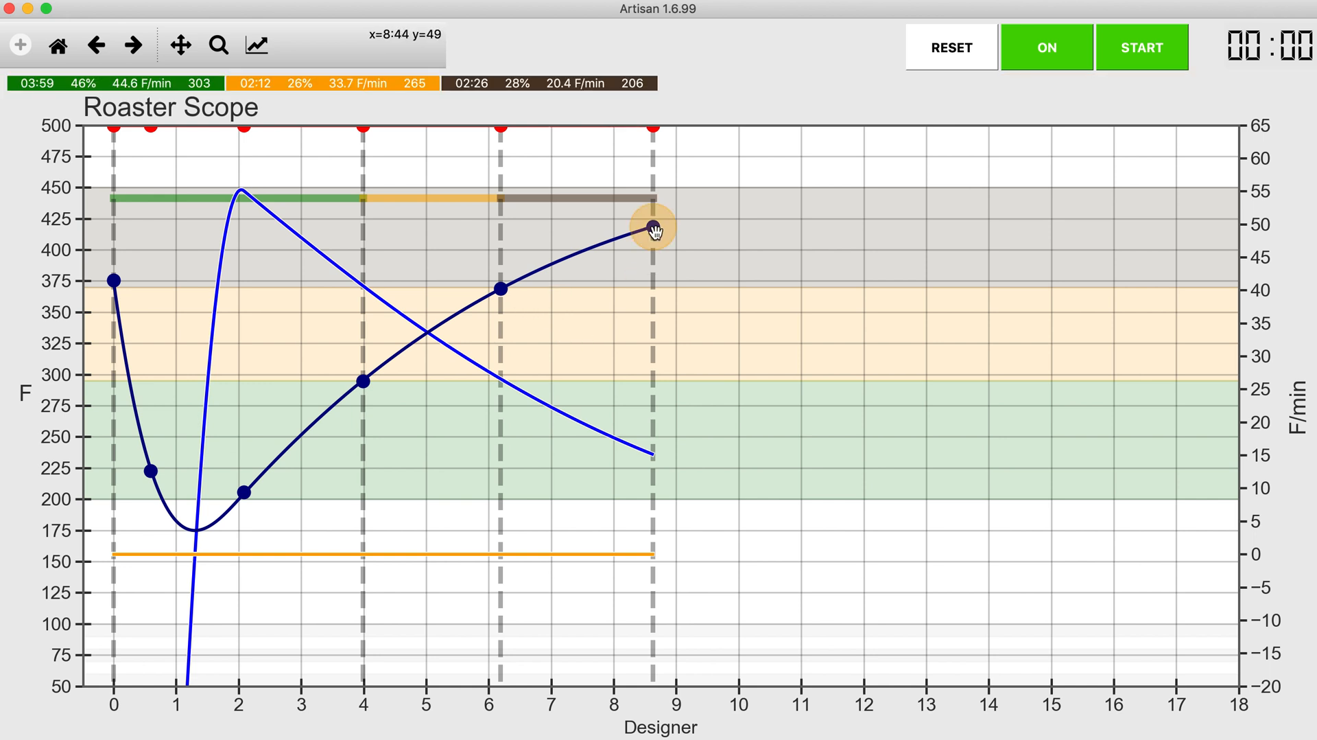
mouse_move(366, 382)
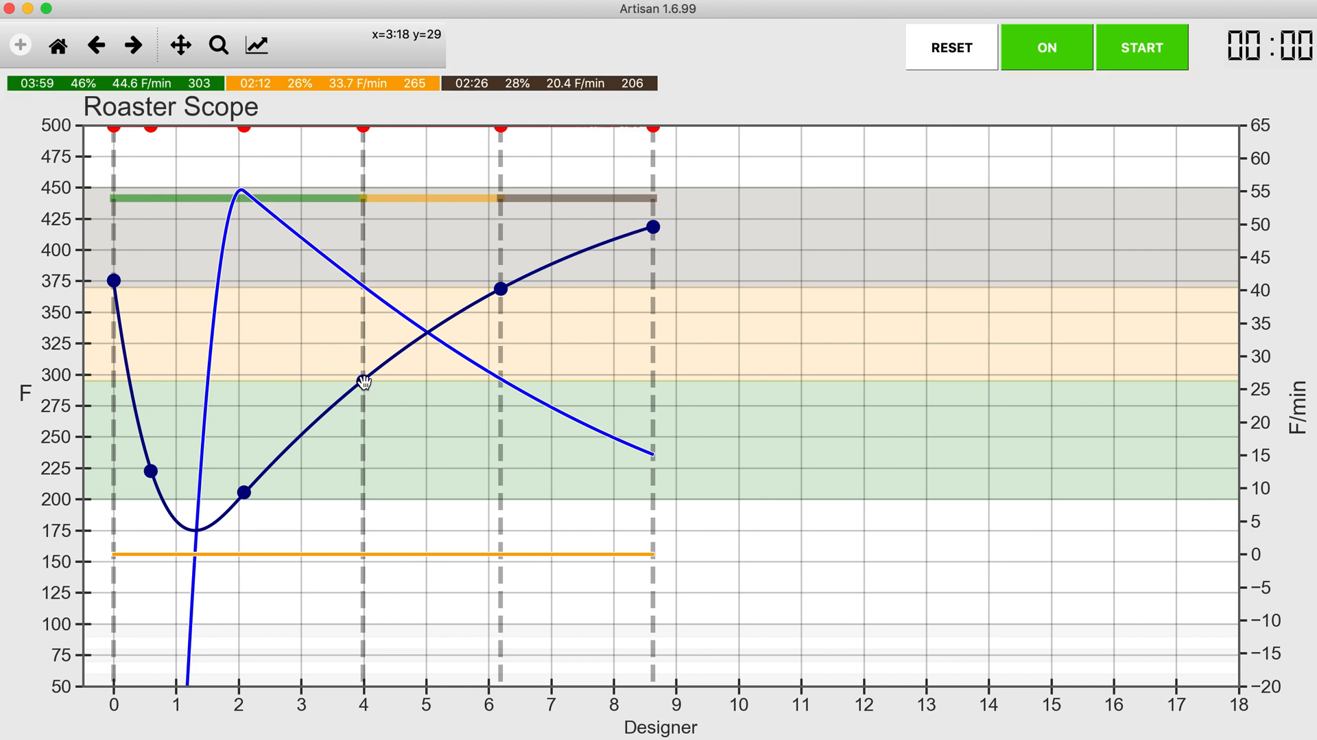
Set the dry-end point to exactly 4:00, giving phases of 4:00, 2:11 and 2:26.
left_click(363, 382)
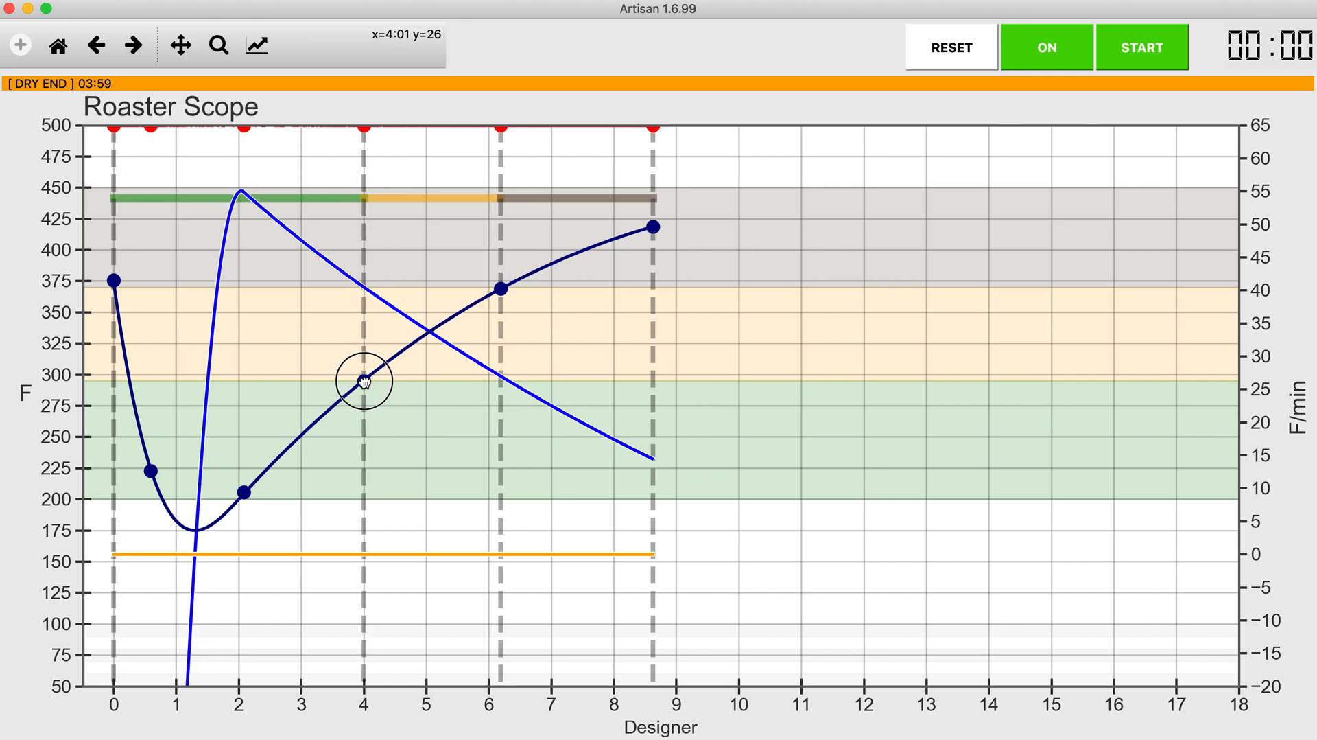
left_click(364, 381)
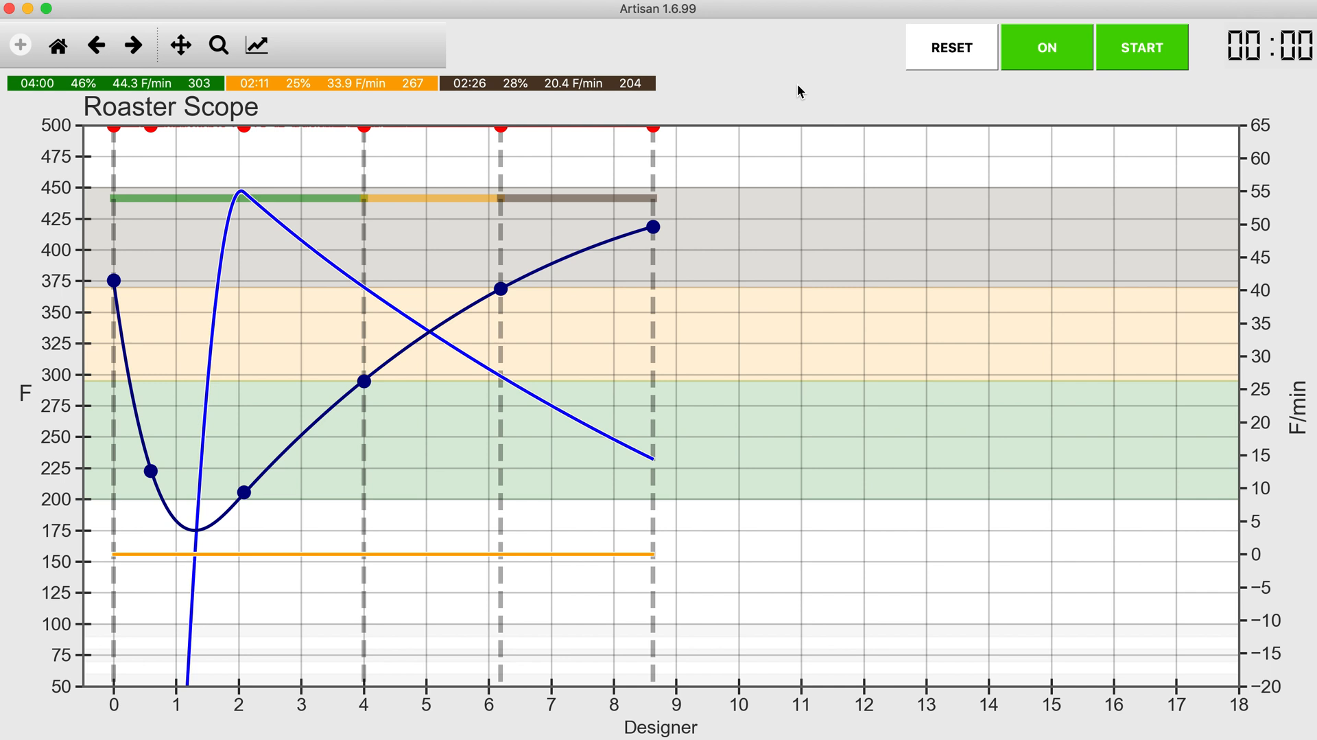
mouse_move(652, 462)
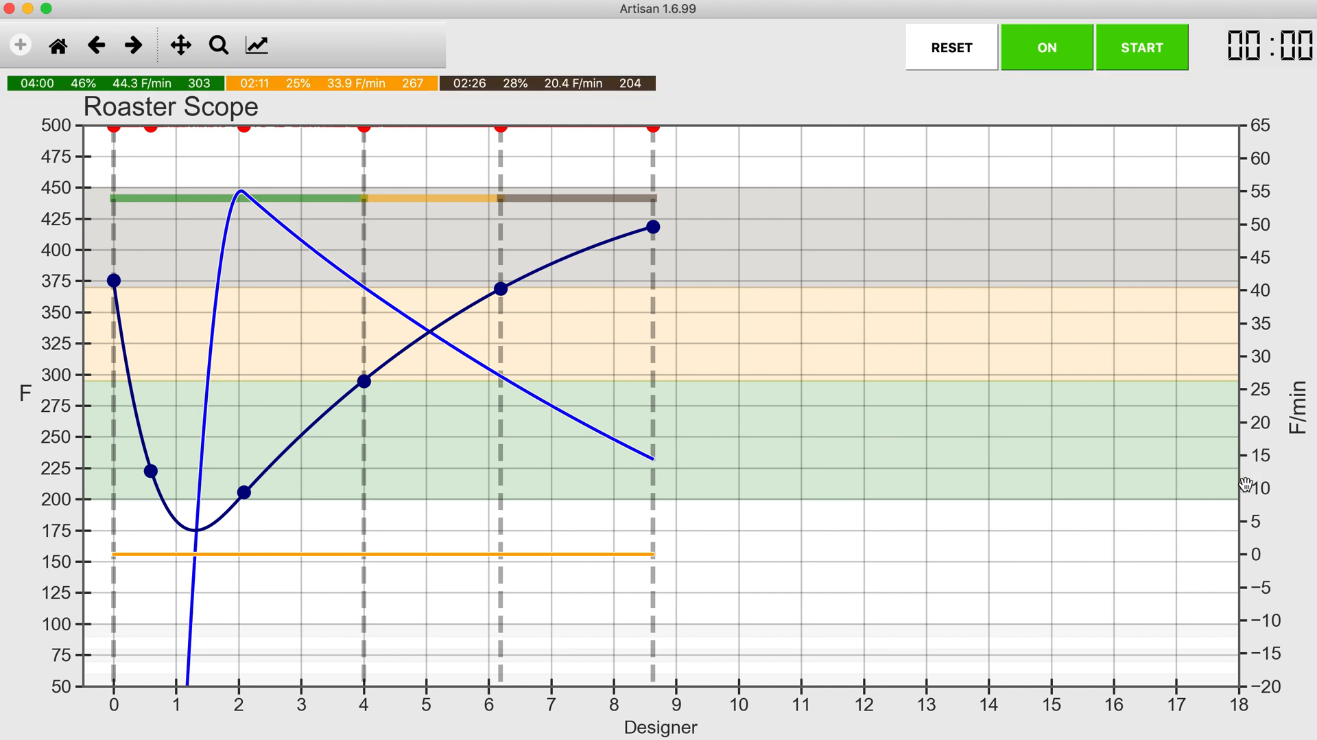
mouse_move(1227, 456)
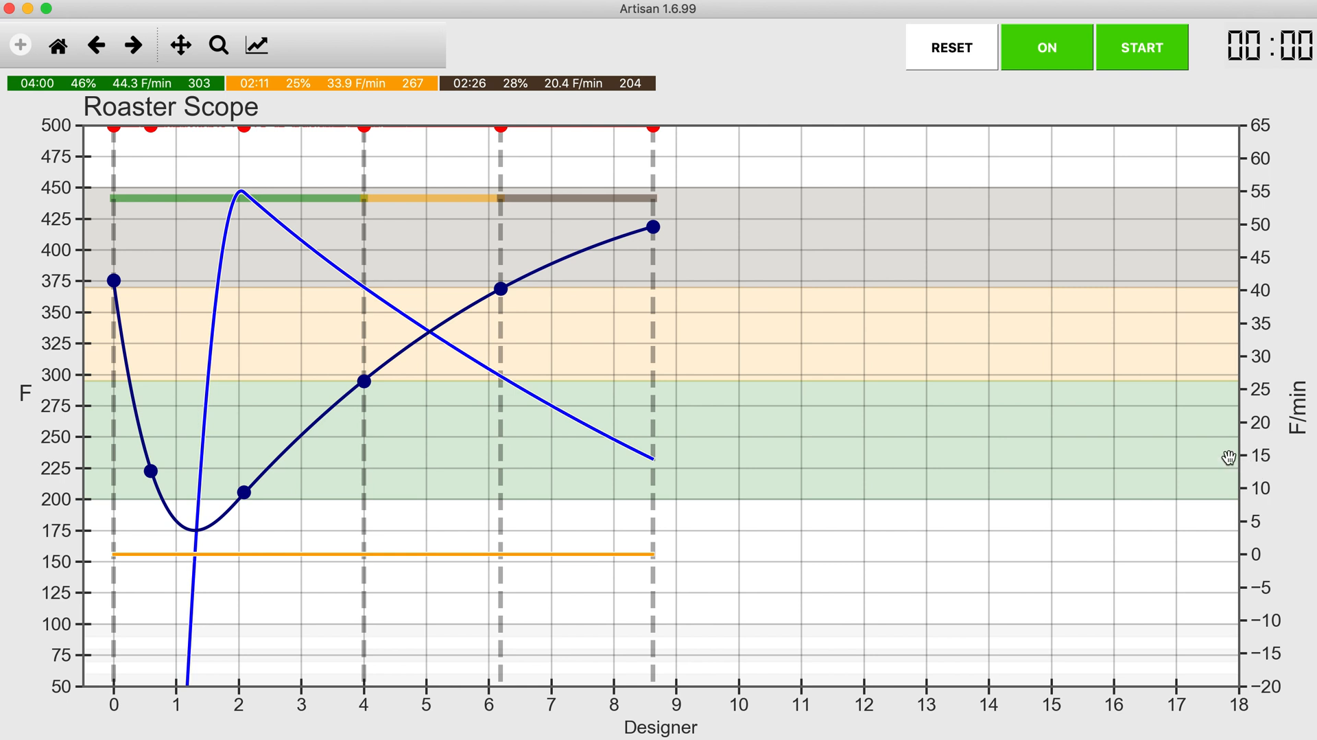
mouse_move(686, 303)
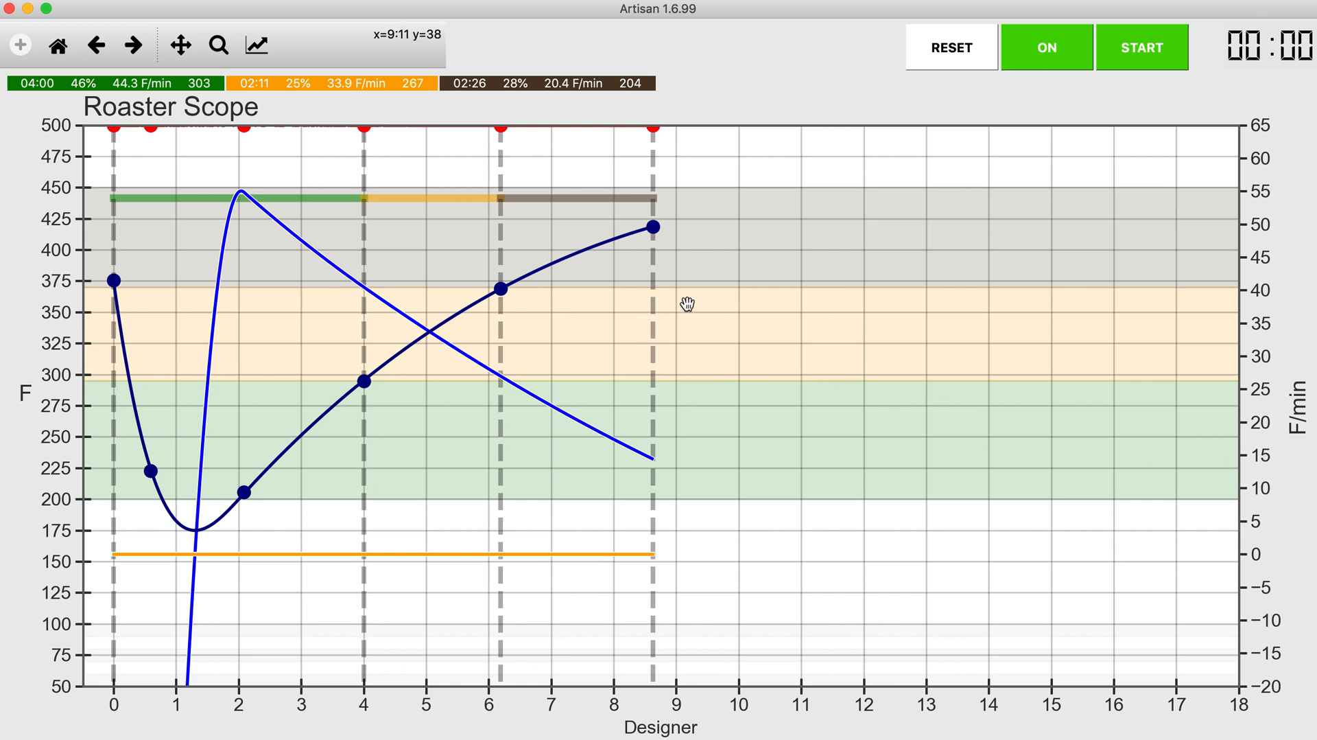
mouse_move(700, 244)
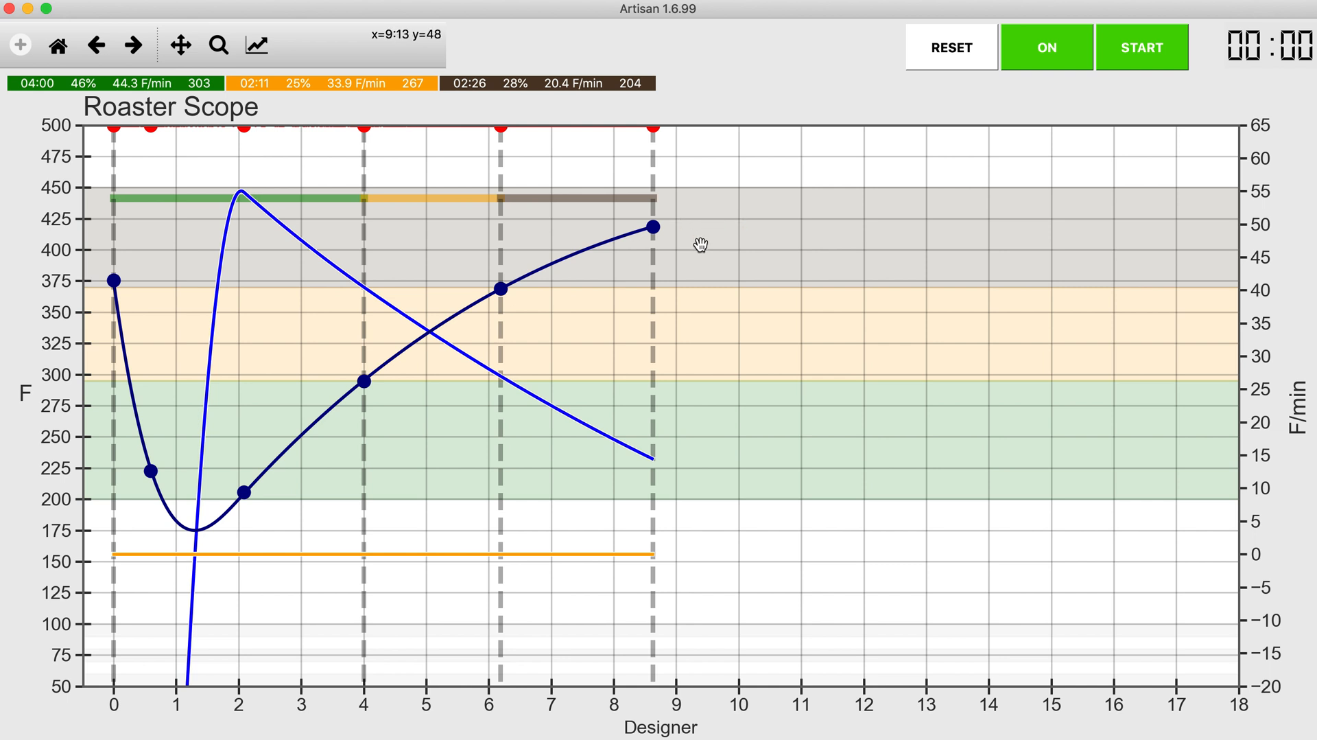
left_click(651, 227)
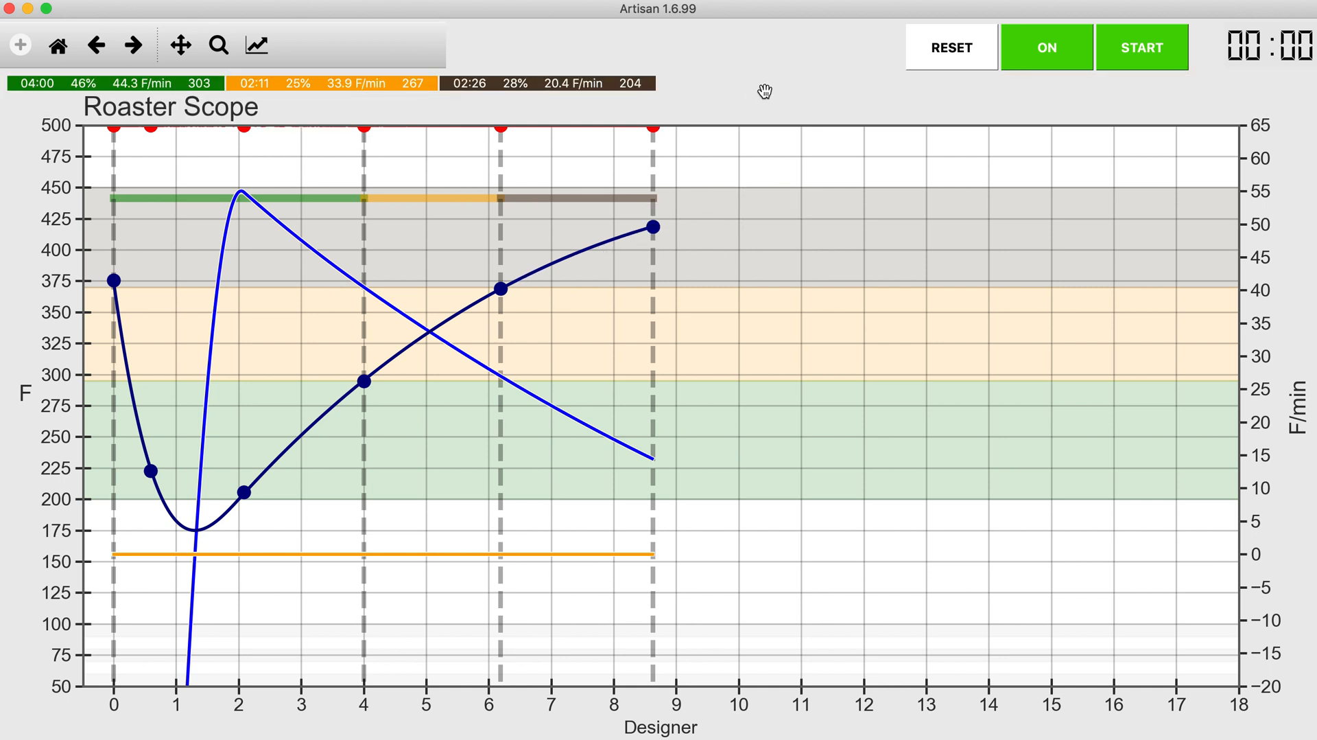
mouse_move(171, 536)
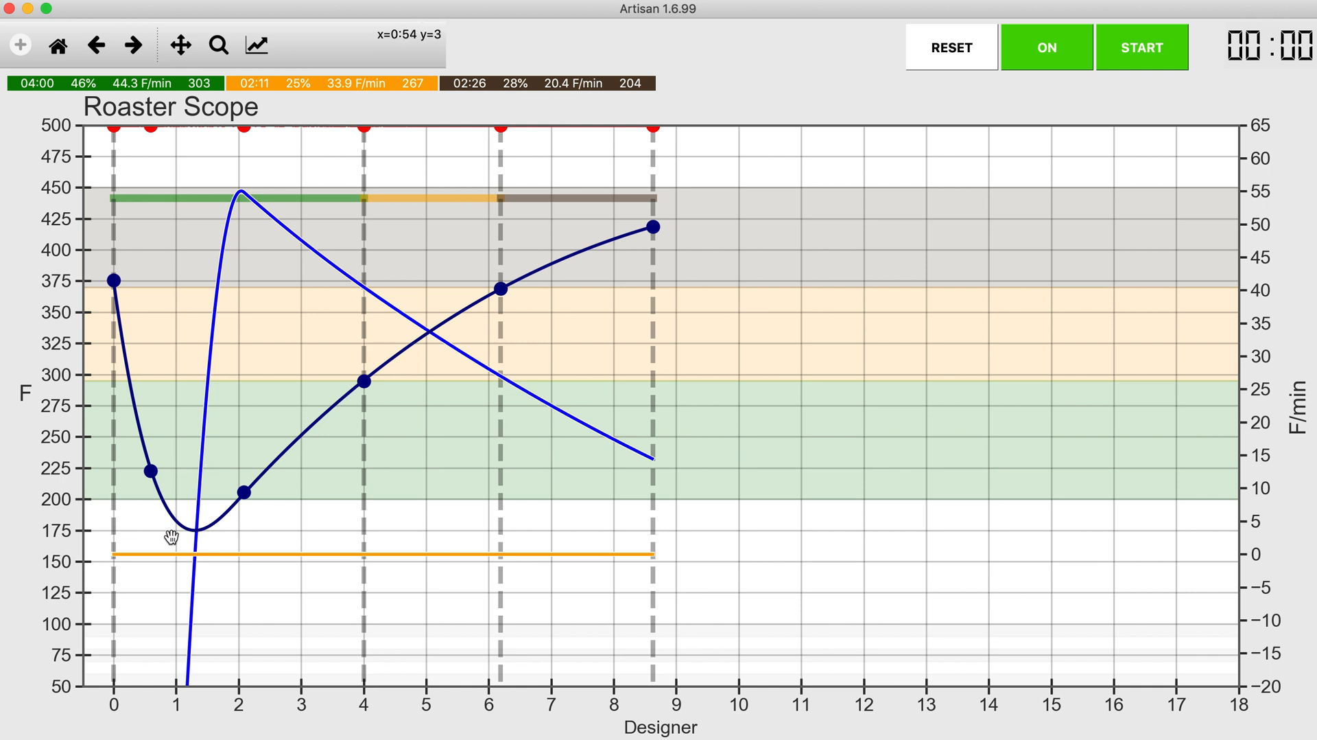
mouse_move(193, 530)
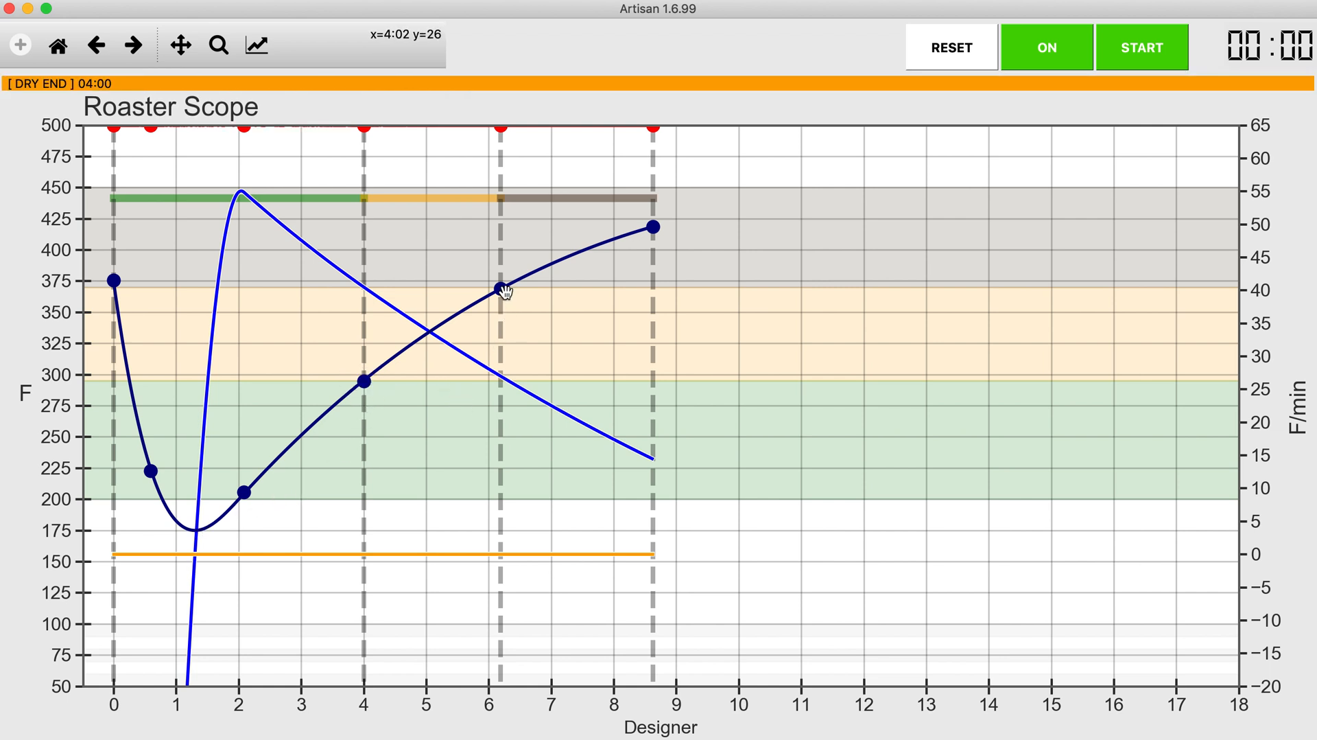
mouse_move(603, 275)
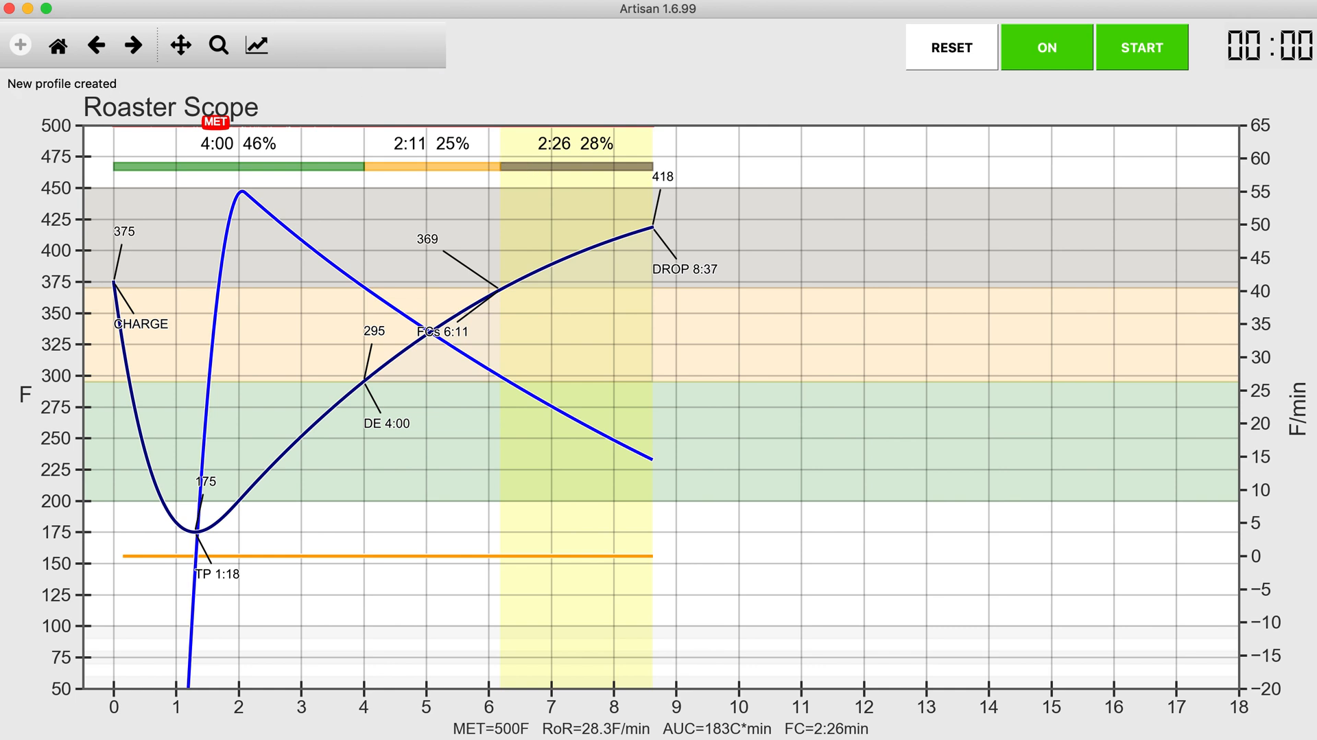
mouse_move(352, 214)
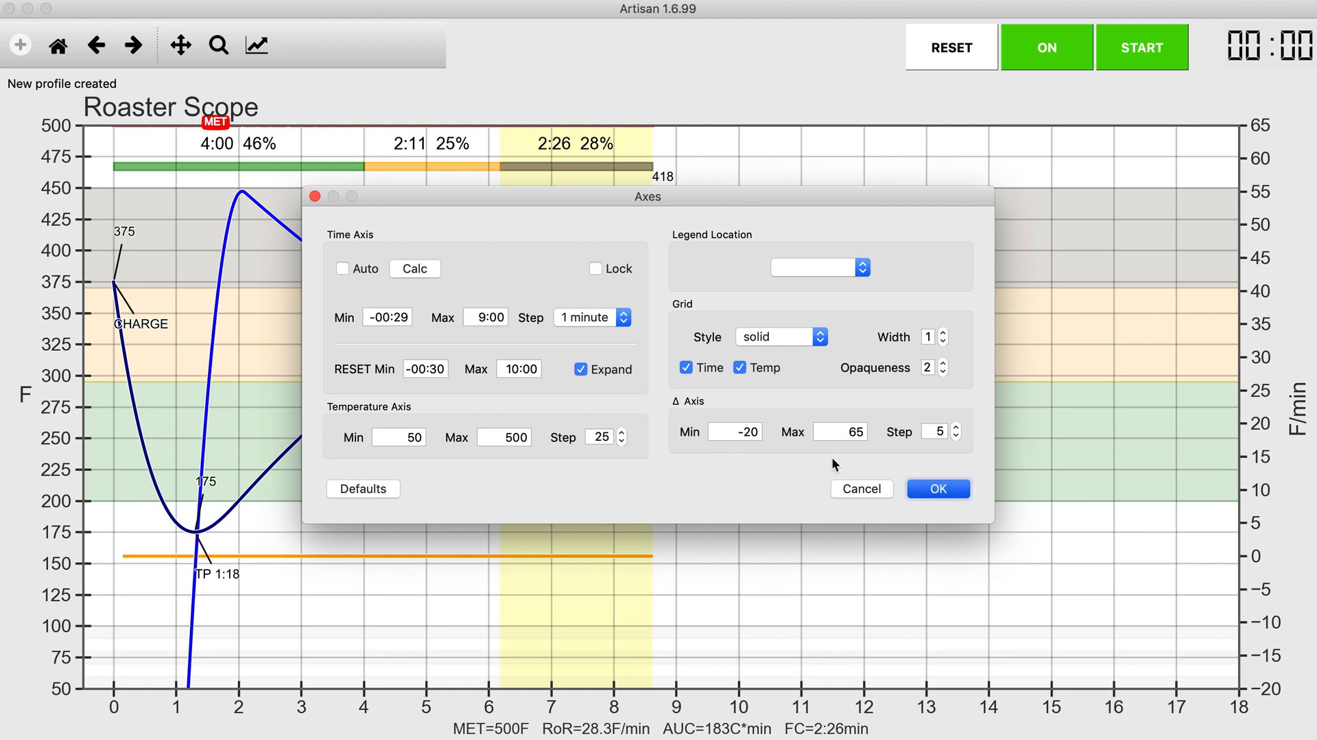
Apply a Time Axis maximum of 9:00 in Config > Axes.
left_click(937, 489)
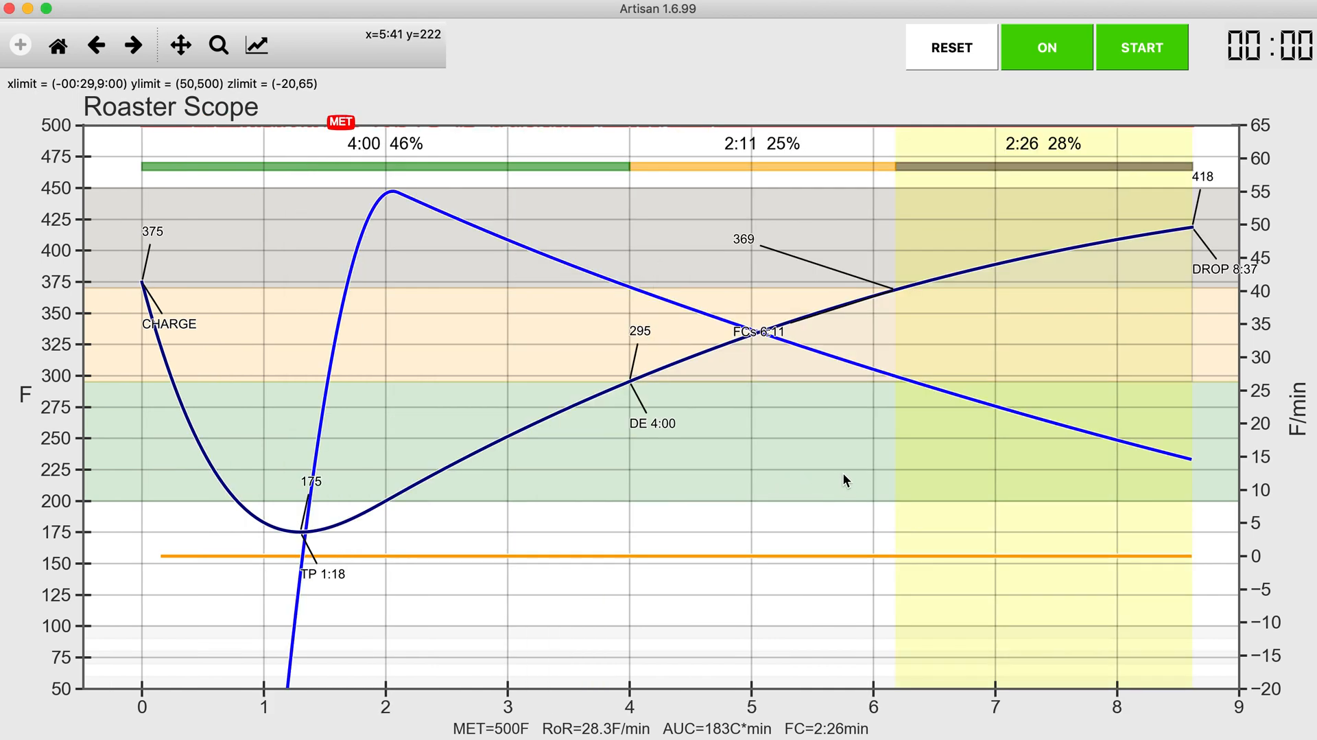
mouse_move(1109, 256)
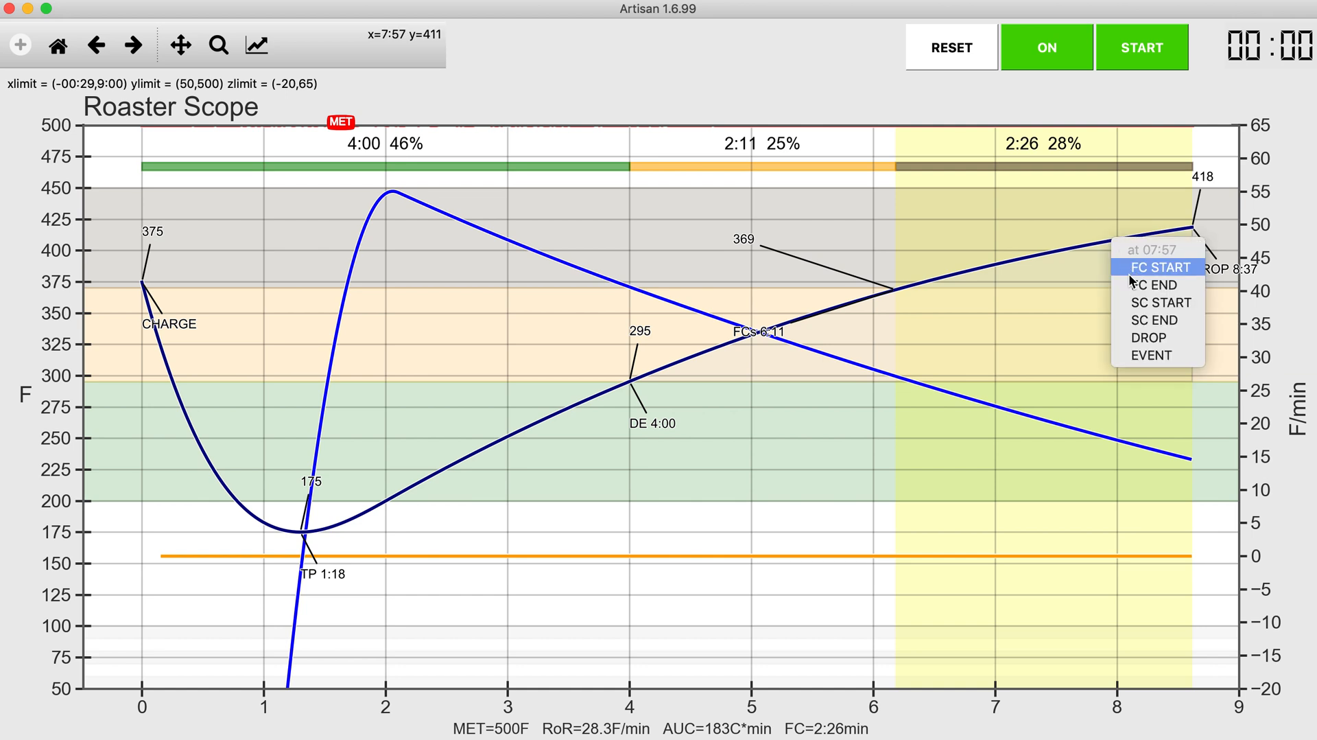
mouse_move(1157, 284)
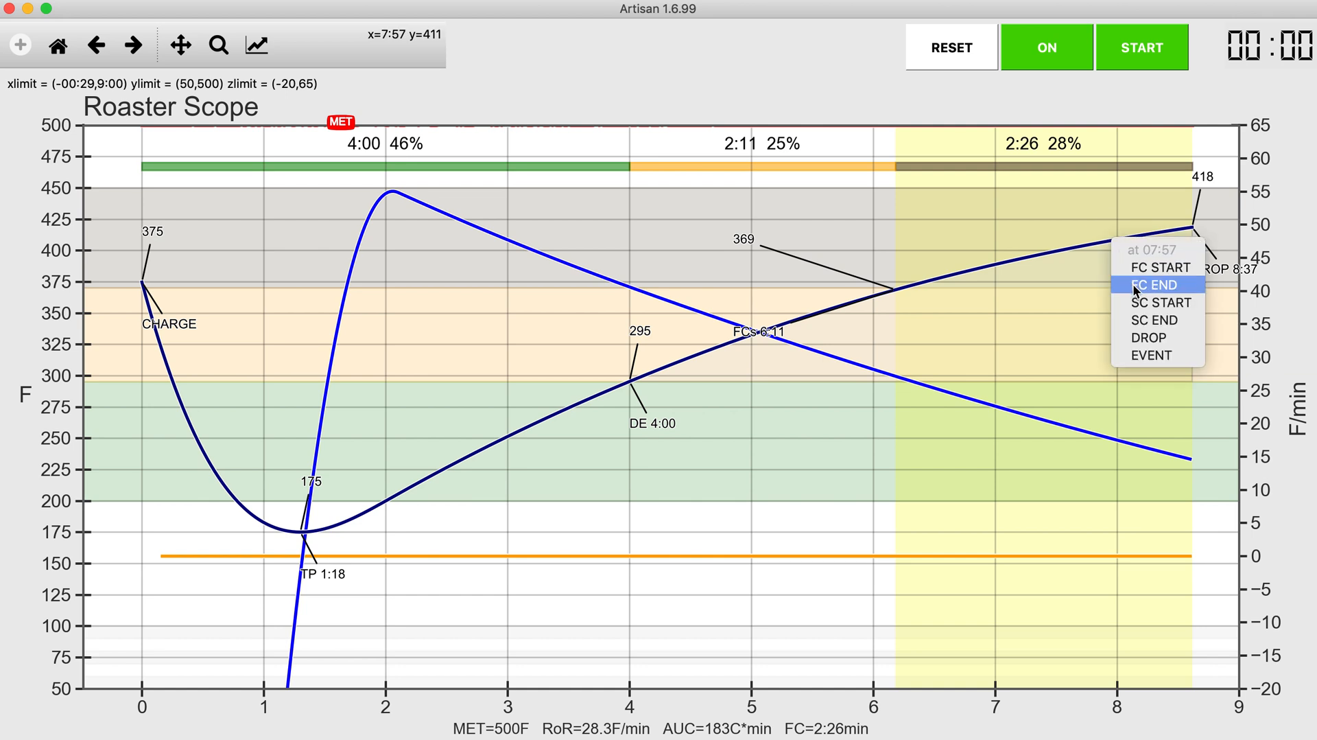
Mark FC END at 7:57 and SC START at 8:31 on the curve.
left_click(1157, 284)
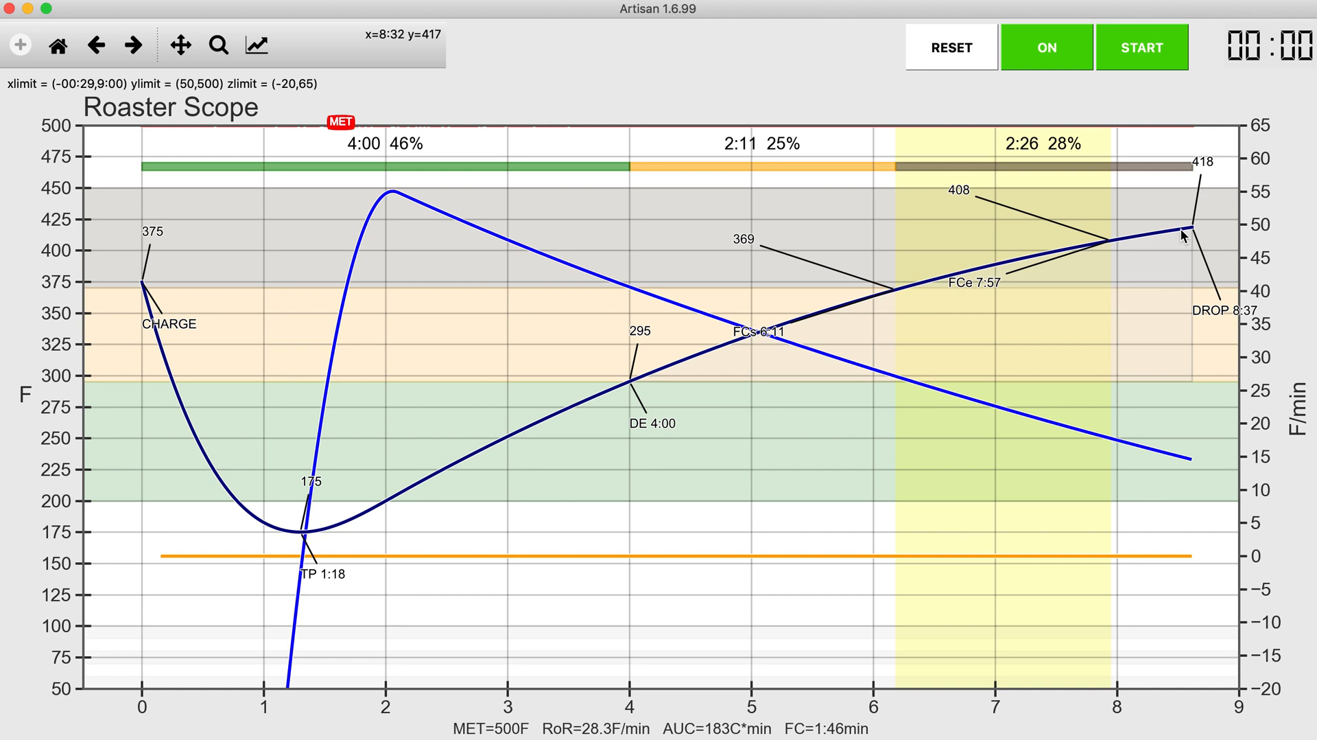
right_click(1185, 236)
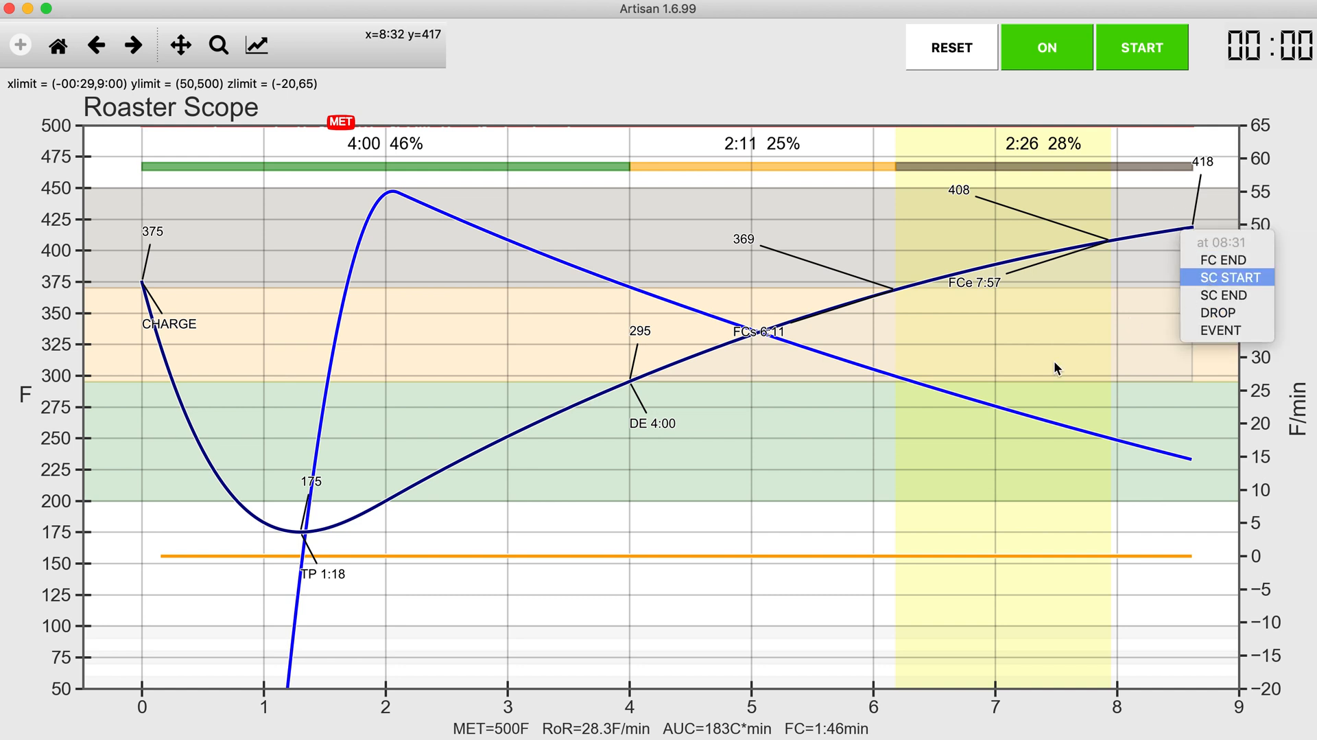
left_click(1229, 276)
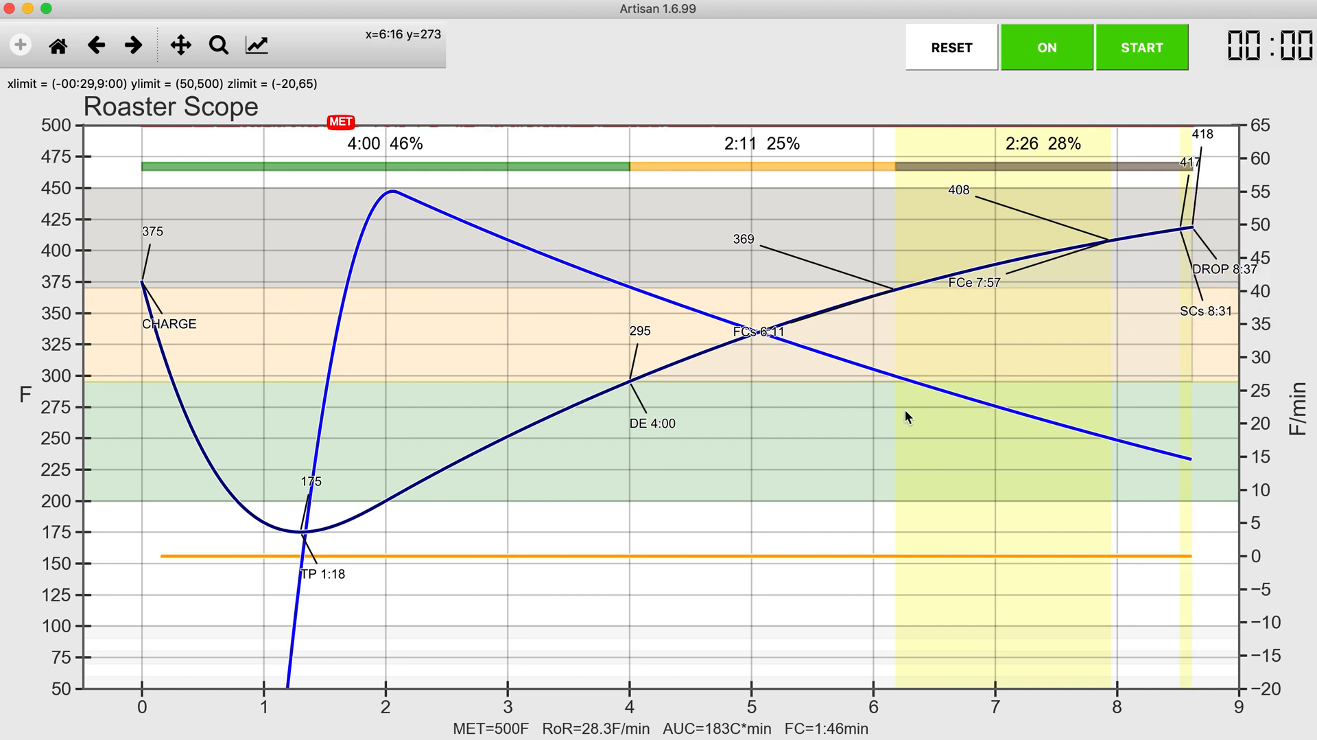
mouse_move(883, 313)
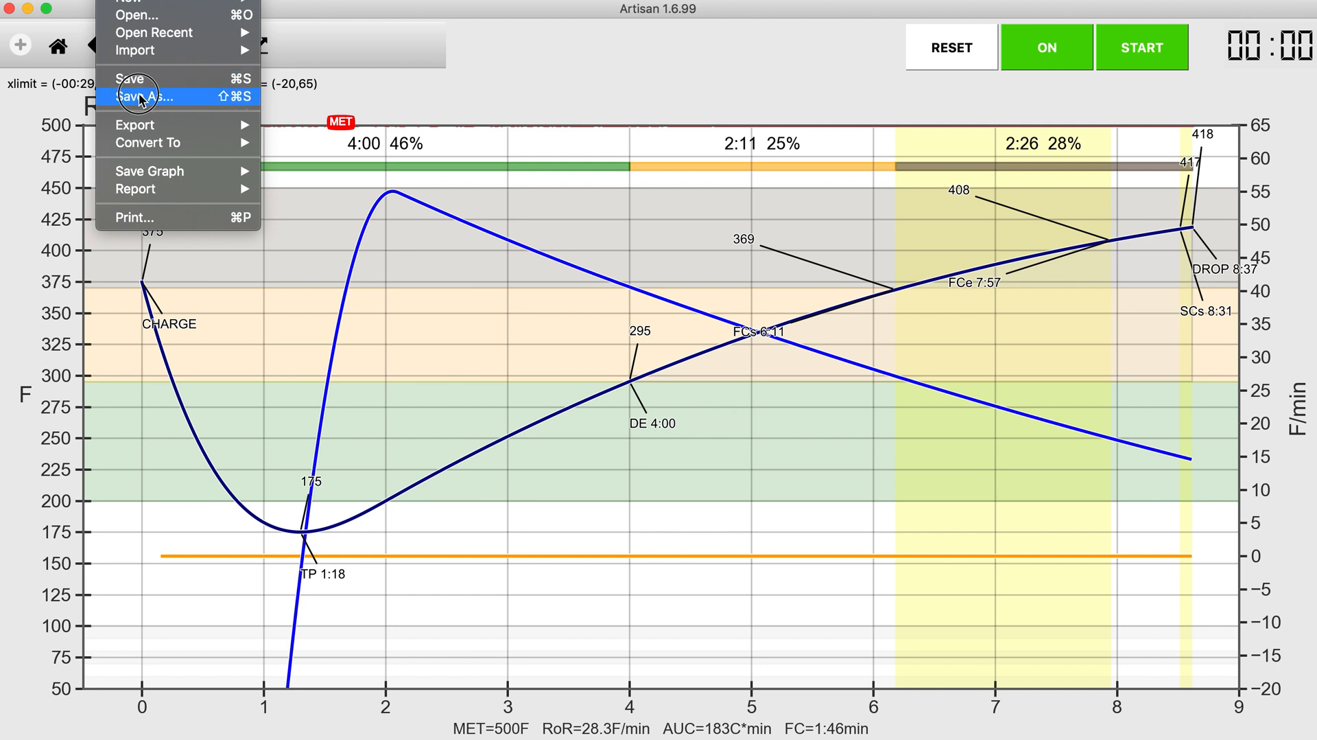
Save the roast profile under the name 'Dark Fast', replacing the existing Dark Fast.alog.
left_click(146, 96)
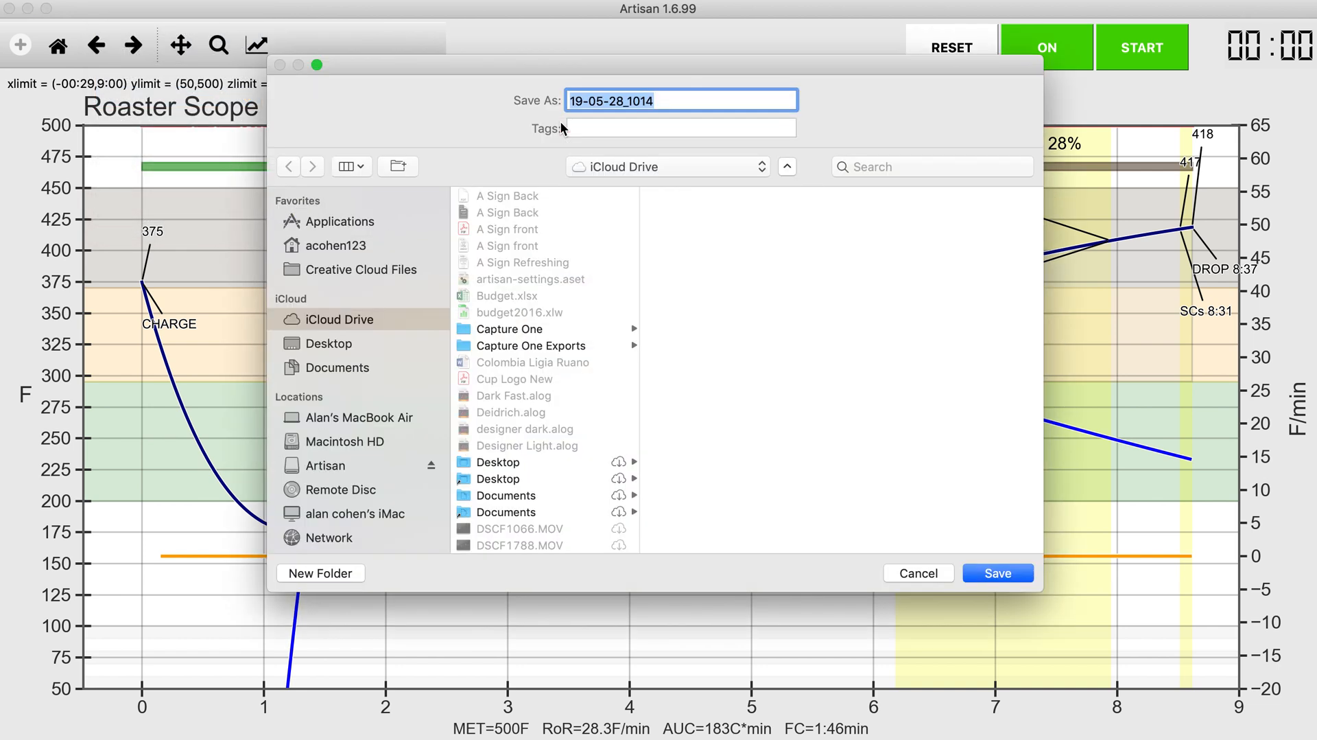
scroll("down", 3)
type("Dark Fast")
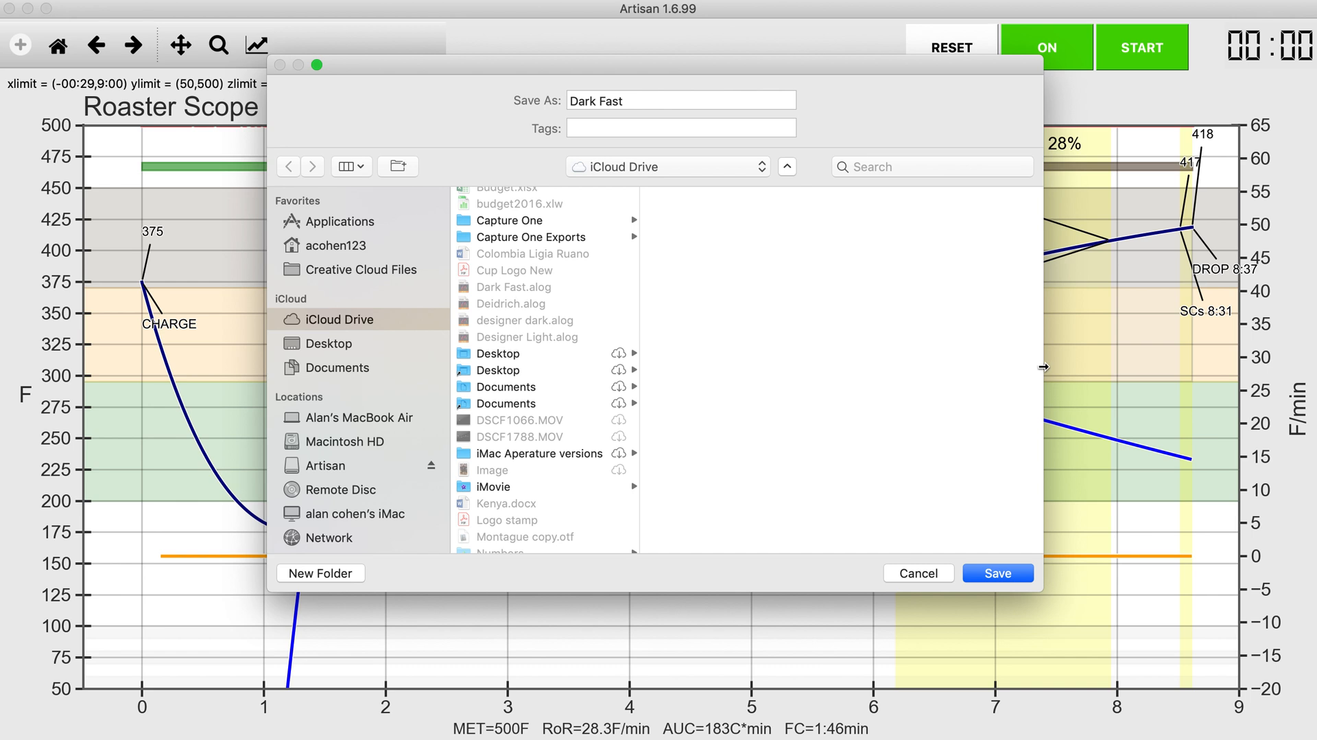
left_click(997, 572)
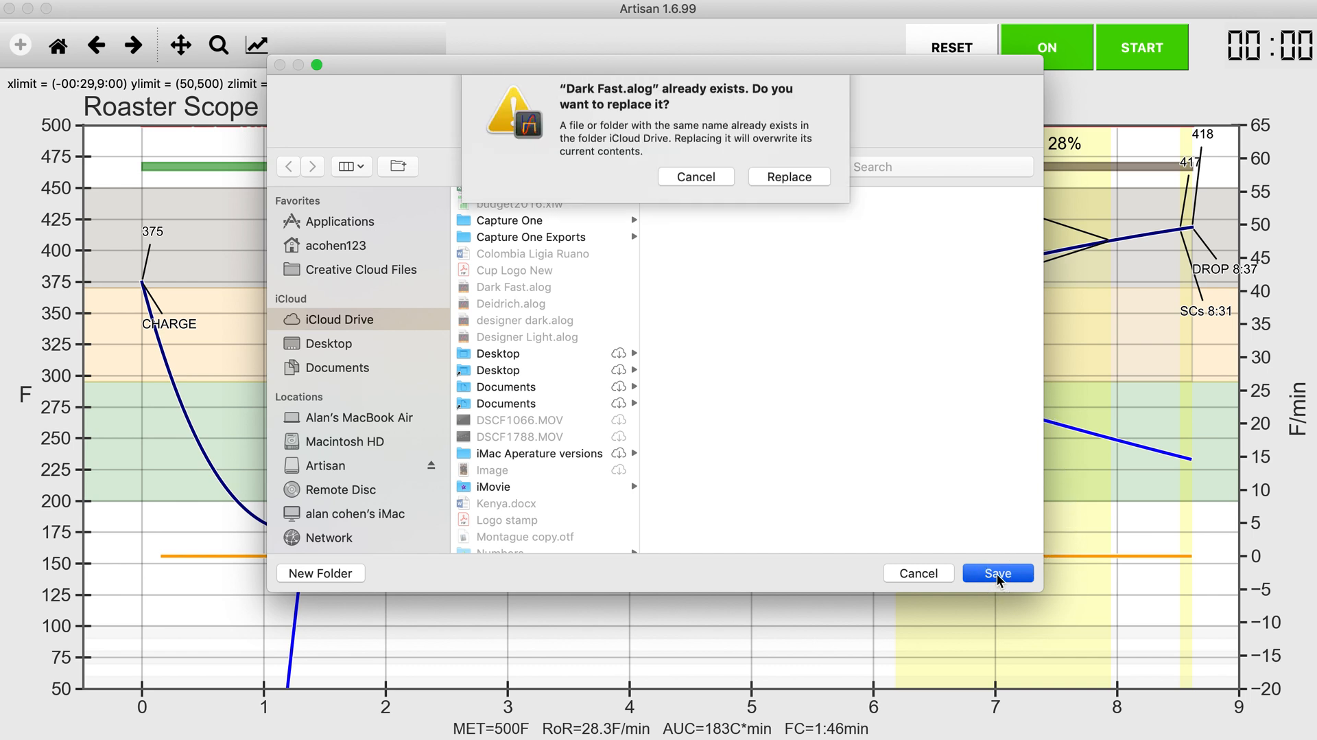
left_click(787, 176)
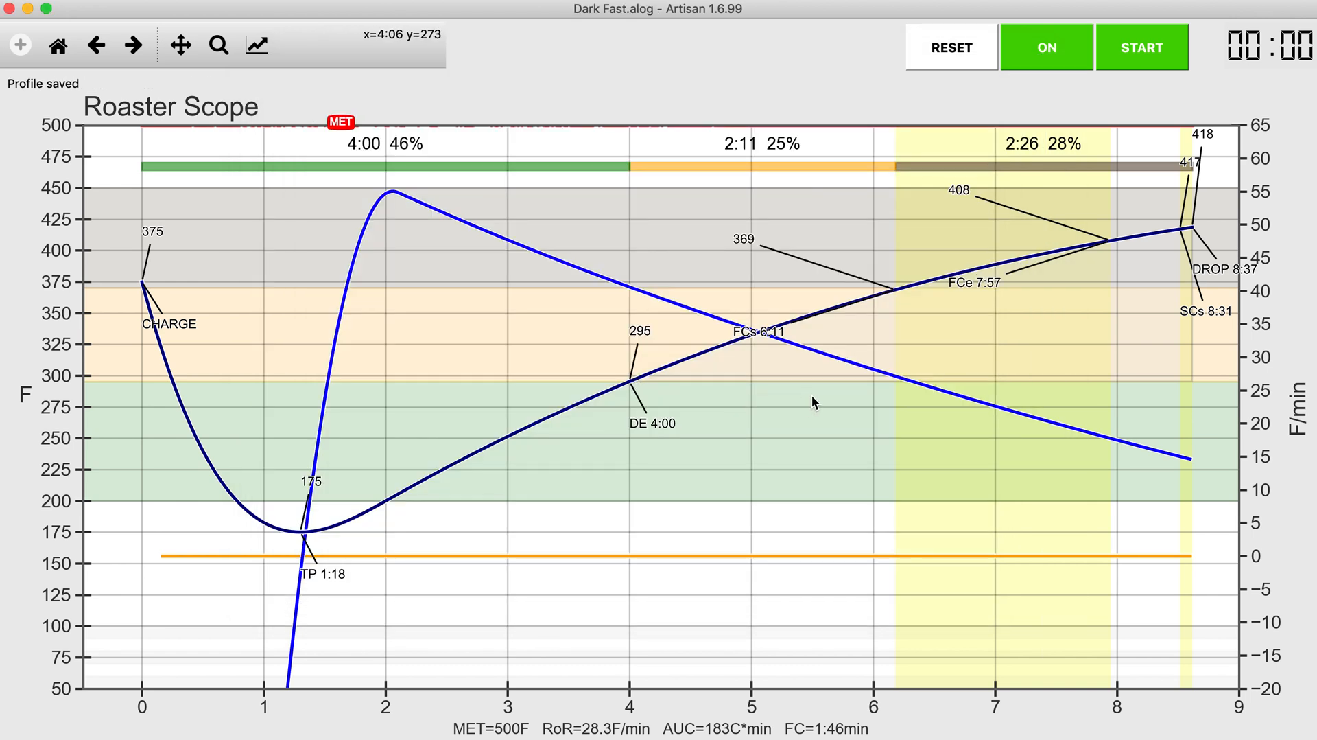
mouse_move(419, 123)
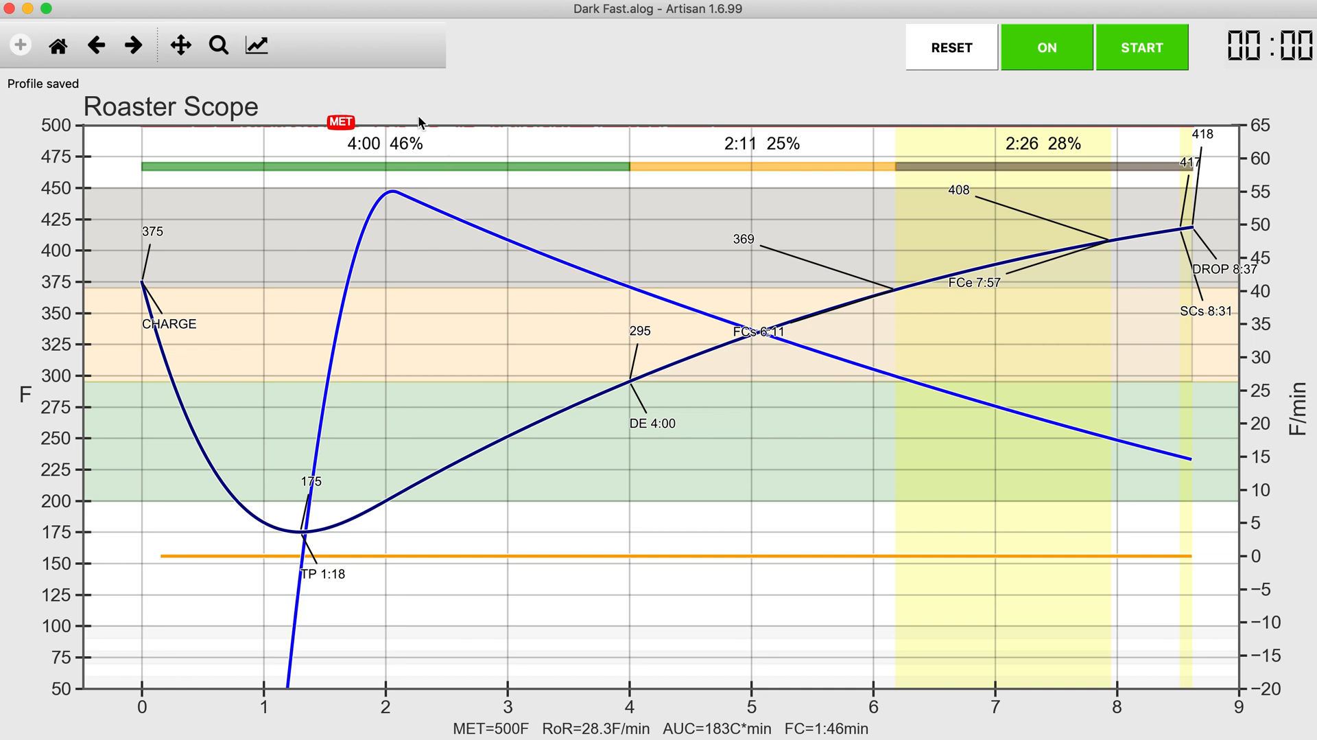
mouse_move(1021, 61)
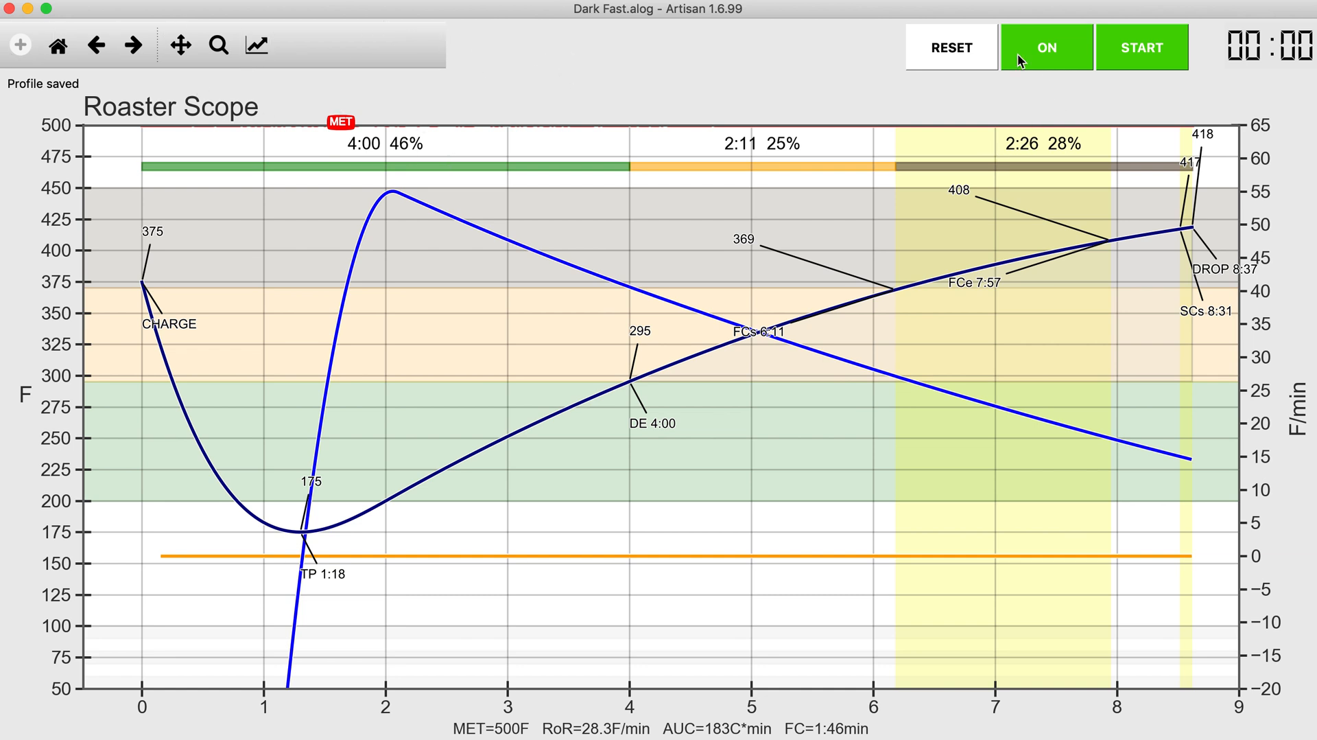
Reset the Roaster Scope and load Dark Fast.alog from iCloud Drive as the background profile.
left_click(950, 47)
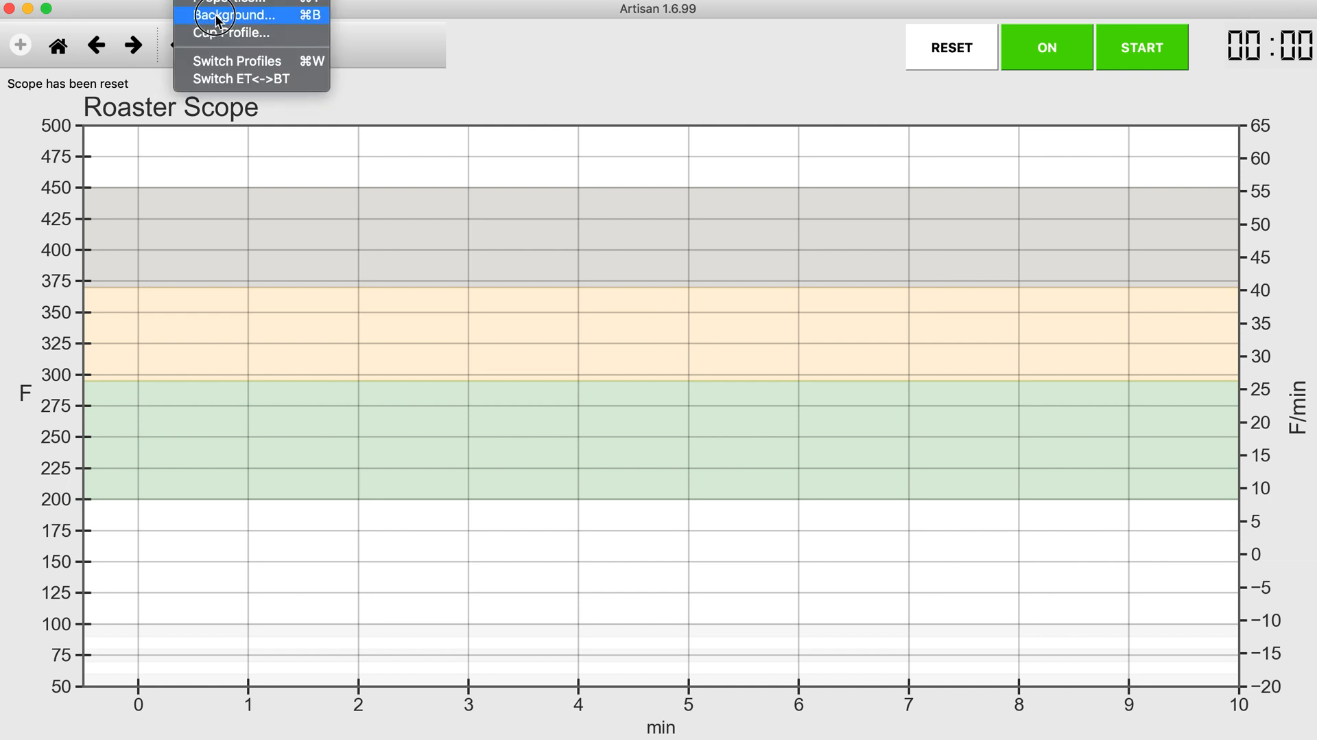
left_click(236, 14)
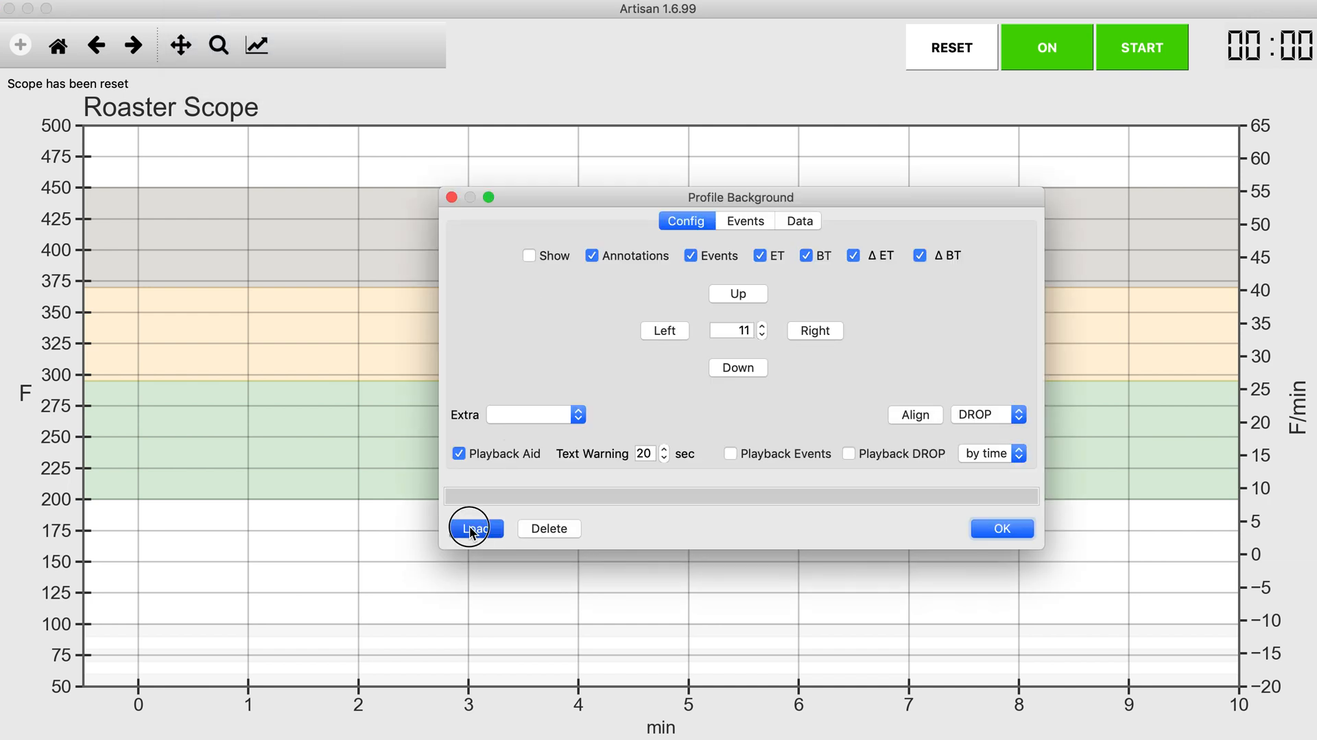
left_click(475, 528)
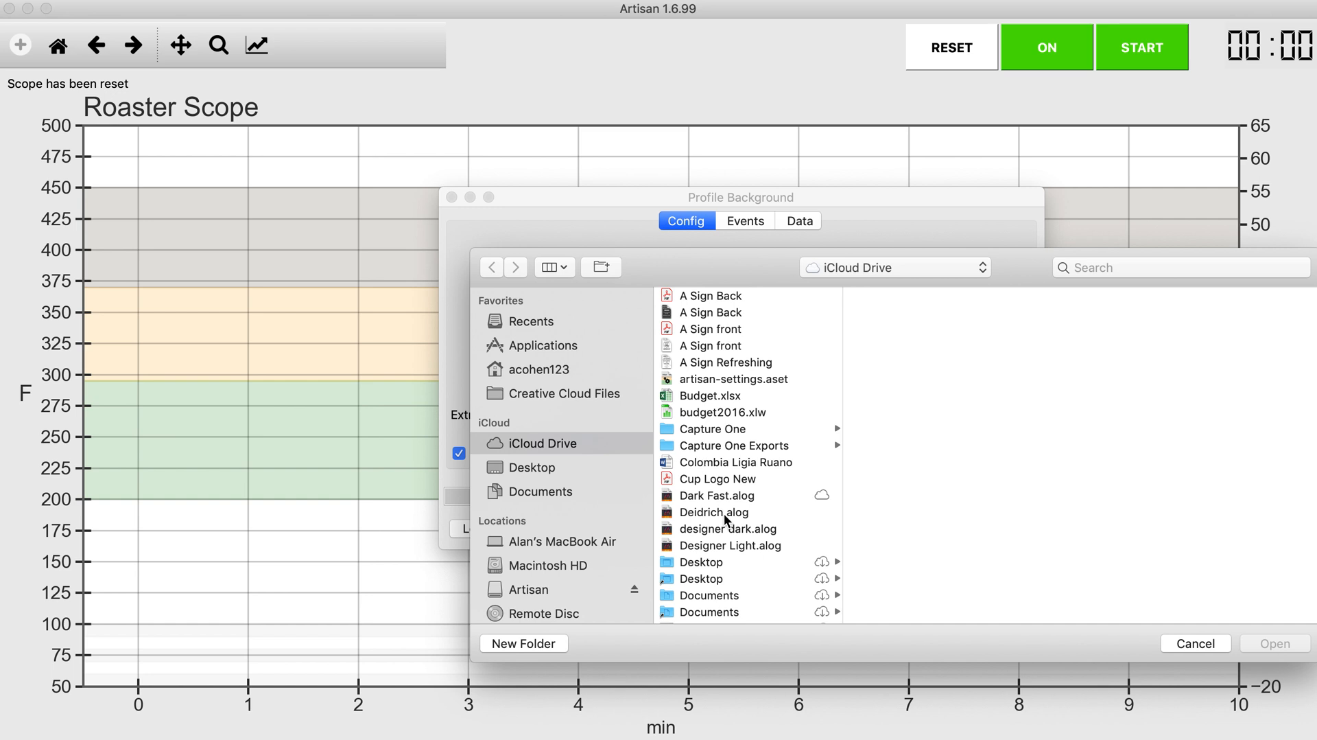
left_click(716, 495)
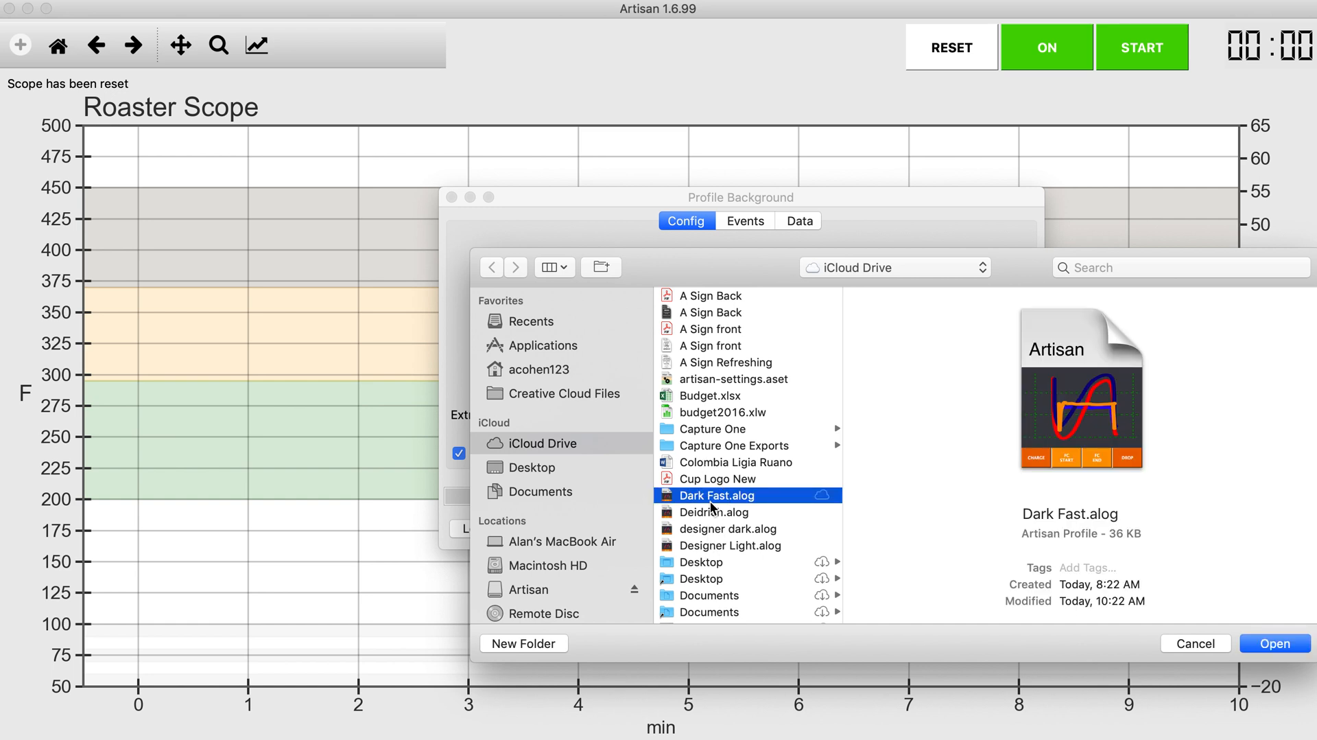
left_click(1273, 642)
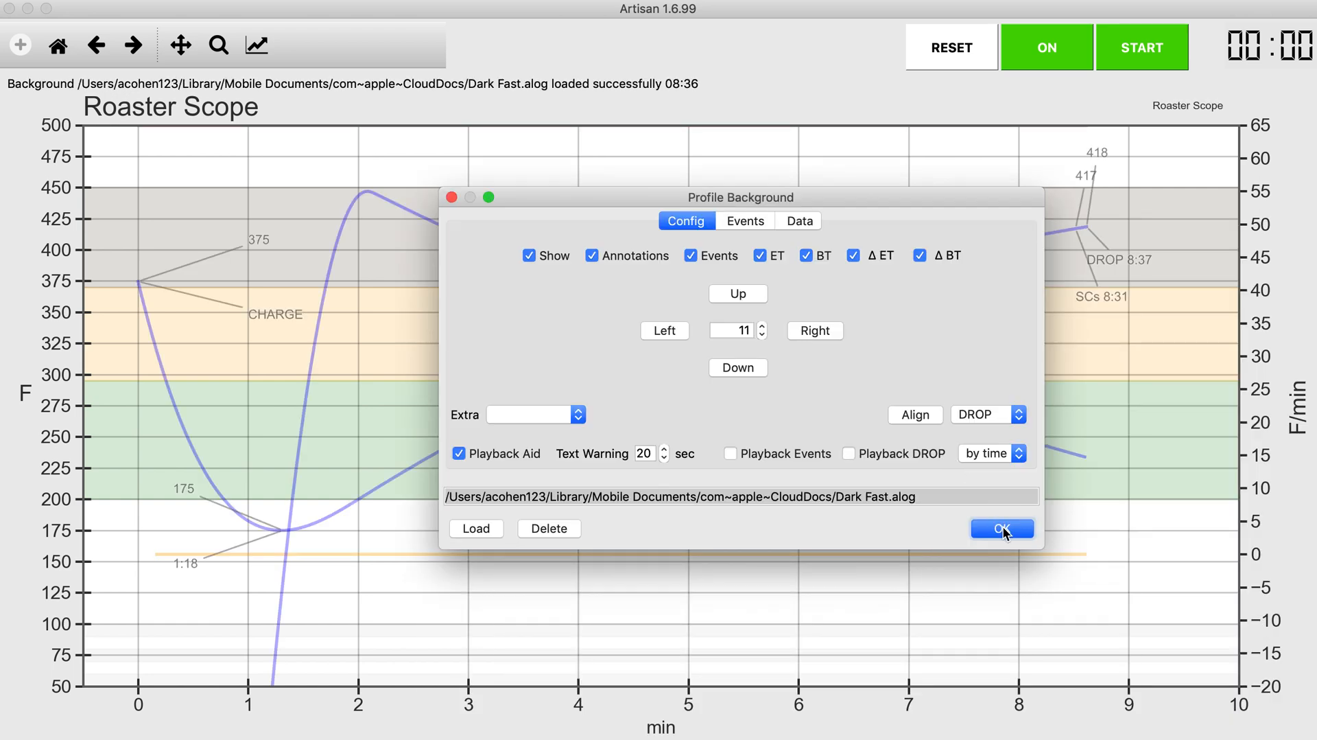
left_click(1002, 528)
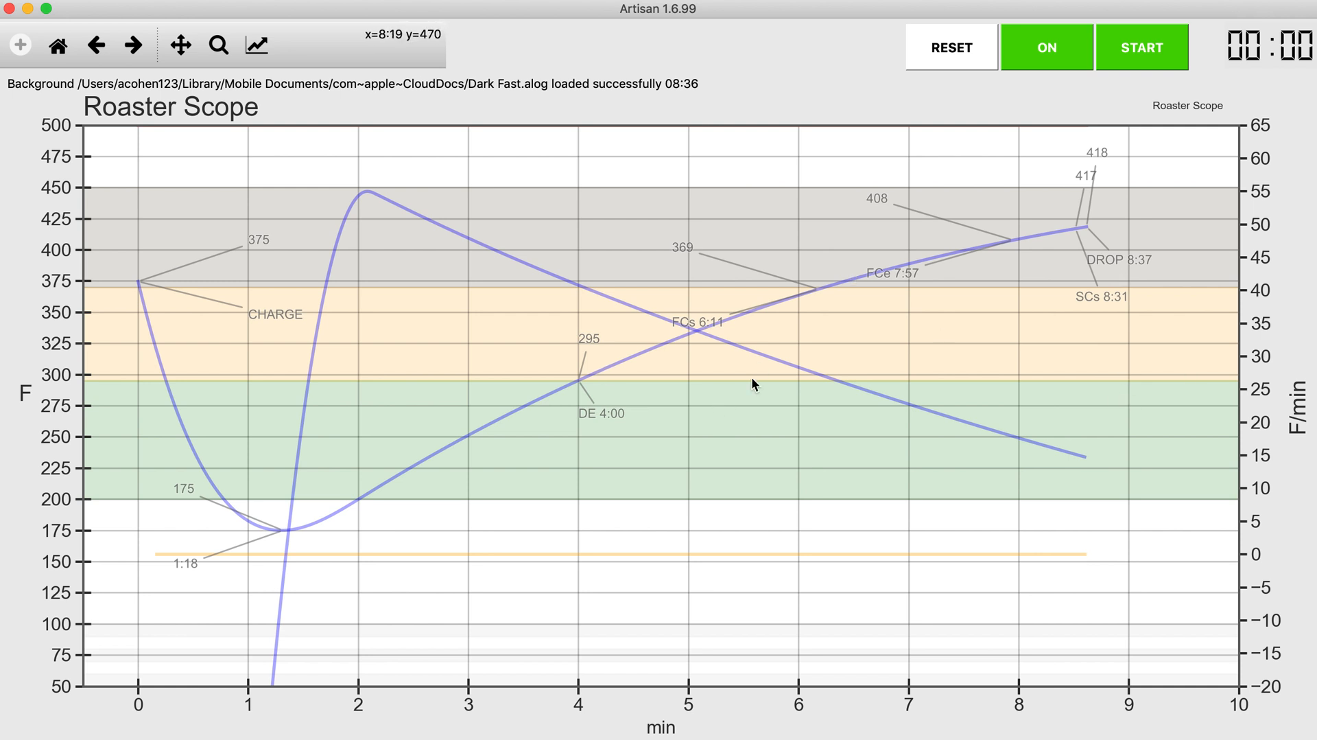
mouse_move(495, 305)
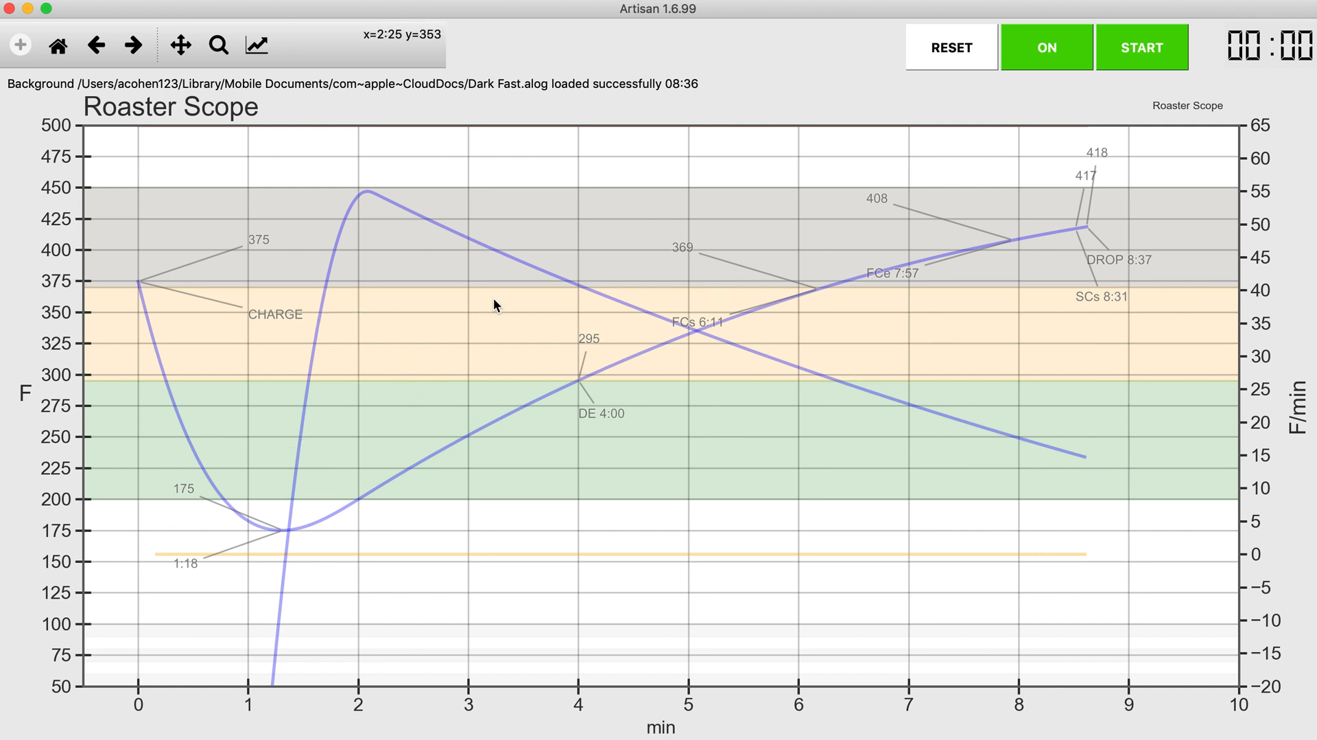
mouse_move(184, 369)
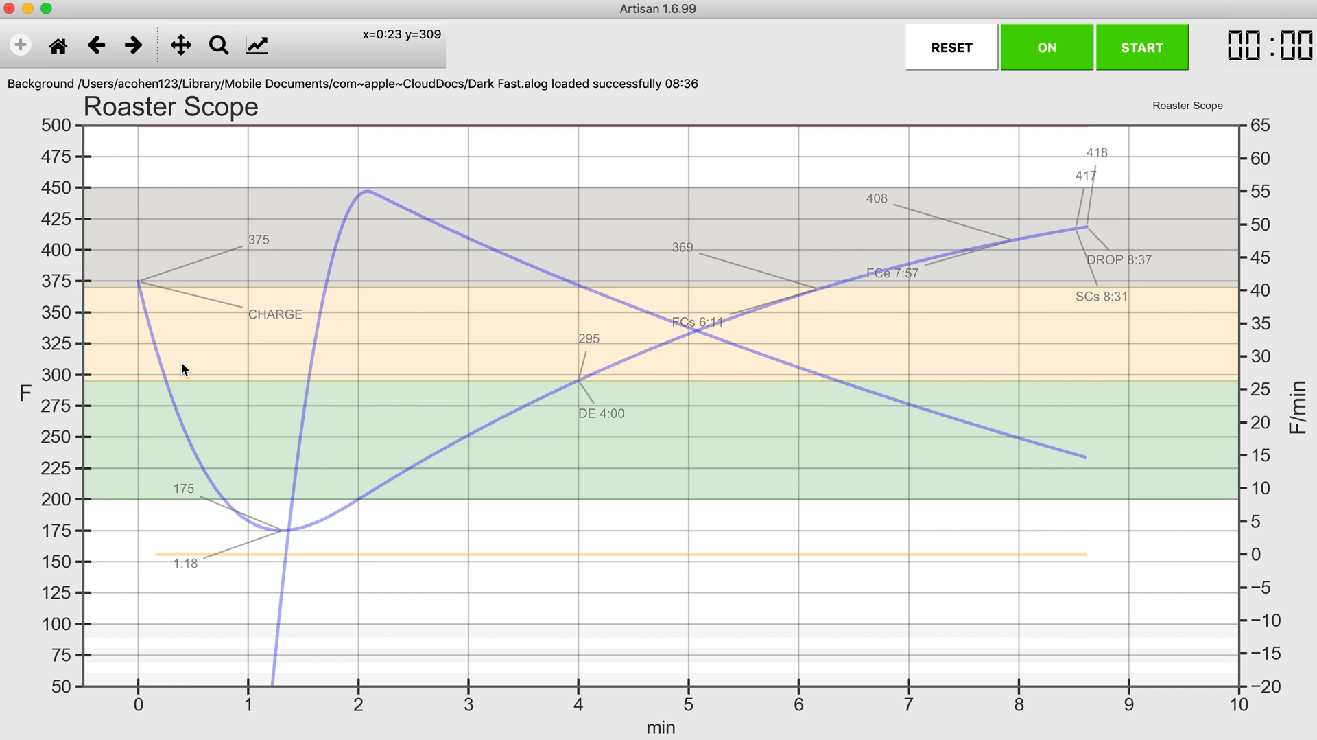
mouse_move(238, 455)
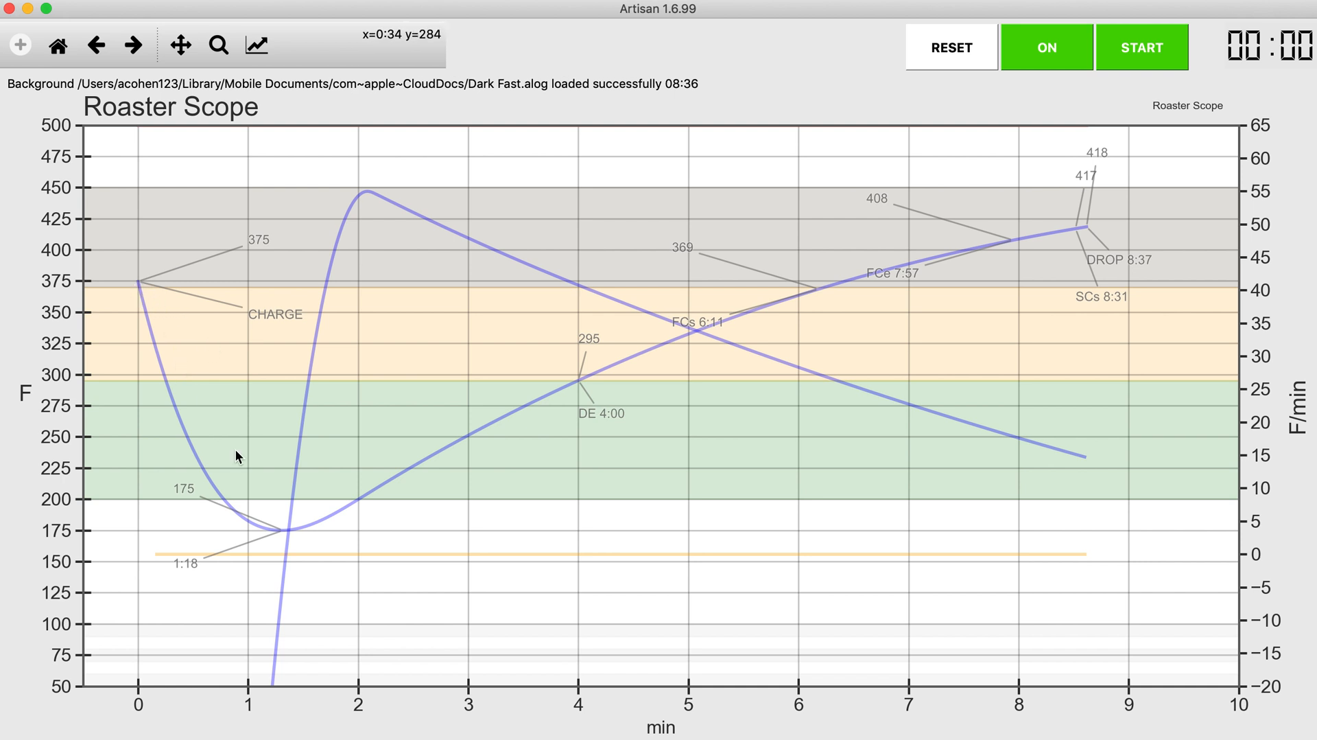
mouse_move(606, 419)
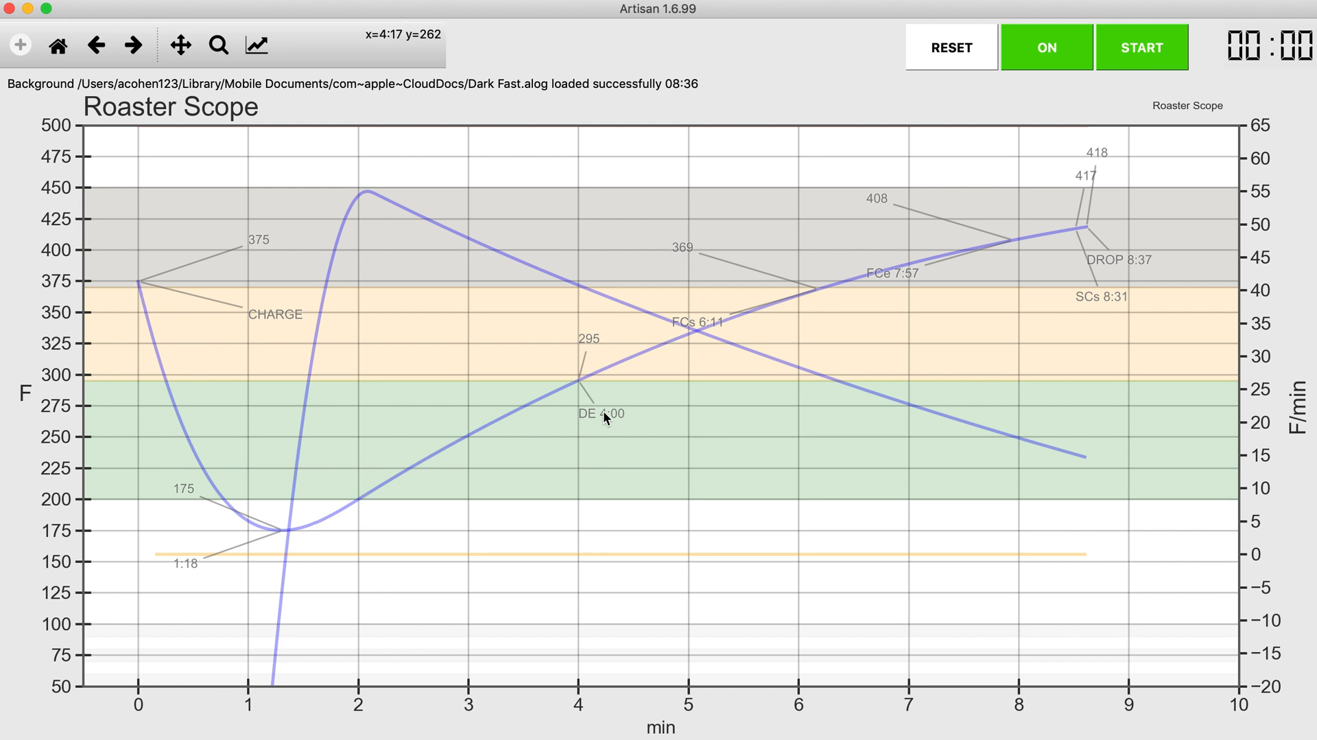
mouse_move(578, 385)
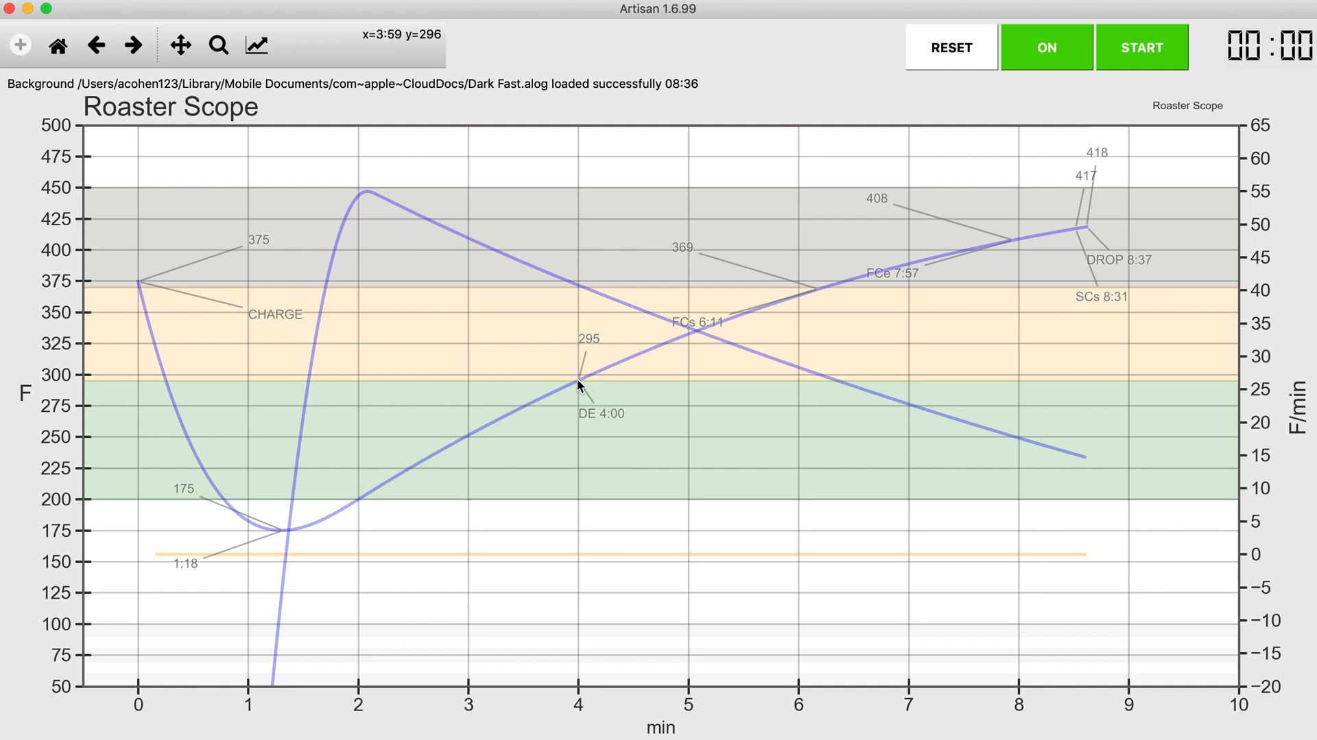
mouse_move(808, 304)
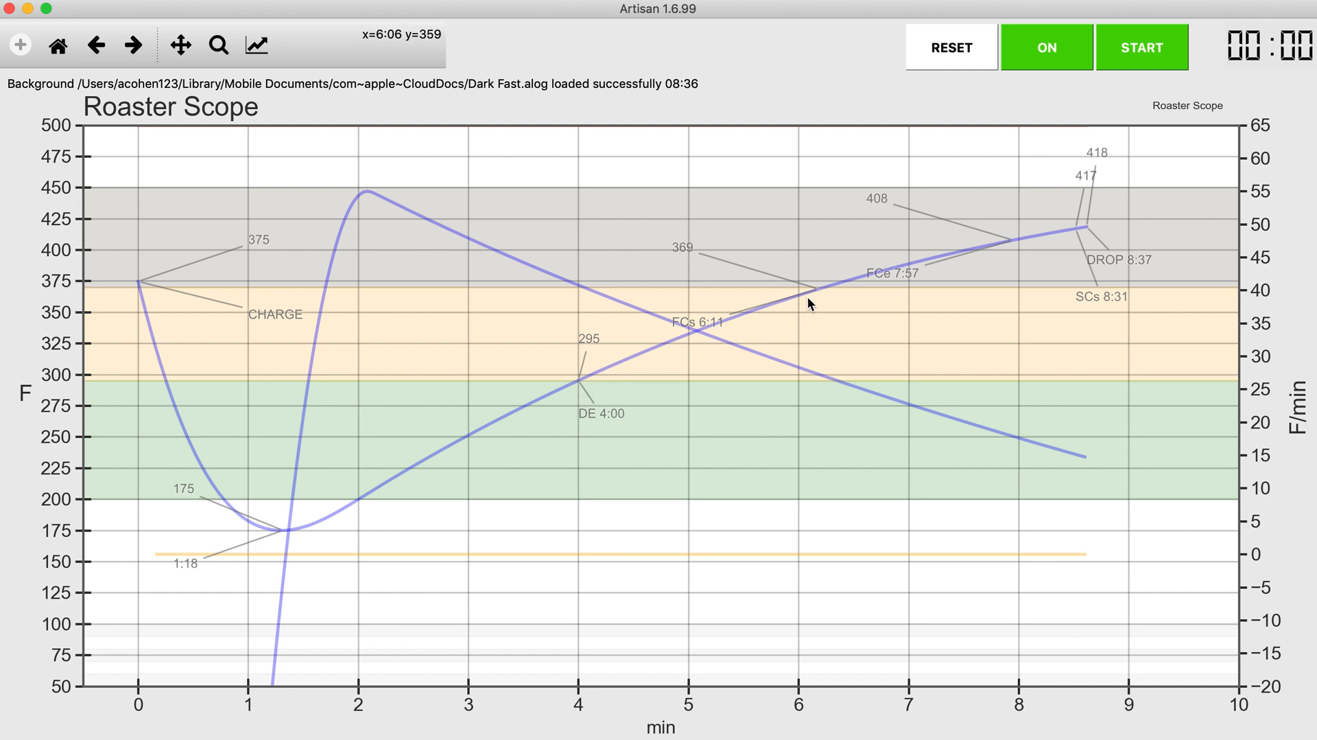
mouse_move(819, 296)
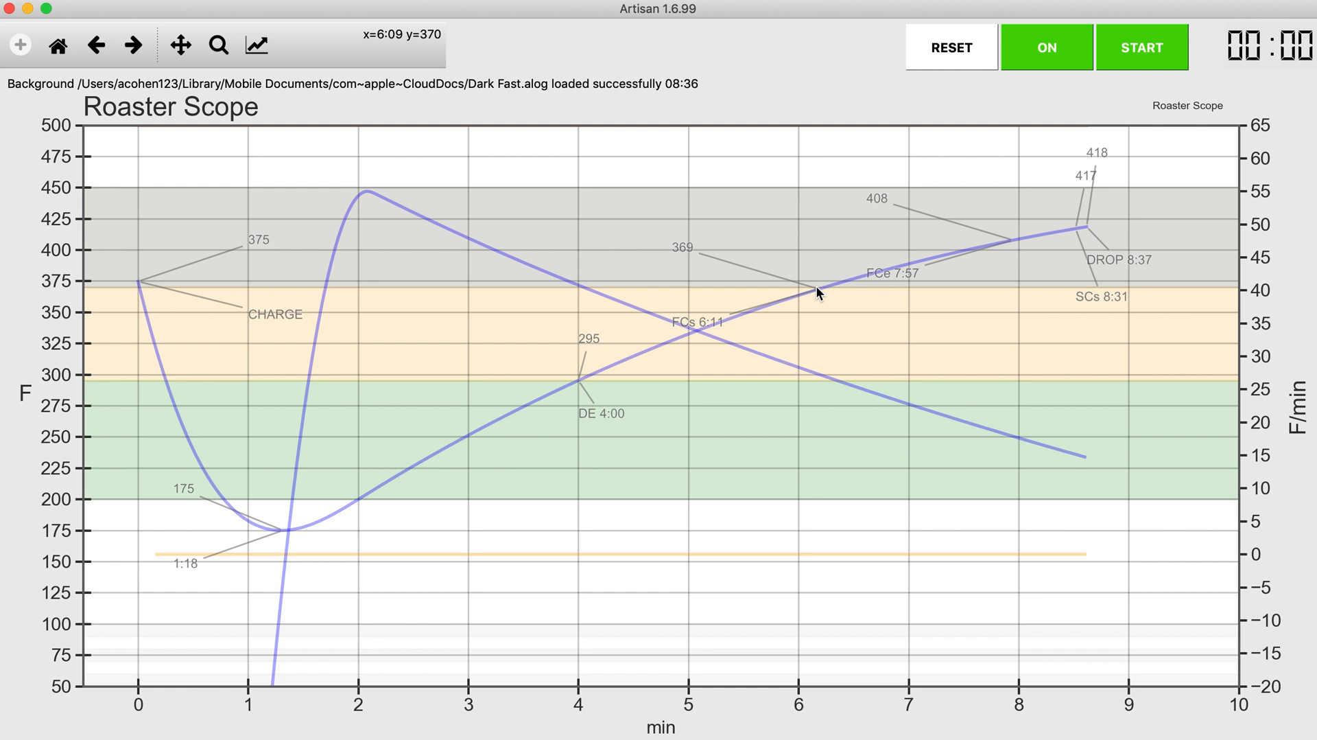
mouse_move(1077, 242)
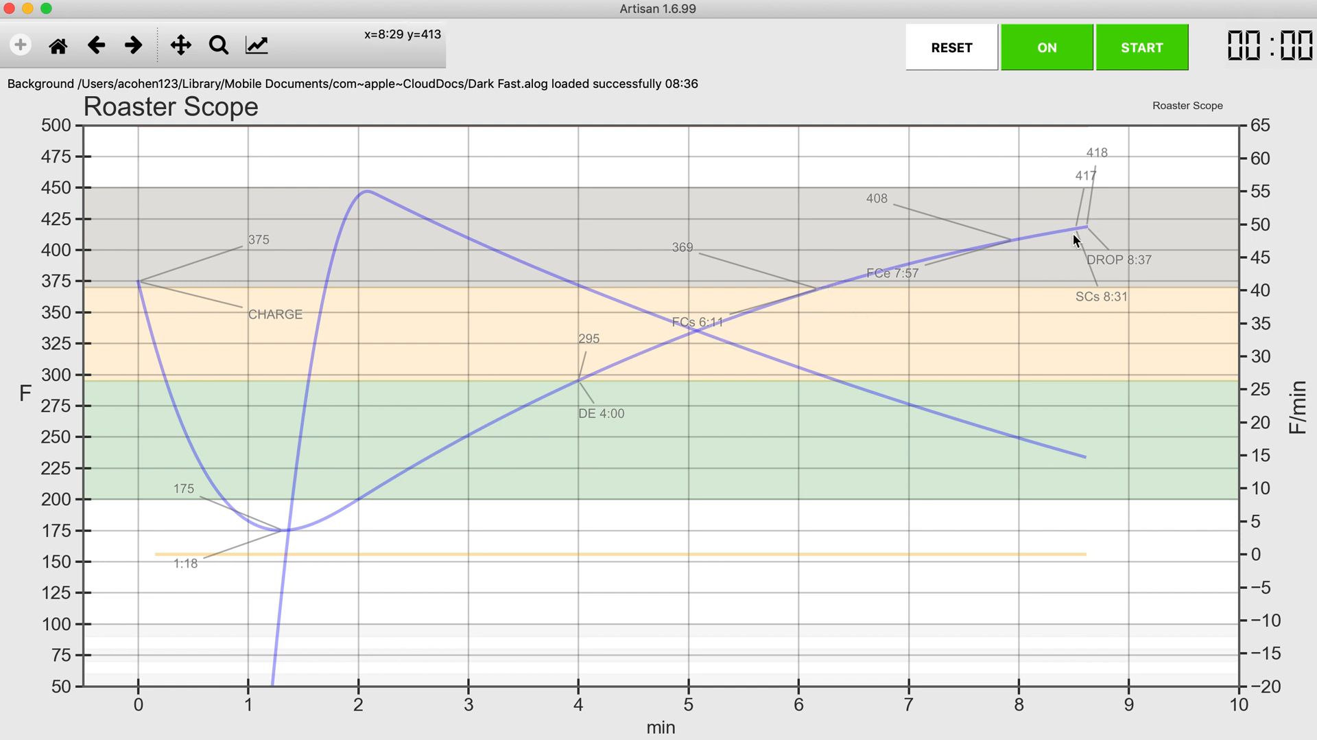
mouse_move(1109, 324)
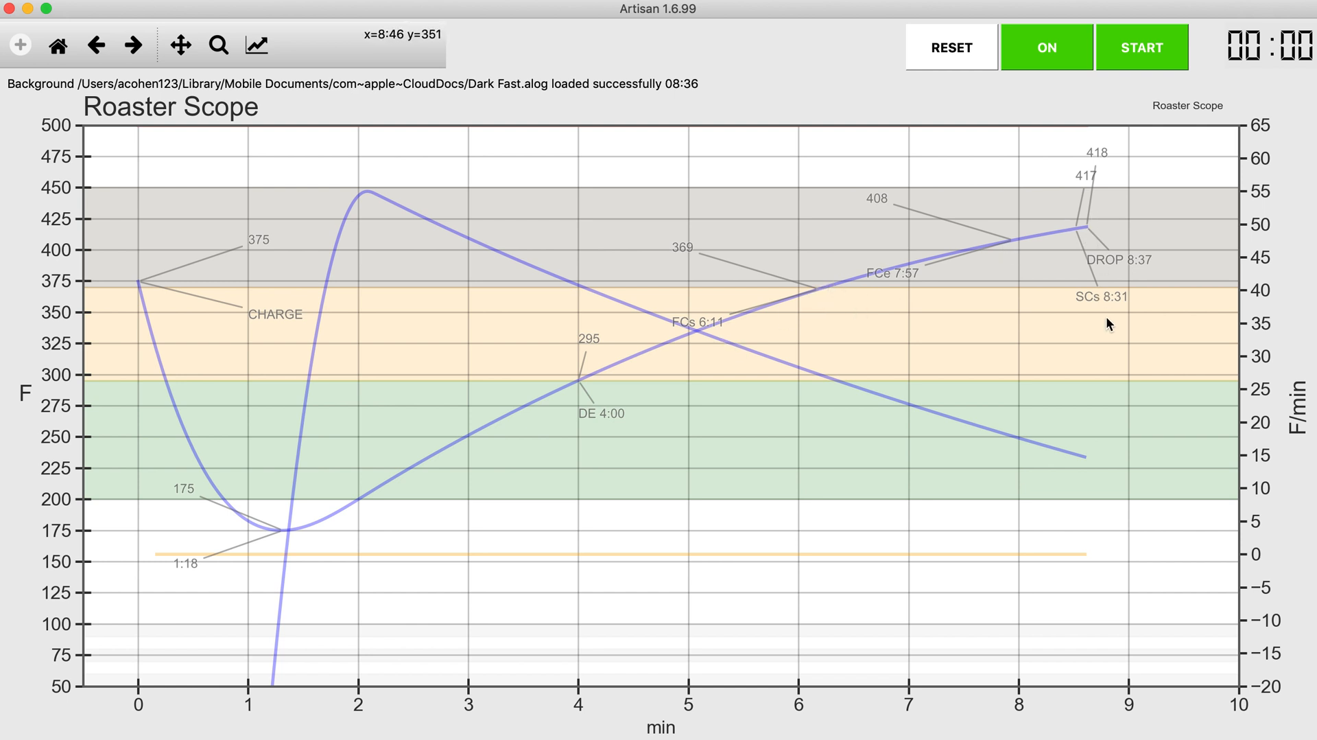
mouse_move(1078, 229)
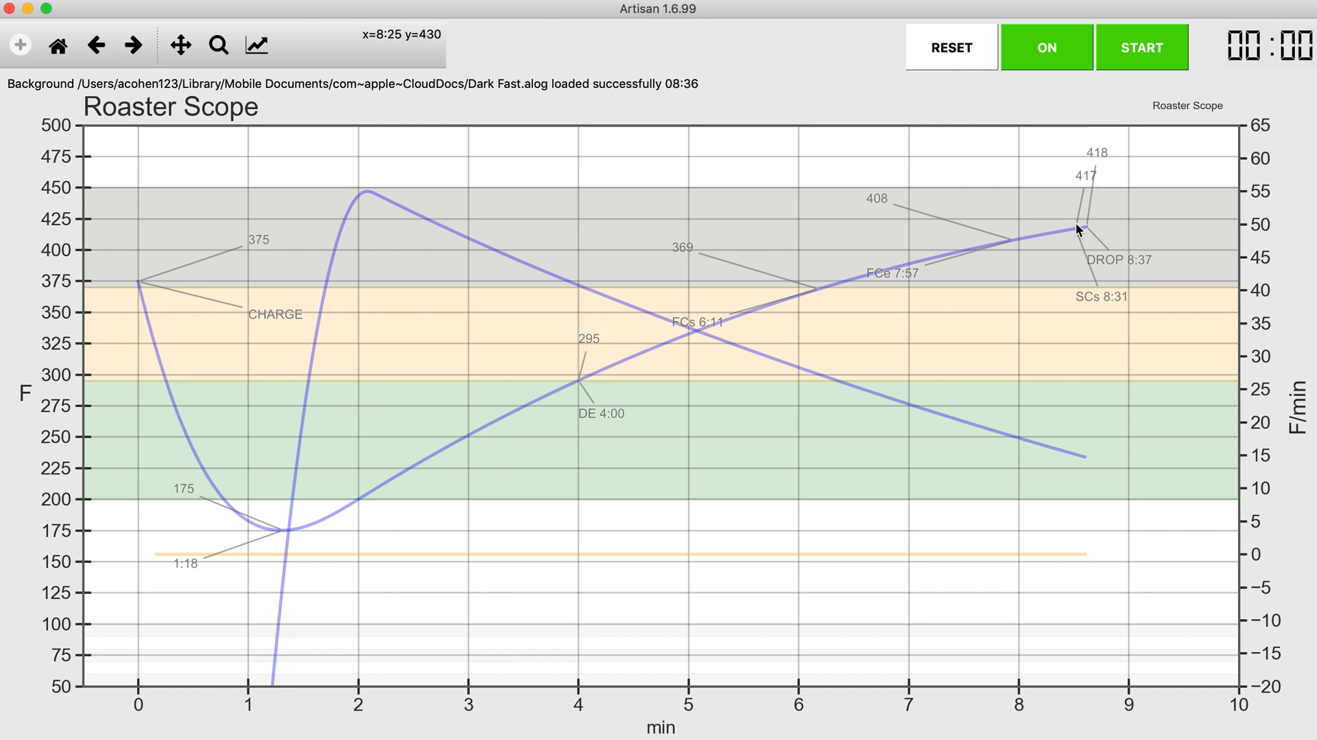
mouse_move(853, 176)
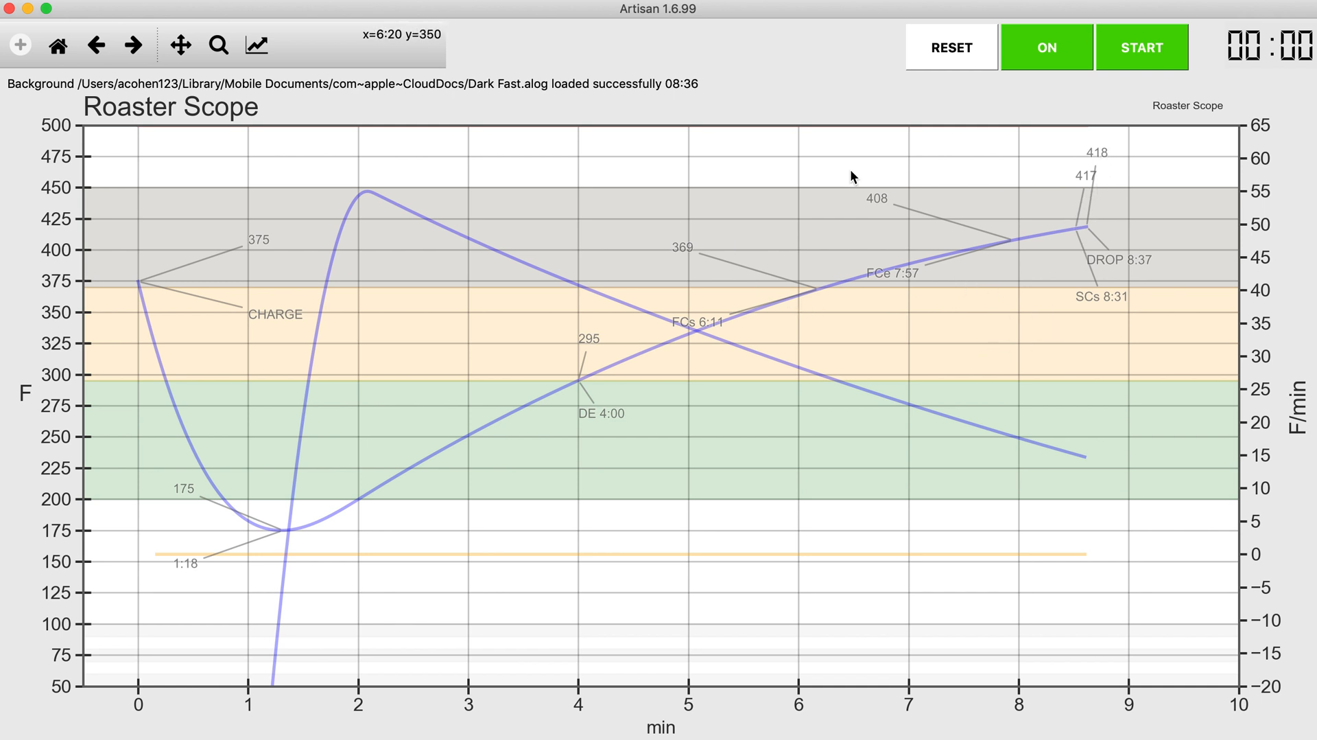
mouse_move(328, 217)
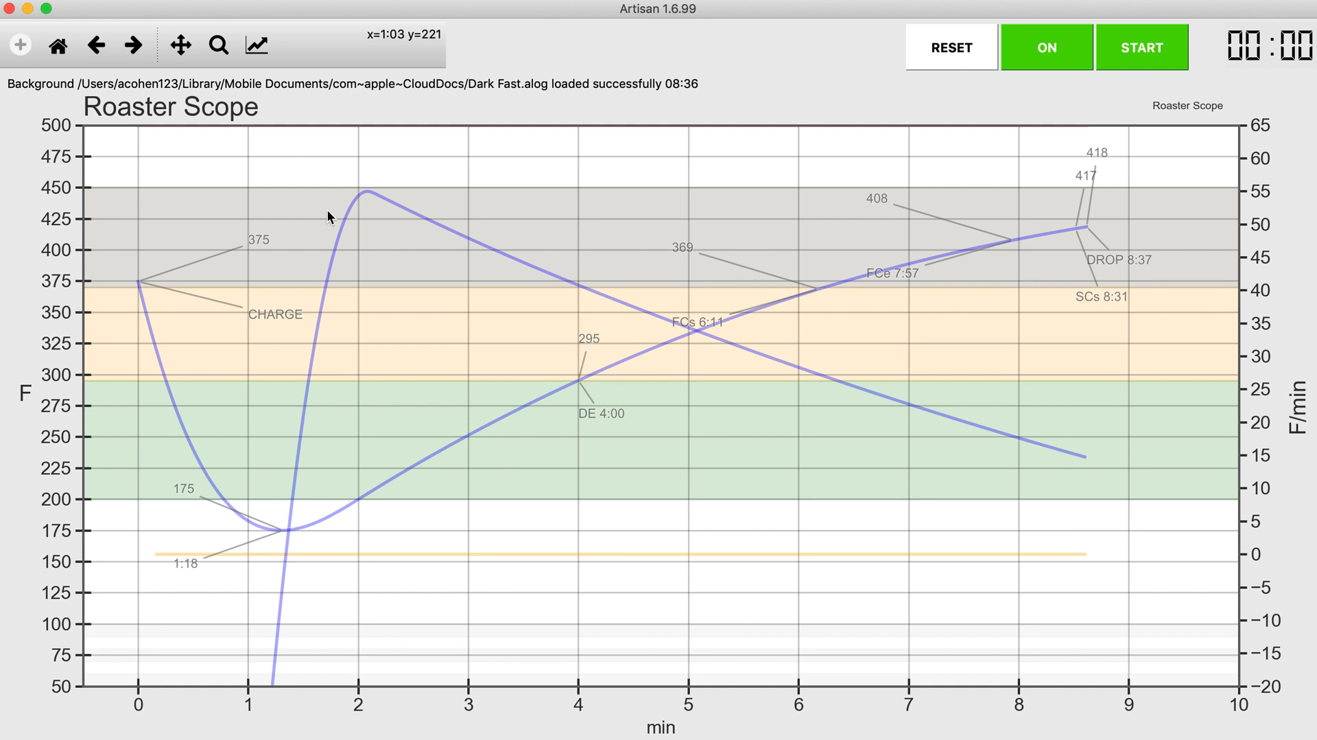
mouse_move(805, 333)
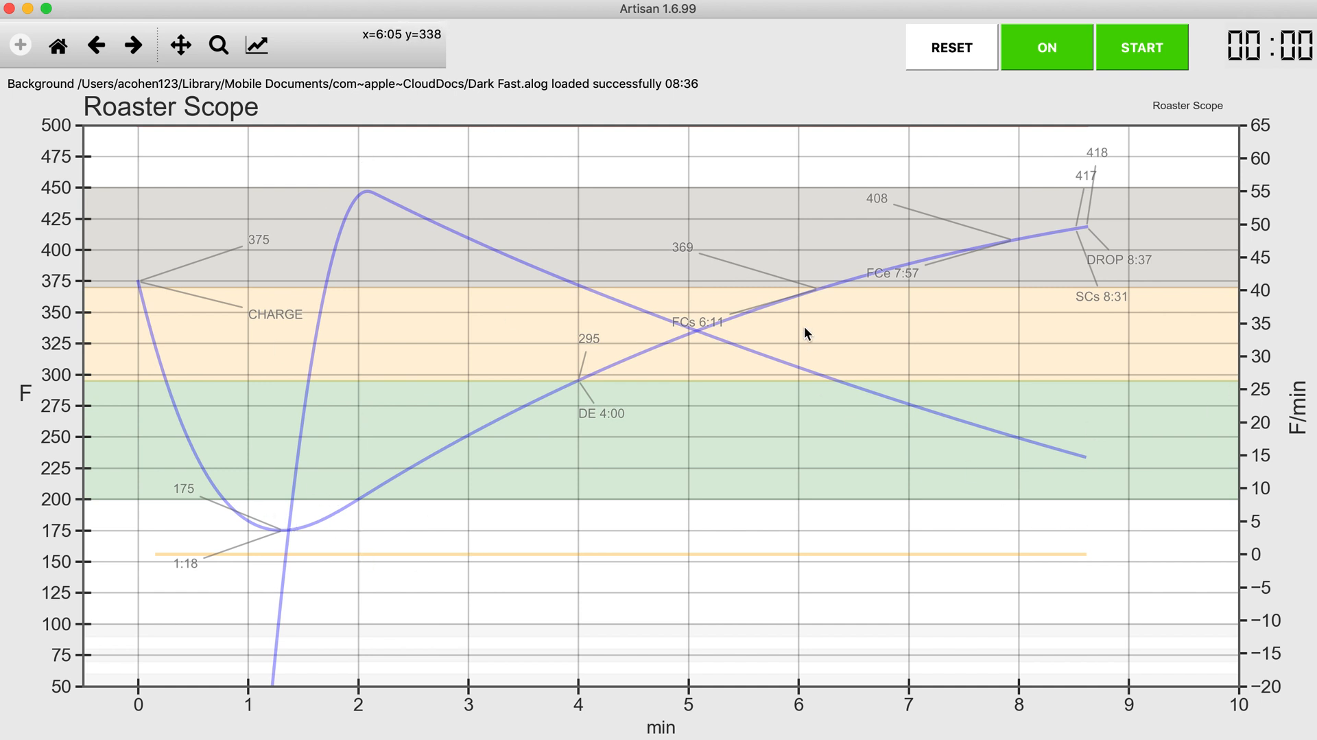
mouse_move(685, 389)
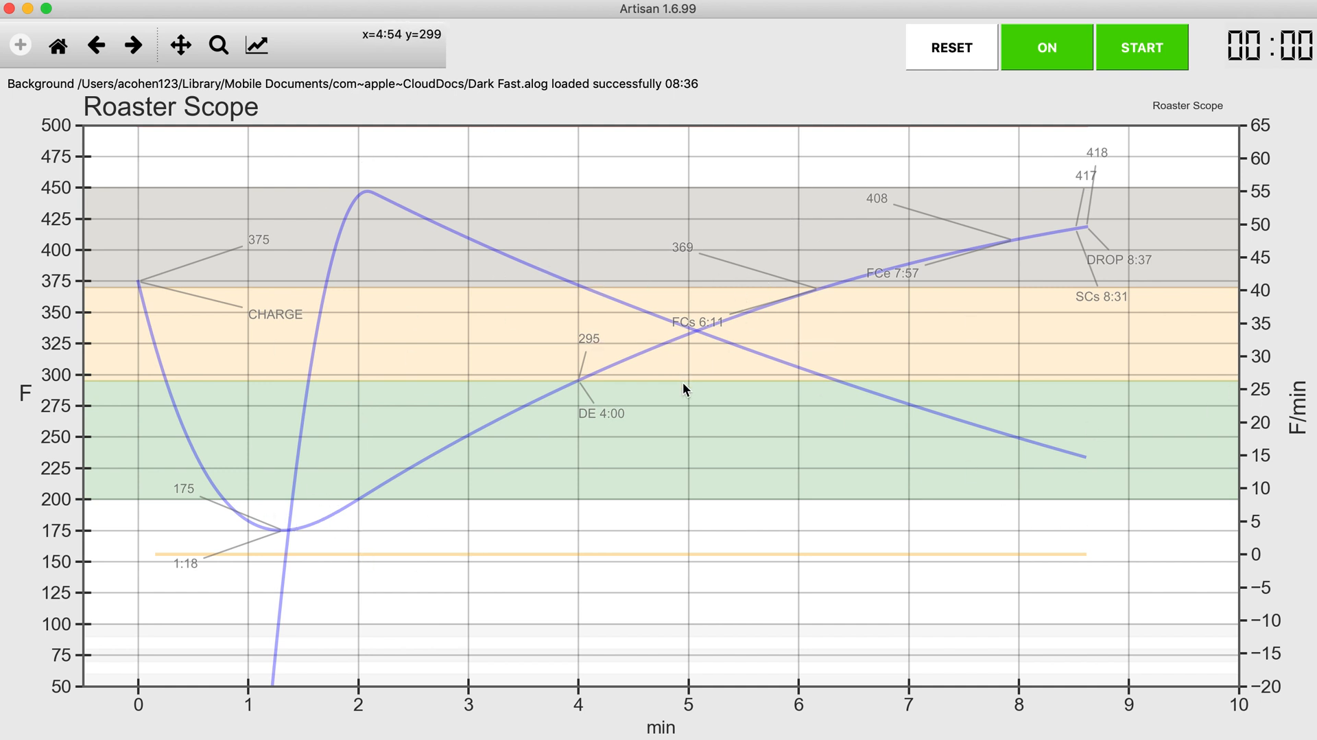
mouse_move(693, 332)
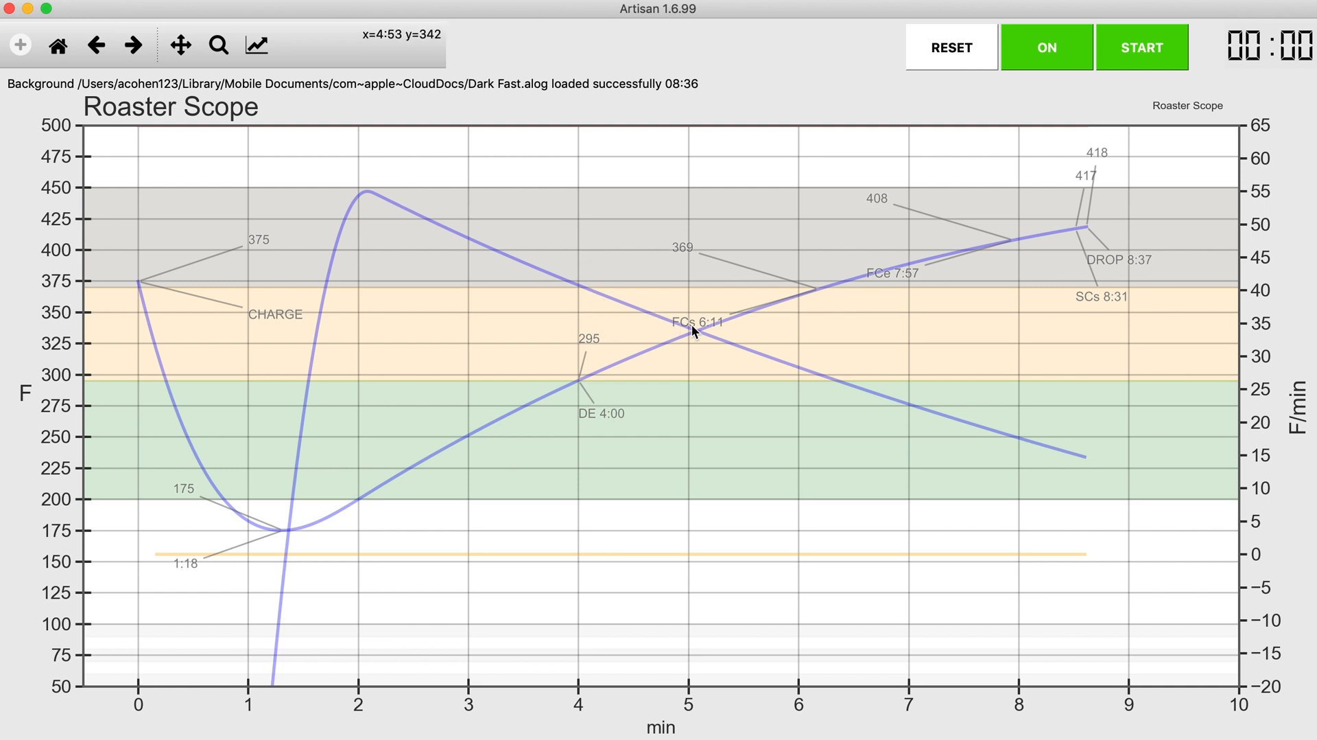
mouse_move(686, 489)
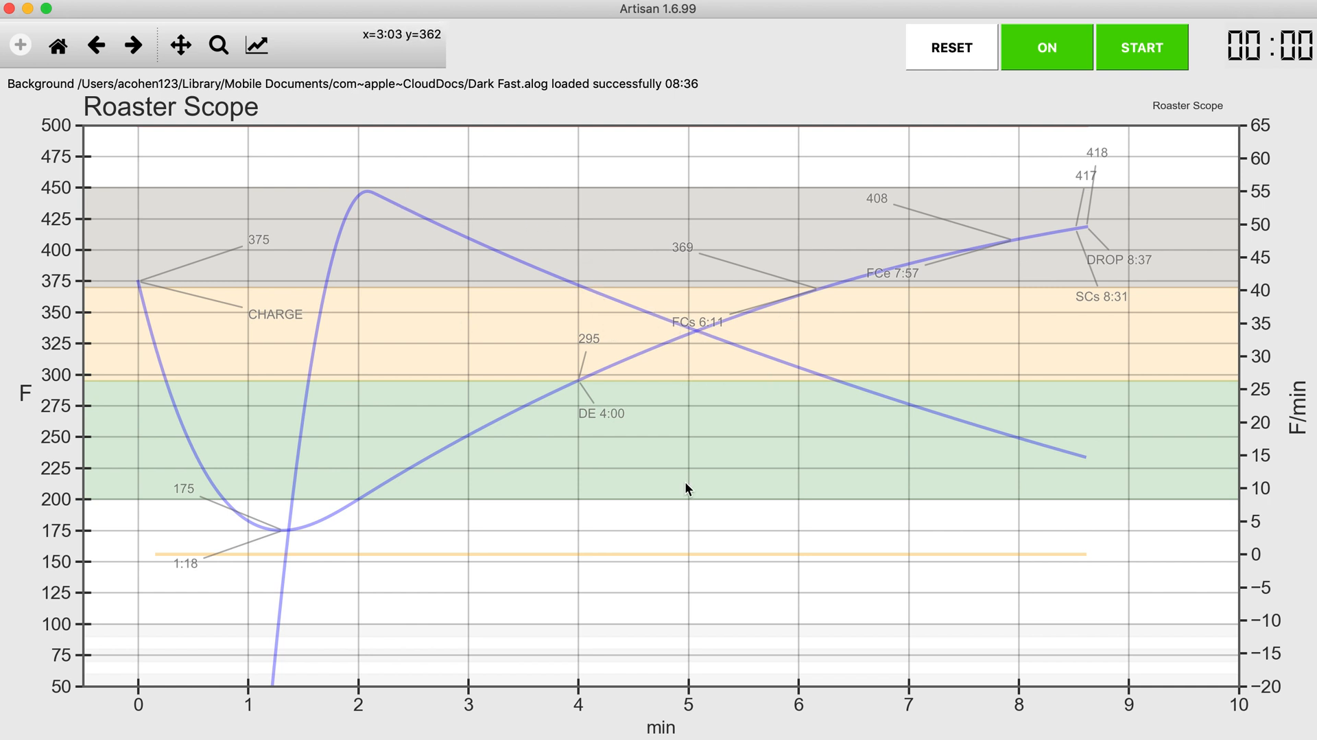
mouse_move(220, 386)
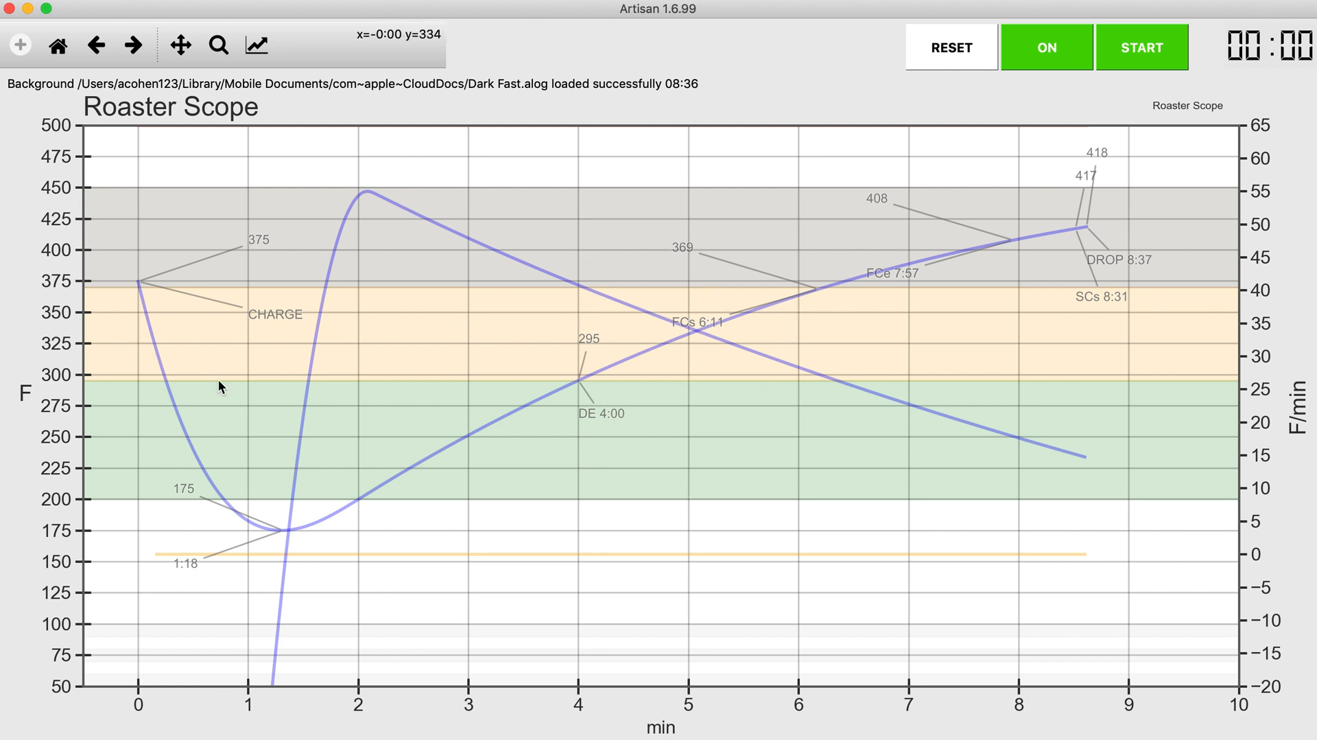
mouse_move(640, 612)
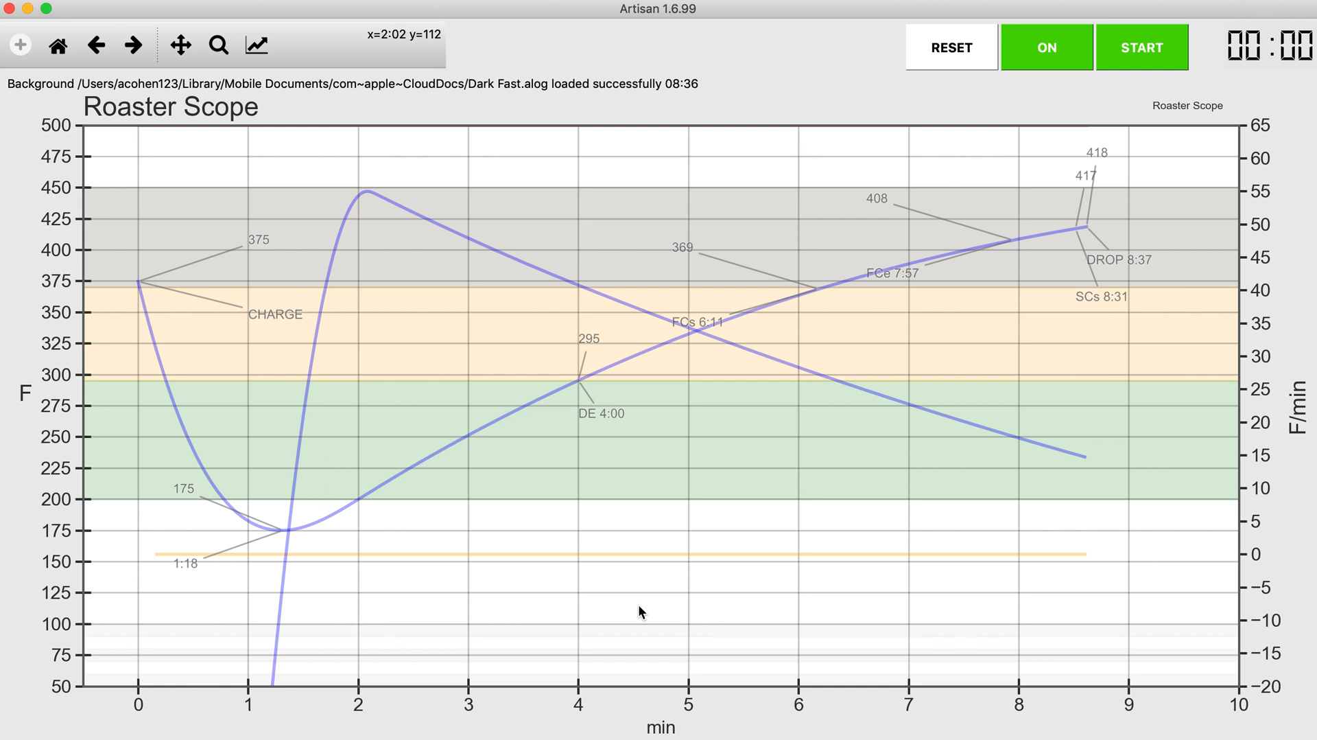
mouse_move(585, 151)
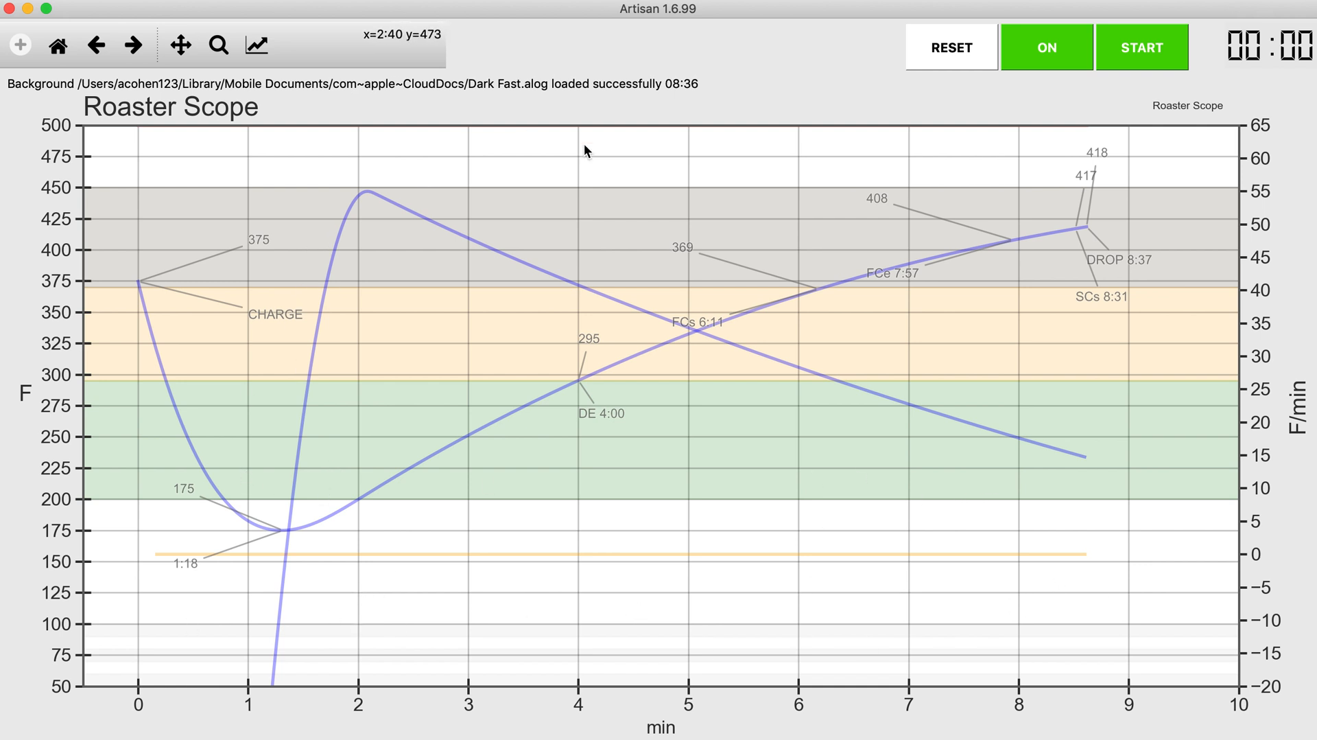
mouse_move(559, 276)
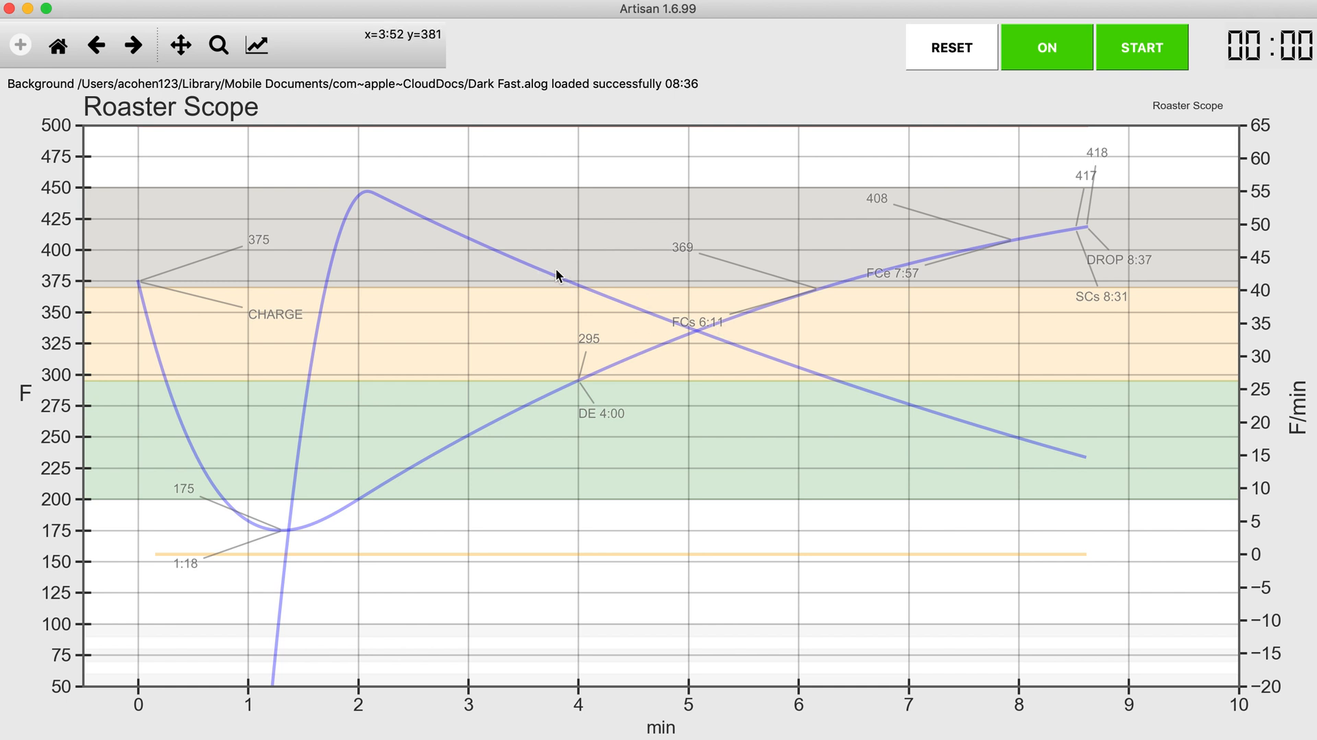
mouse_move(707, 123)
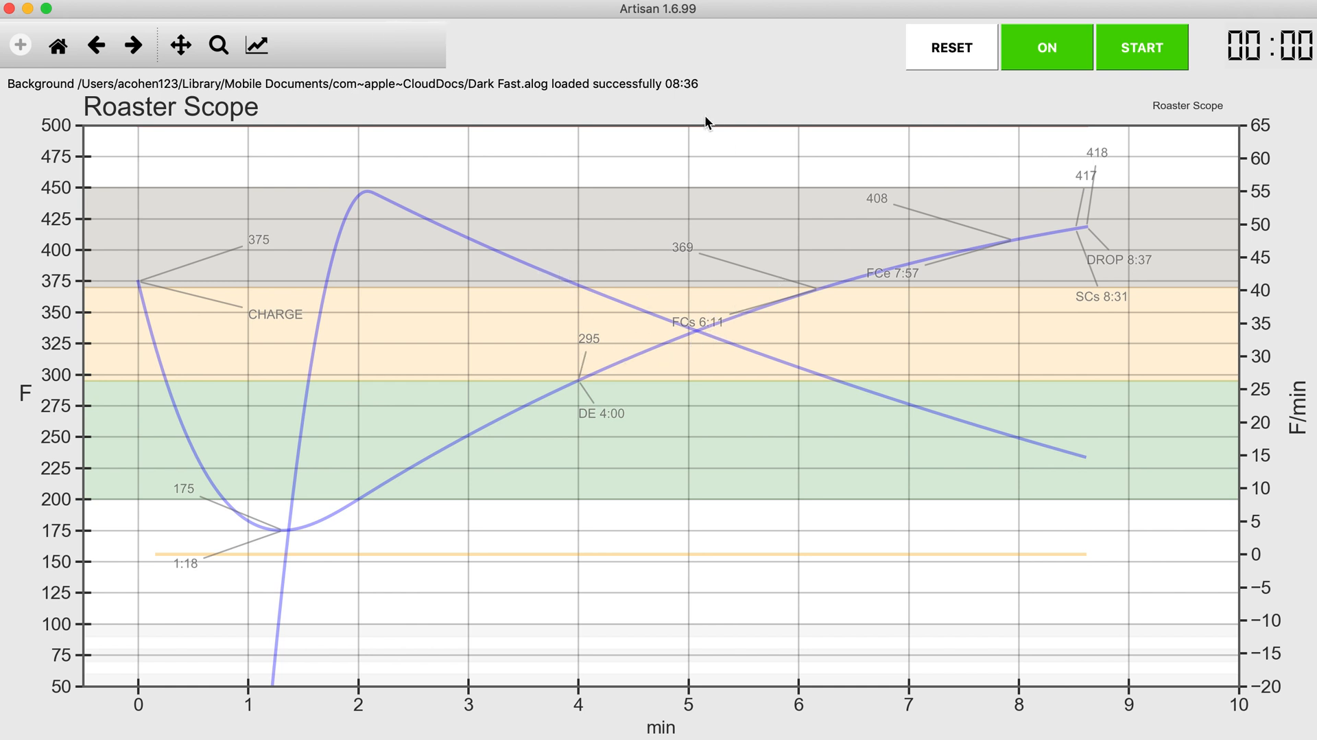
mouse_move(805, 53)
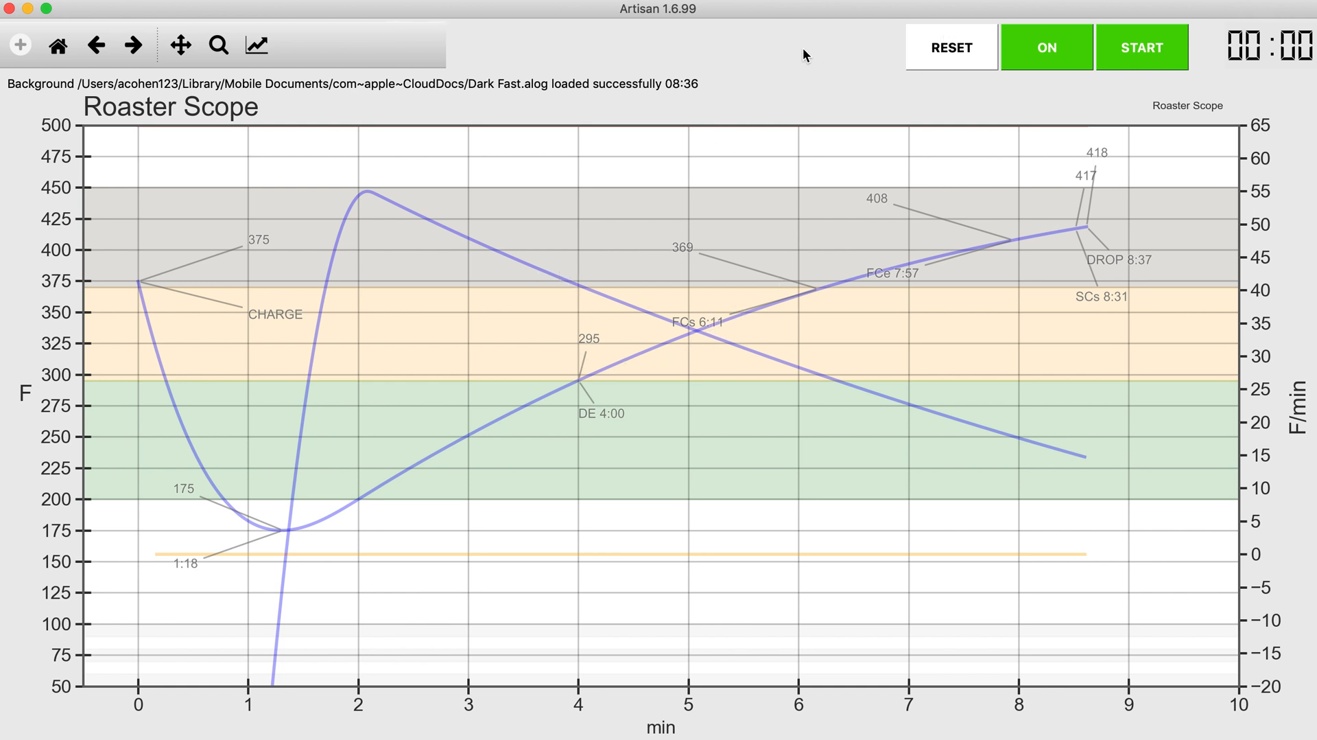